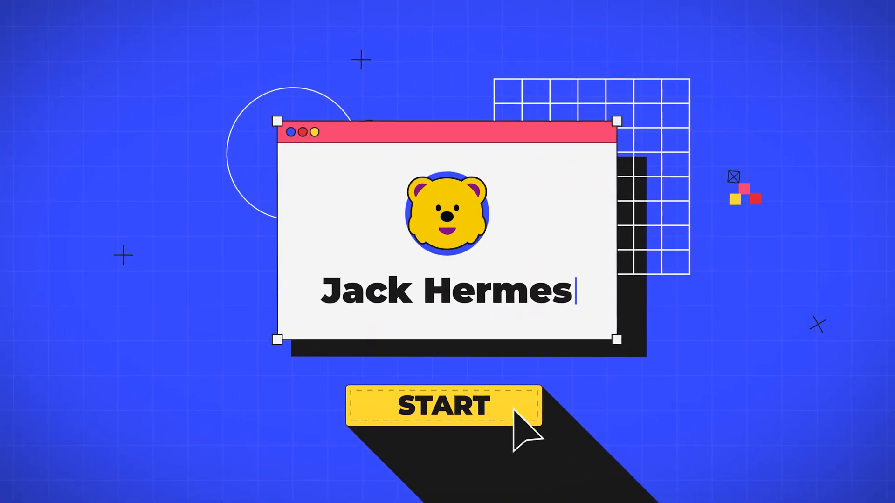
Switch to Illustrator and show Background.ai's windmill artwork with its clouds, trees and fences.
left_click(436, 406)
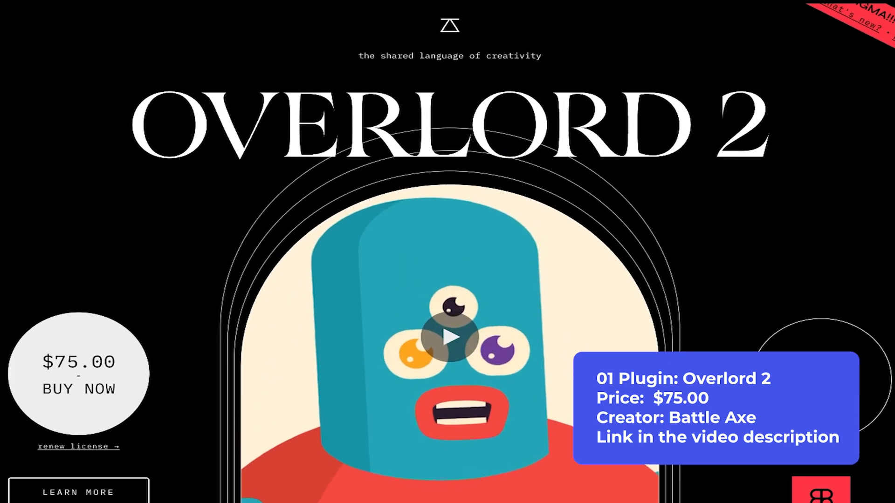
scroll("down", 3)
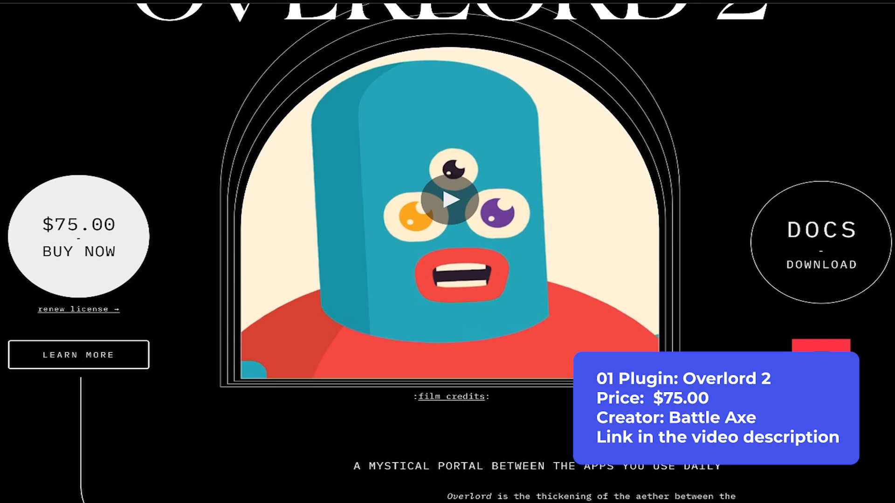
mouse_move(826, 62)
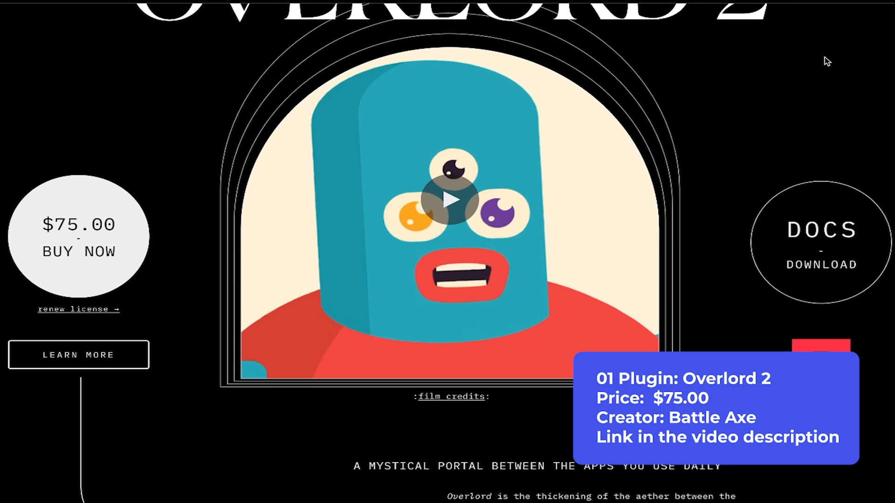
mouse_move(286, 89)
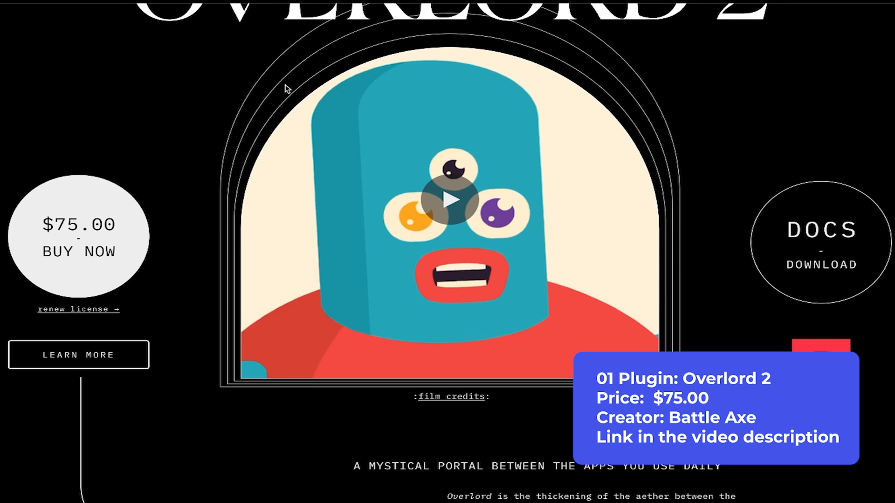
scroll("down", 3)
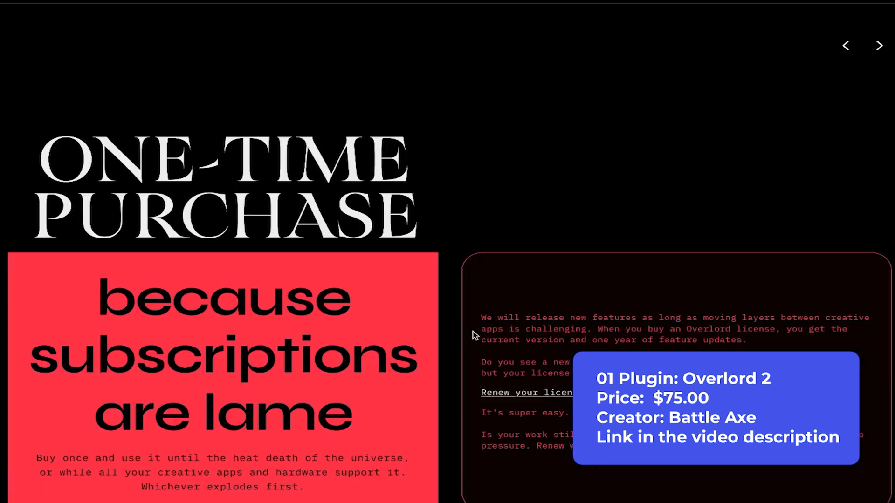
scroll("down", 3)
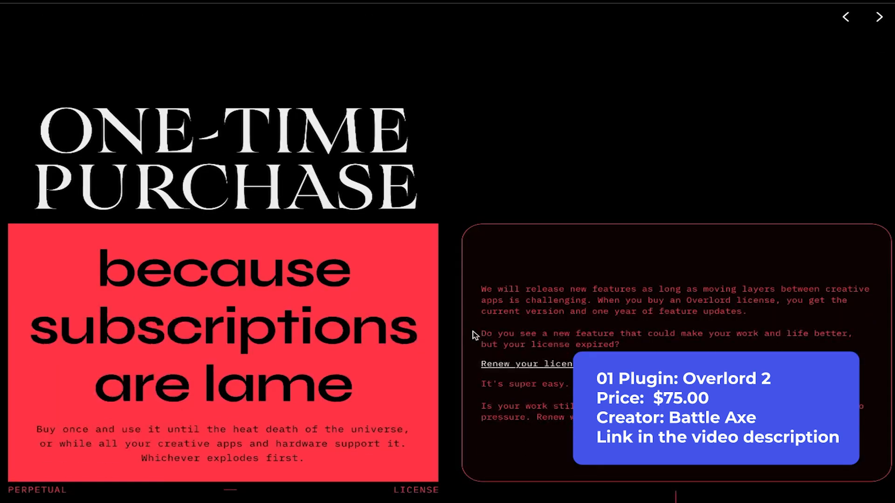
left_click(878, 17)
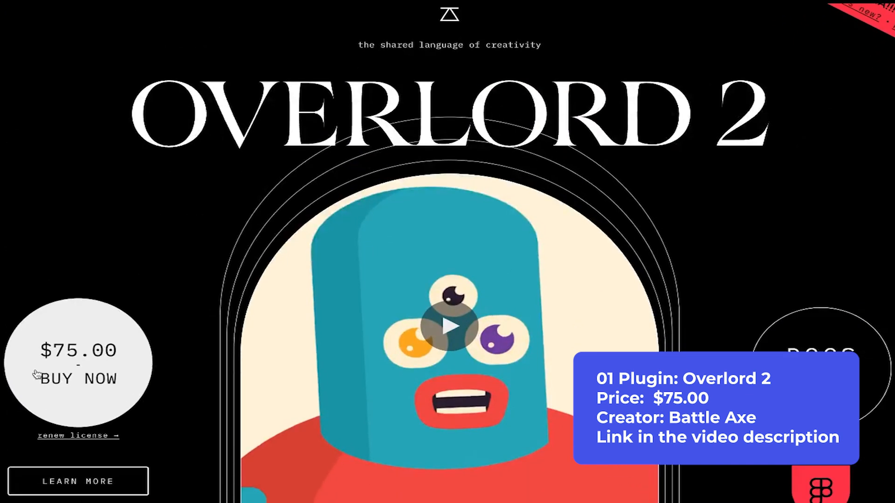
scroll("down", 3)
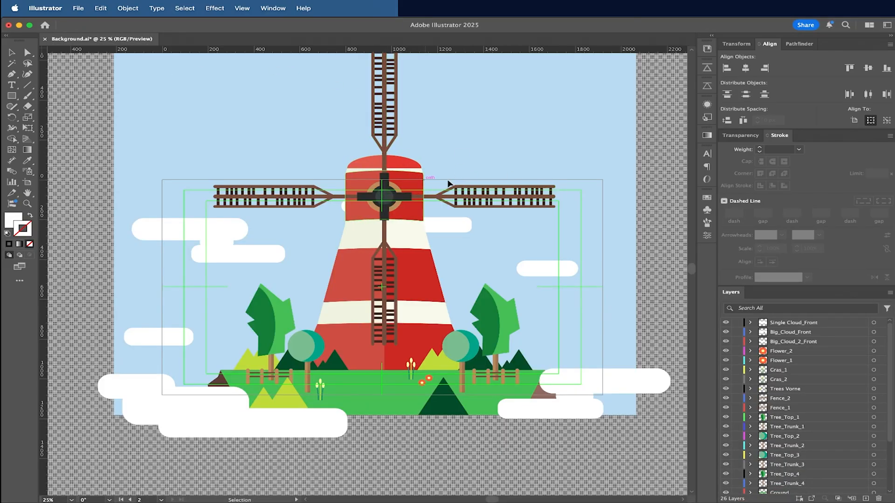
mouse_move(410, 481)
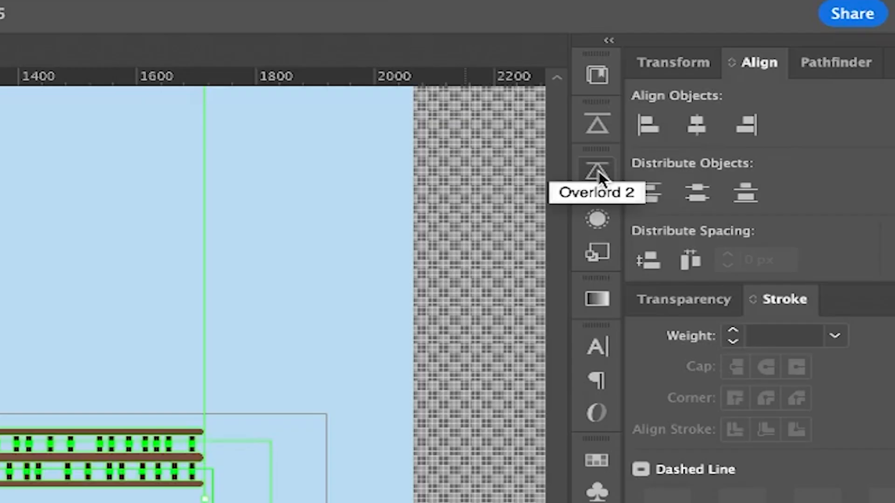
Show the Overlord 2 transfer-tools panel from the right panel dock beside the windmill.
left_click(595, 171)
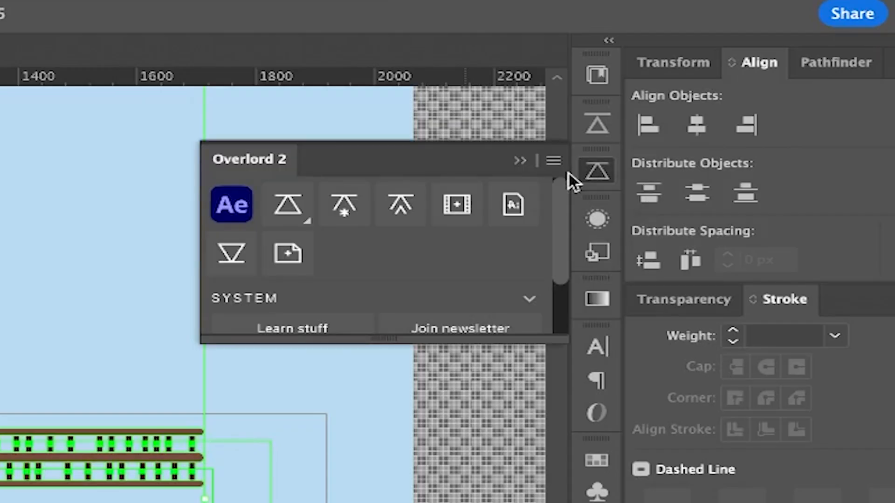
mouse_move(231, 205)
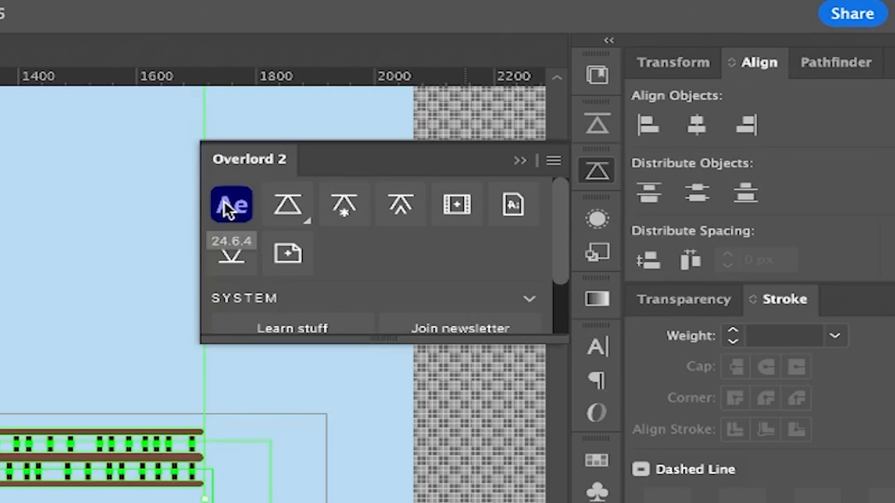
mouse_move(380, 275)
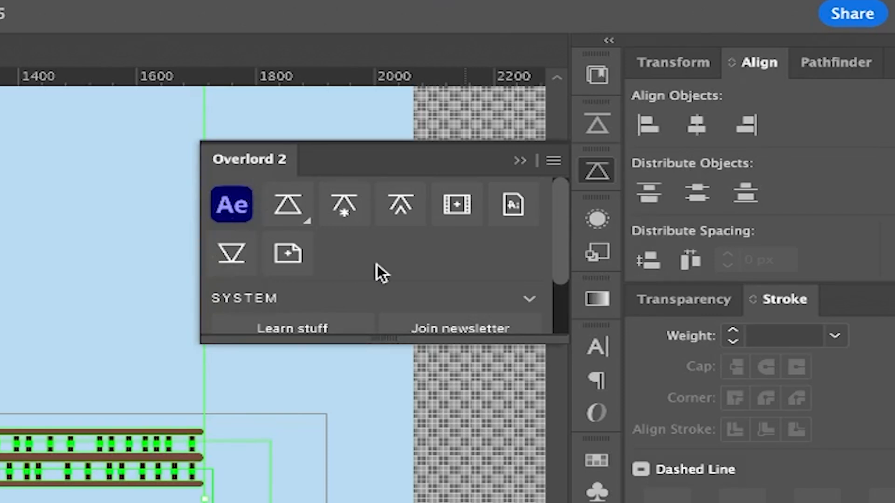
mouse_move(232, 205)
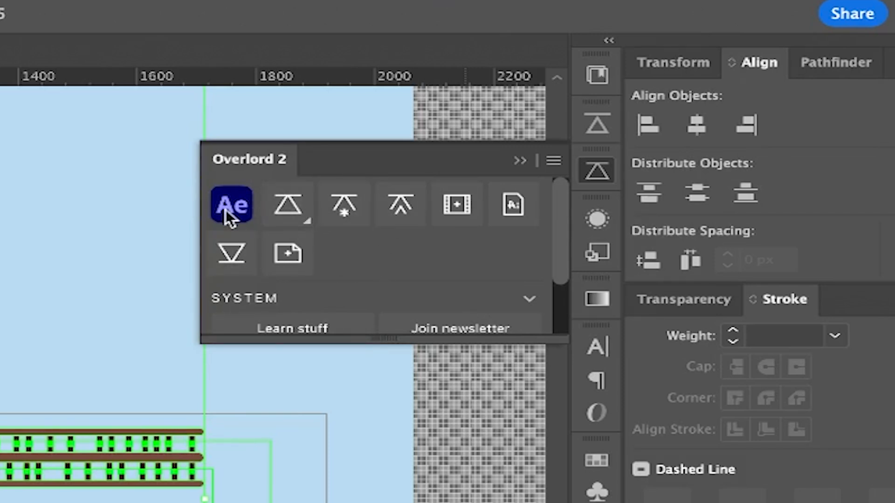
mouse_move(288, 204)
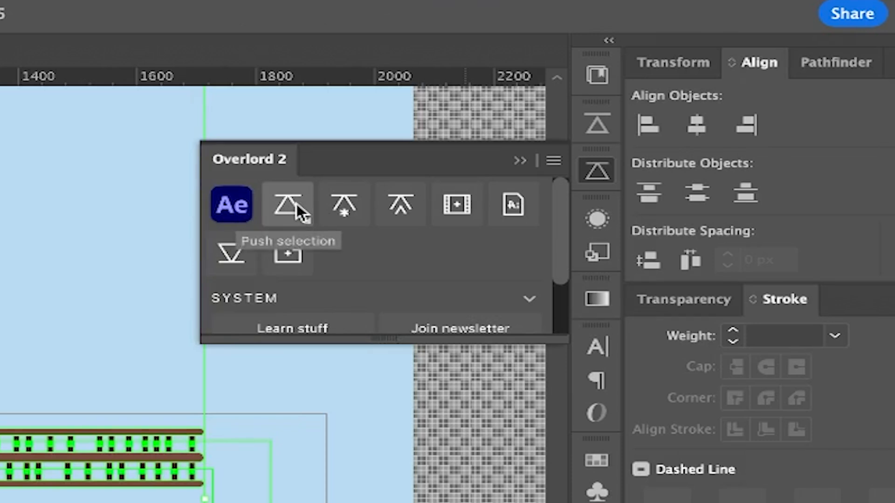
mouse_move(302, 220)
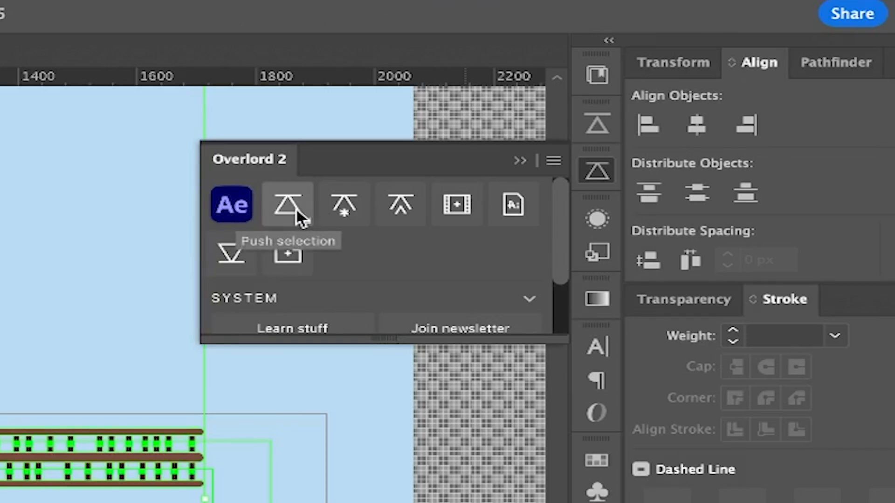
mouse_move(282, 228)
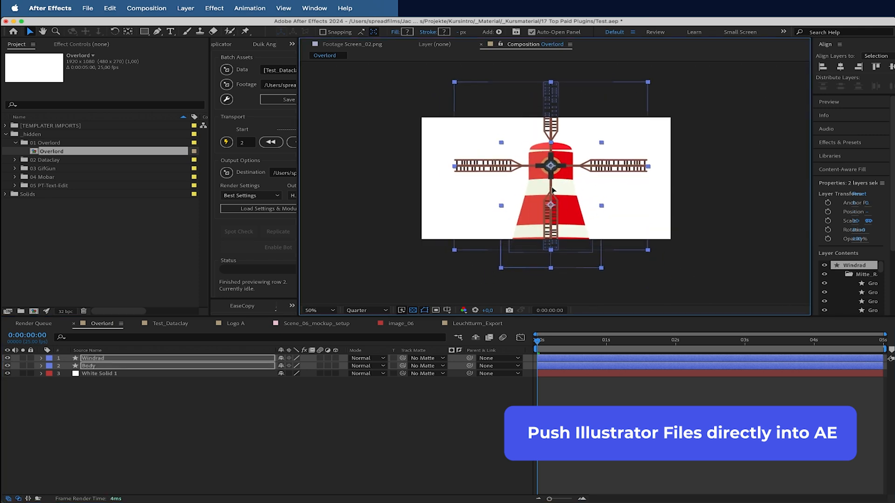
Inspect the pushed Body and Windrad shape layers in the Overlord composition timeline.
left_click(89, 366)
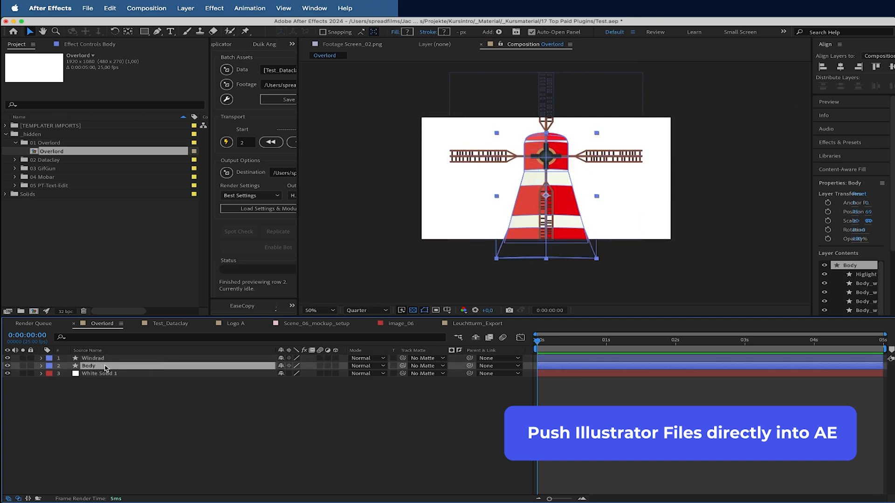
left_click(93, 358)
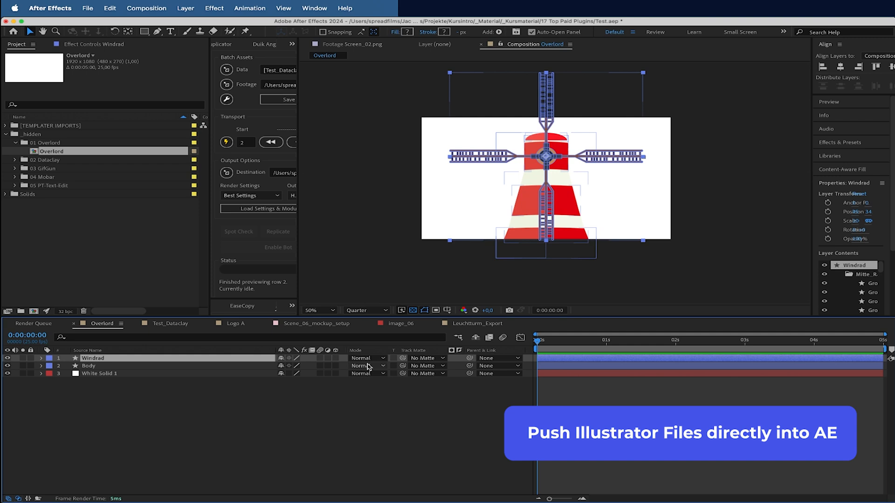
left_click(41, 358)
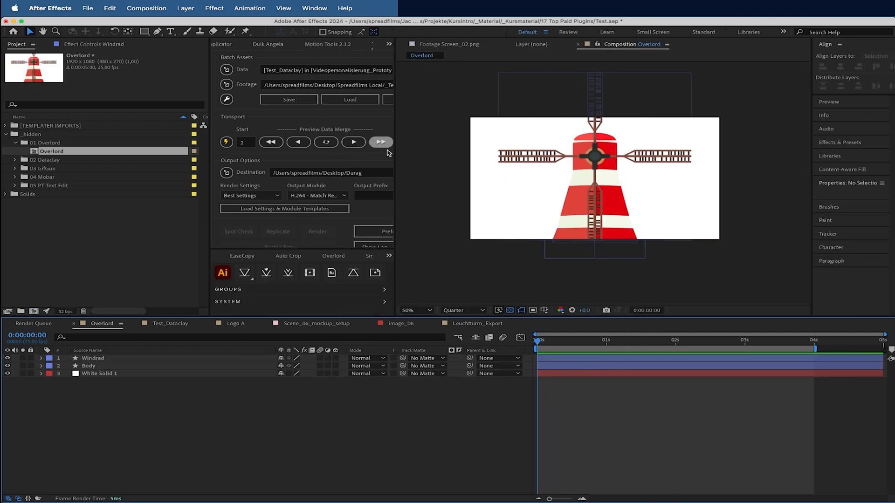
mouse_move(492, 246)
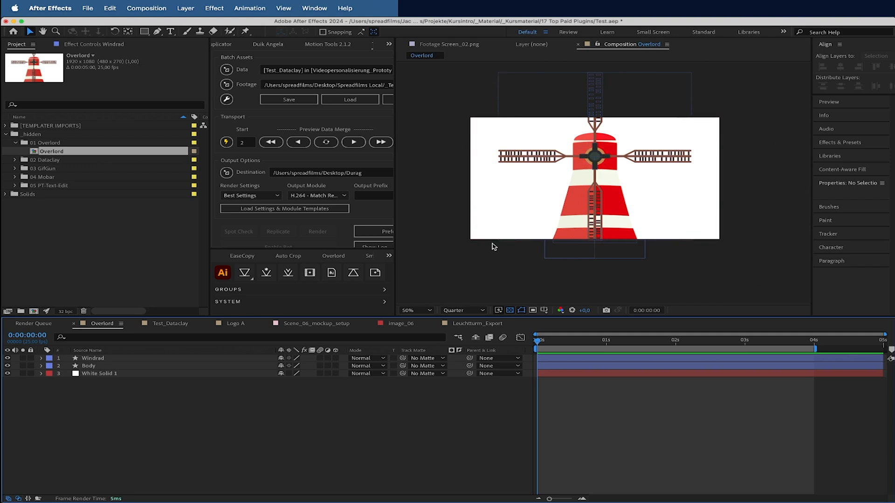
mouse_move(178, 338)
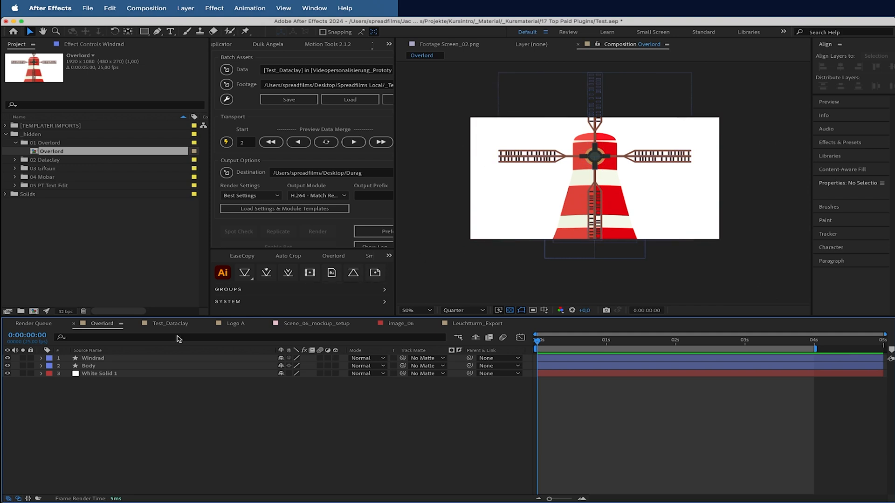
left_click(90, 366)
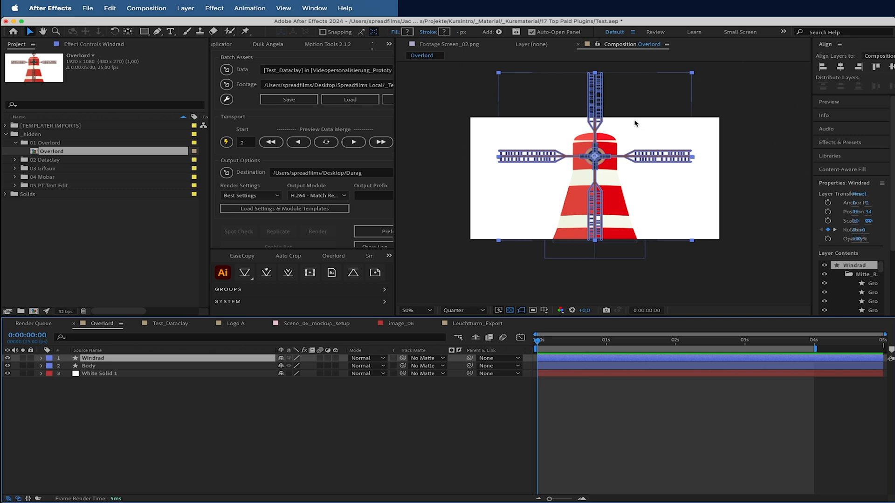
mouse_move(538, 183)
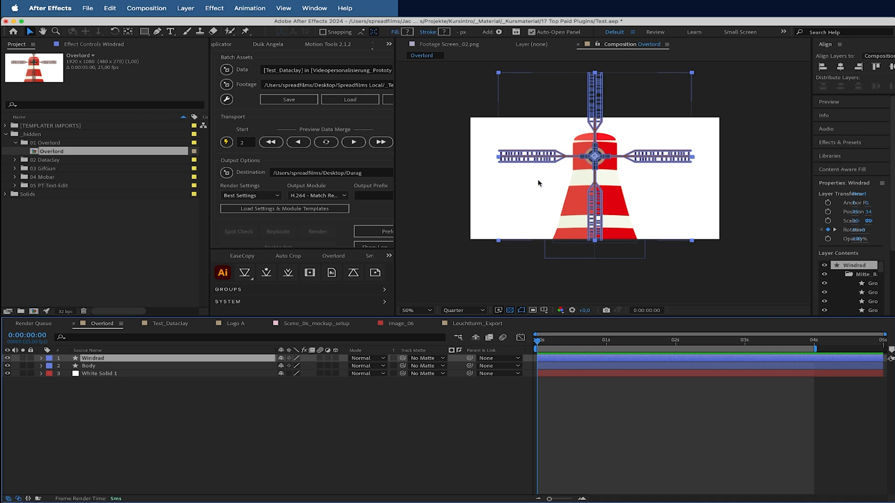
mouse_move(734, 199)
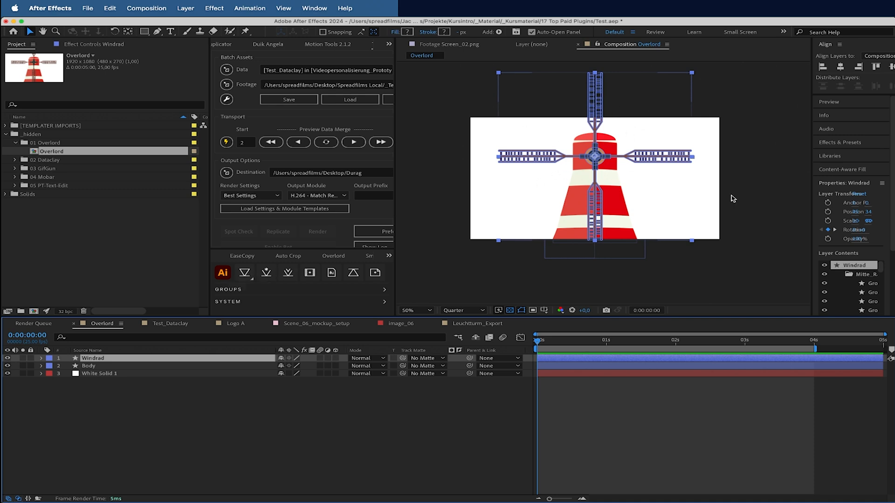
mouse_move(599, 146)
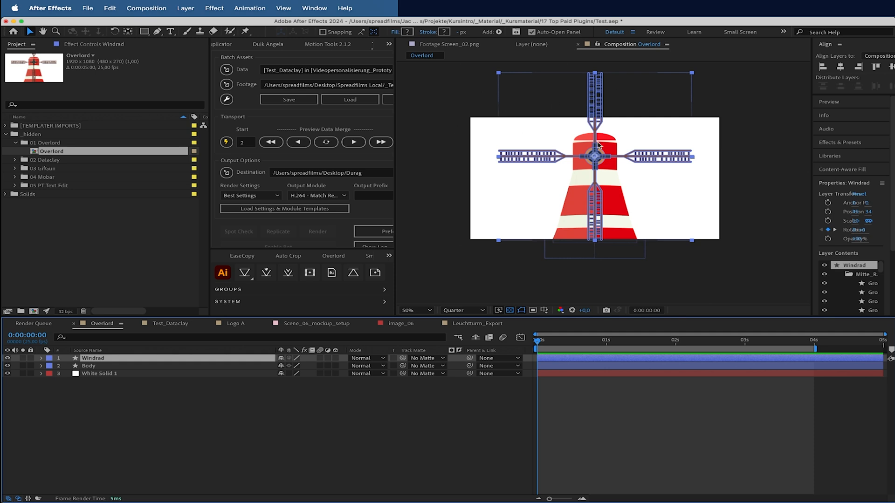
mouse_move(431, 299)
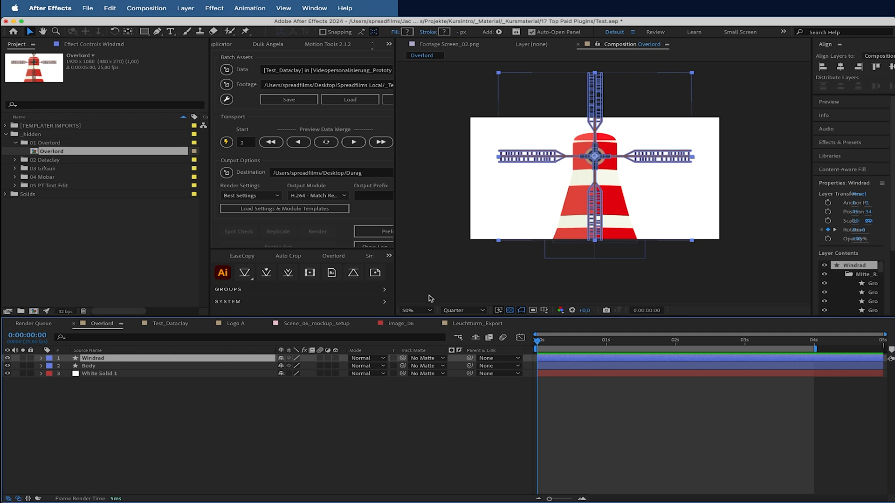
mouse_move(524, 226)
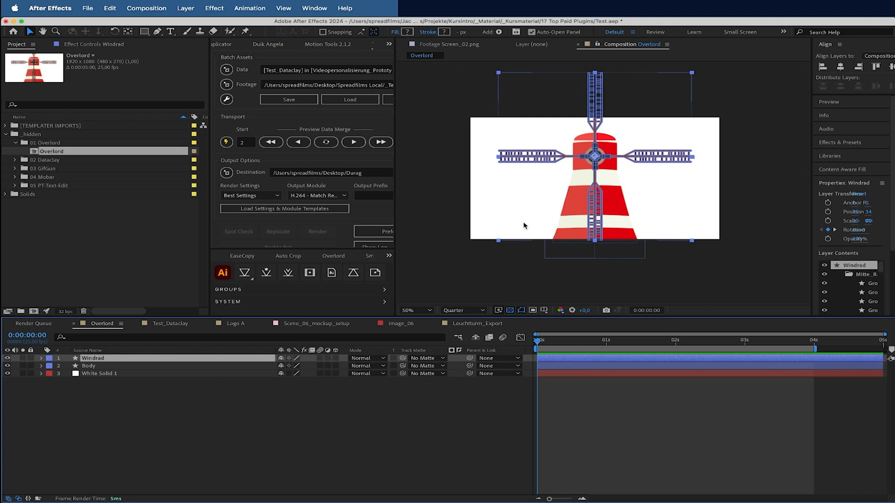
mouse_move(598, 260)
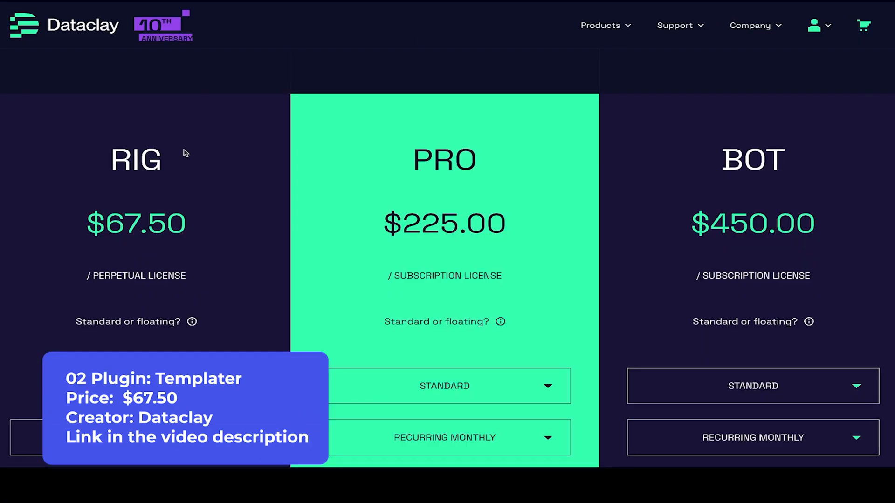
mouse_move(128, 150)
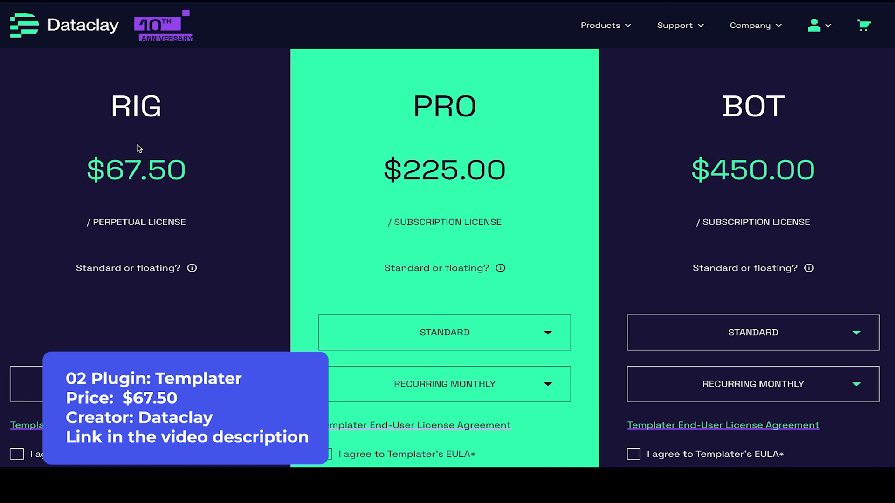
mouse_move(23, 112)
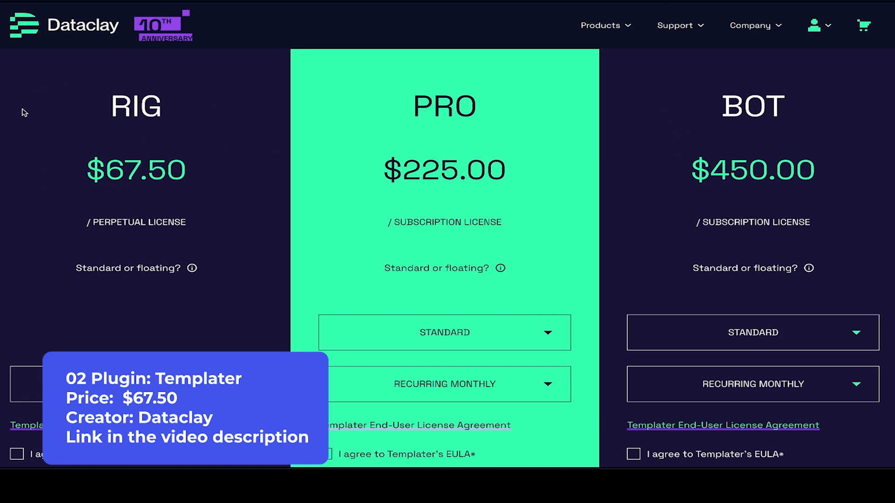
mouse_move(216, 187)
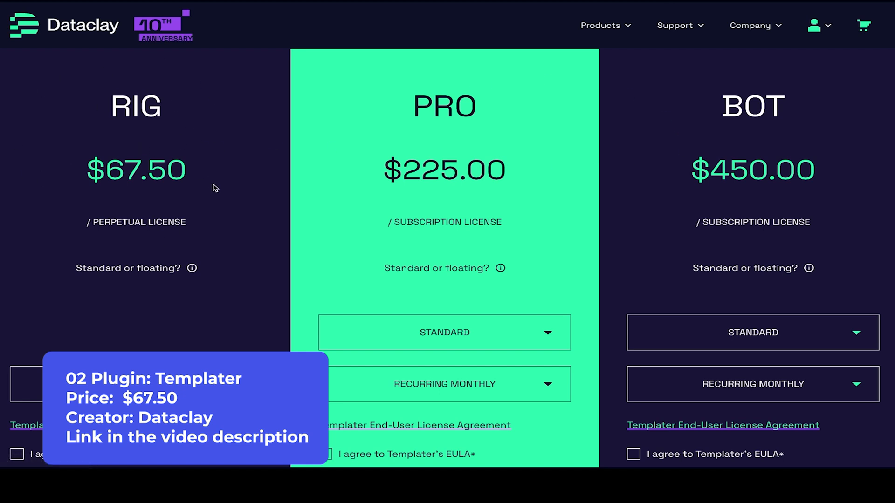
scroll("down", 3)
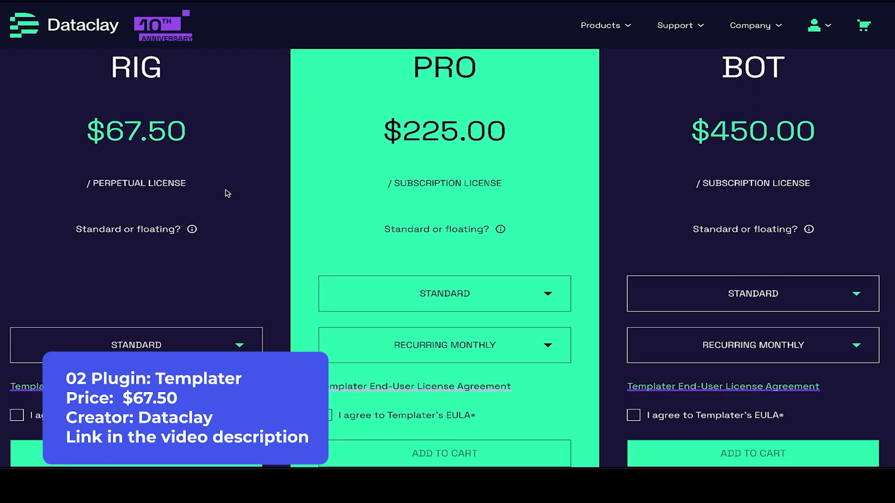
scroll("up", 3)
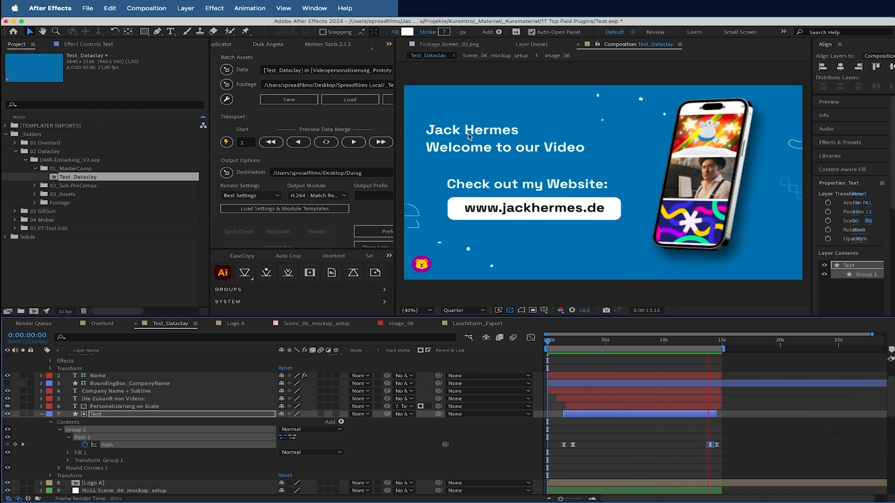
Select the Company Name + Subline layer in the Test_Dataclay timeline.
left_click(581, 340)
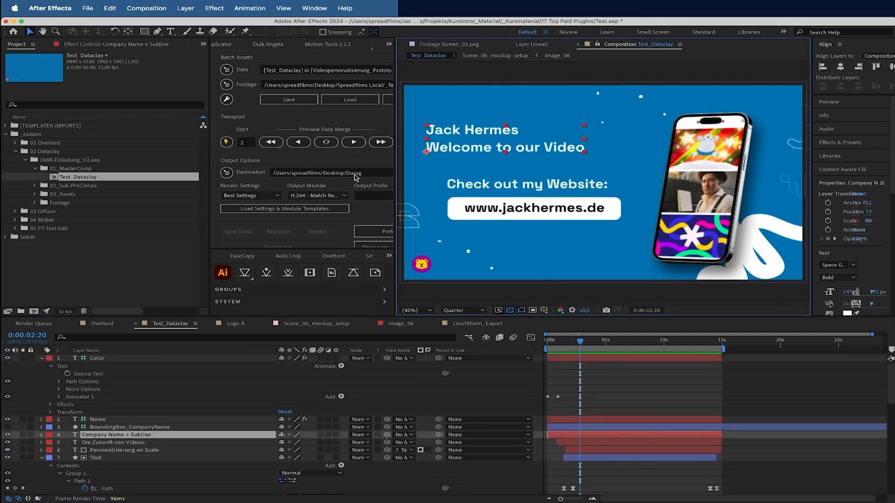
mouse_move(779, 118)
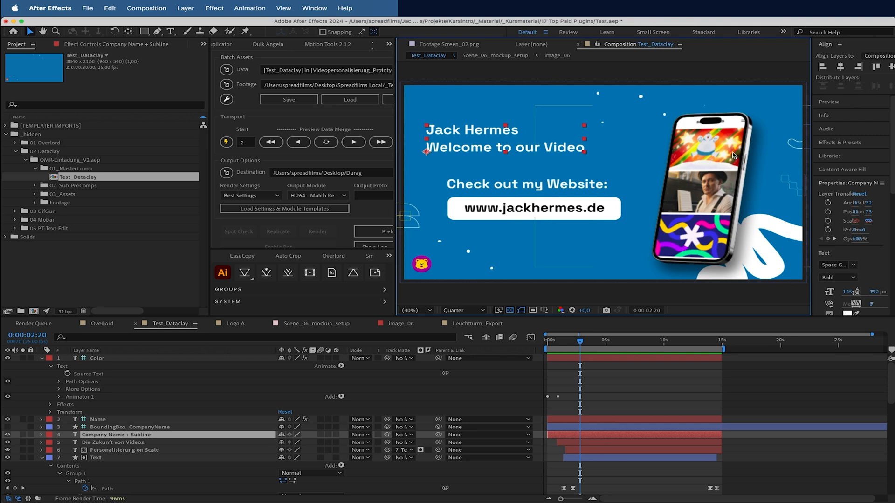
mouse_move(435, 260)
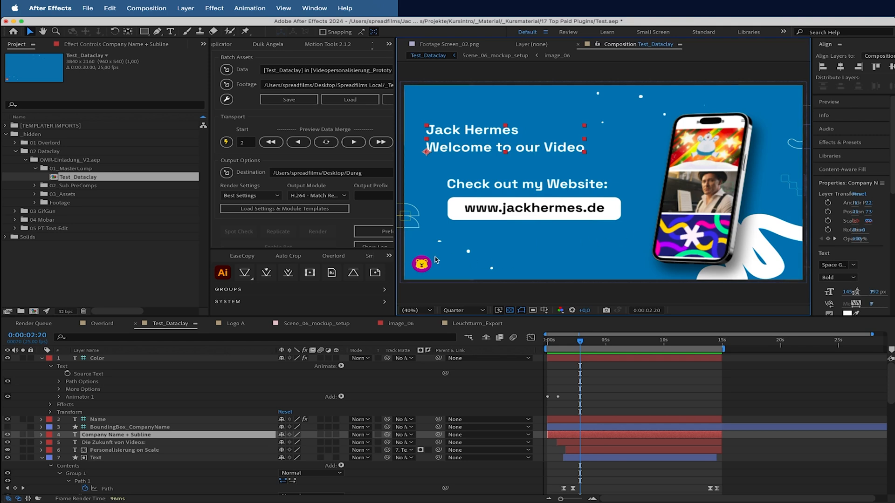
mouse_move(520, 118)
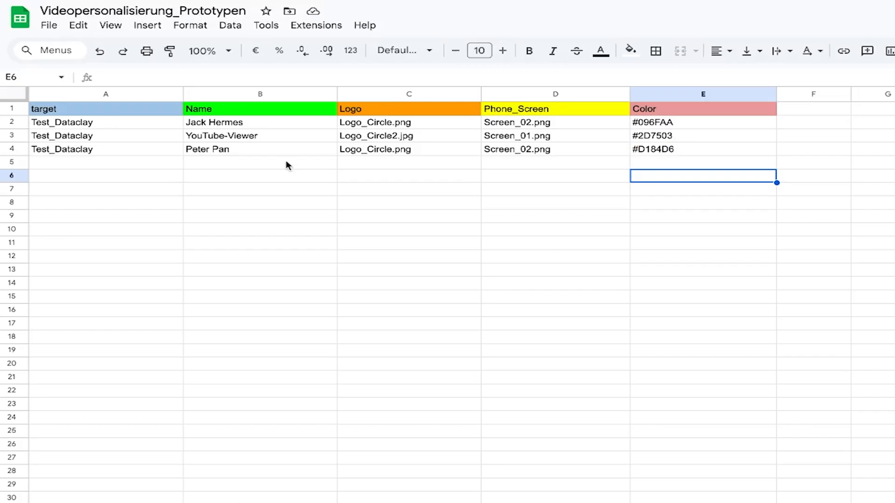
mouse_move(264, 403)
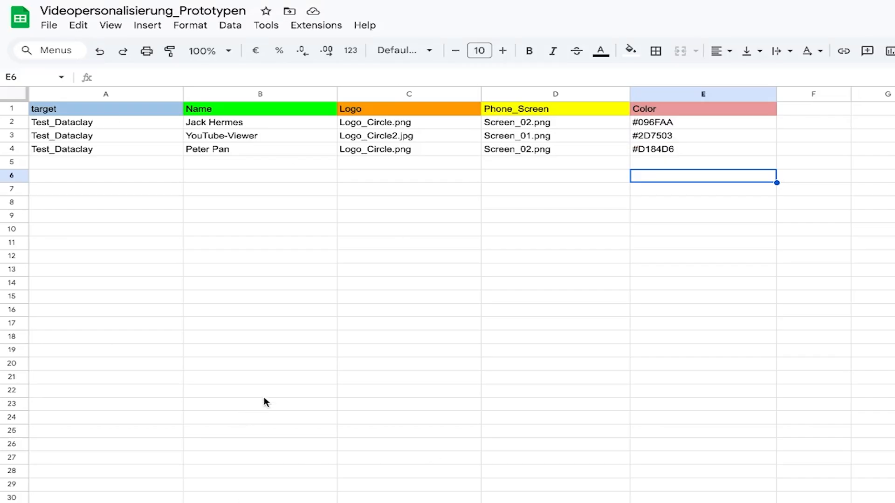
mouse_move(470, 110)
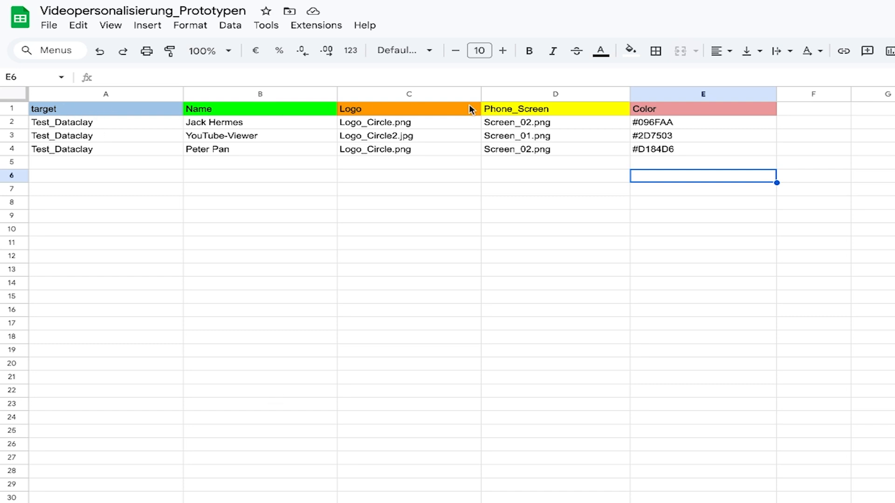
left_click(45, 108)
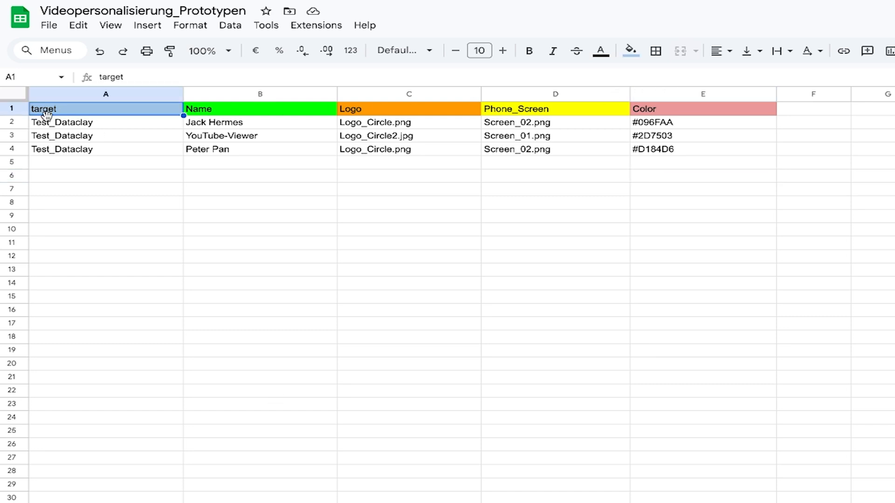
mouse_move(87, 128)
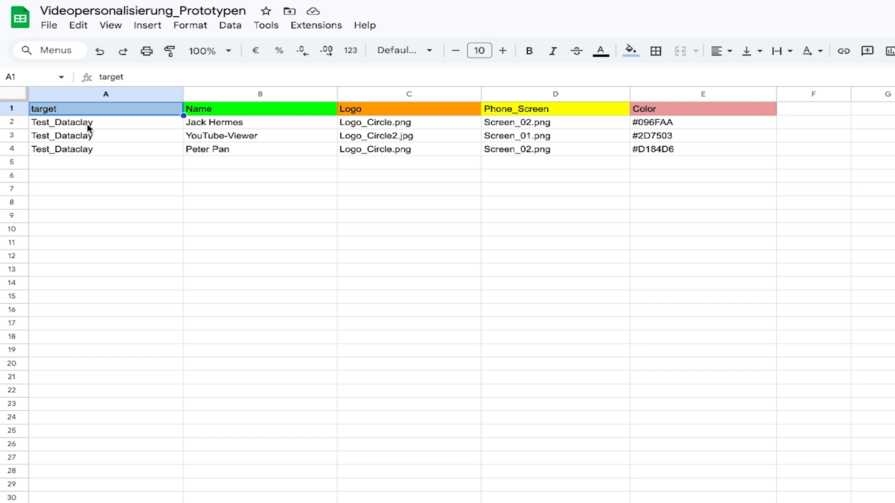
mouse_move(98, 117)
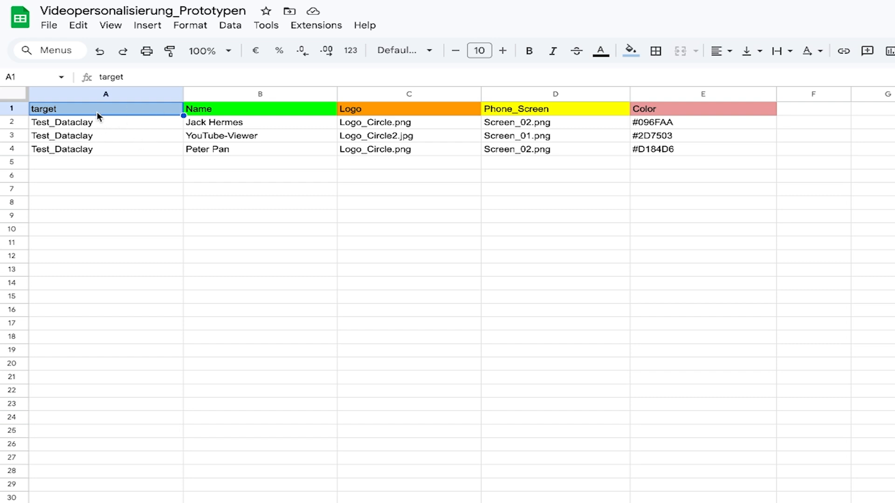
left_click(409, 108)
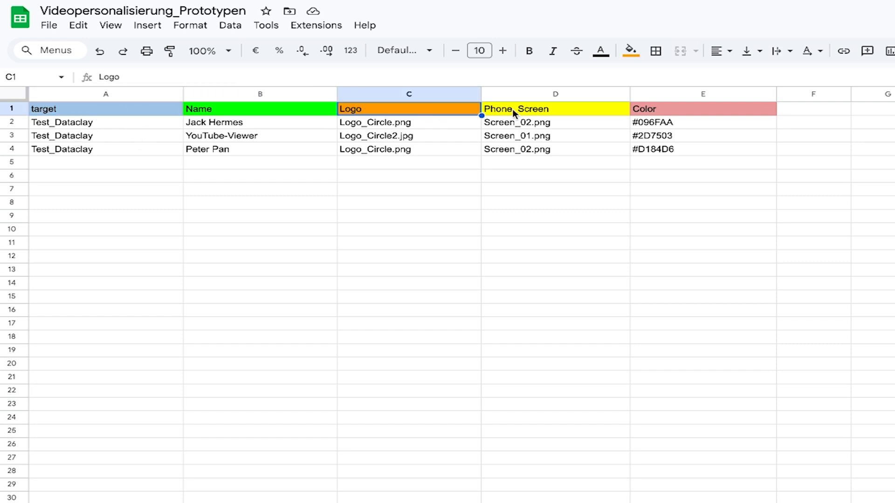
left_click(260, 108)
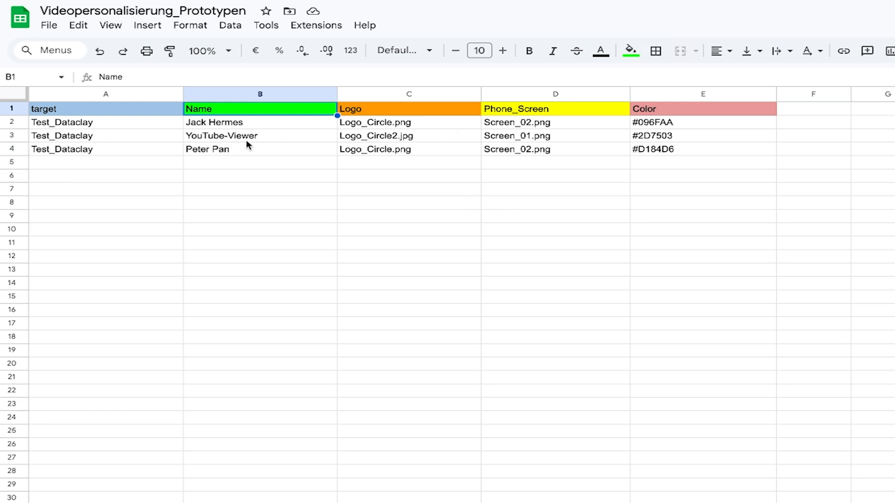
mouse_move(256, 138)
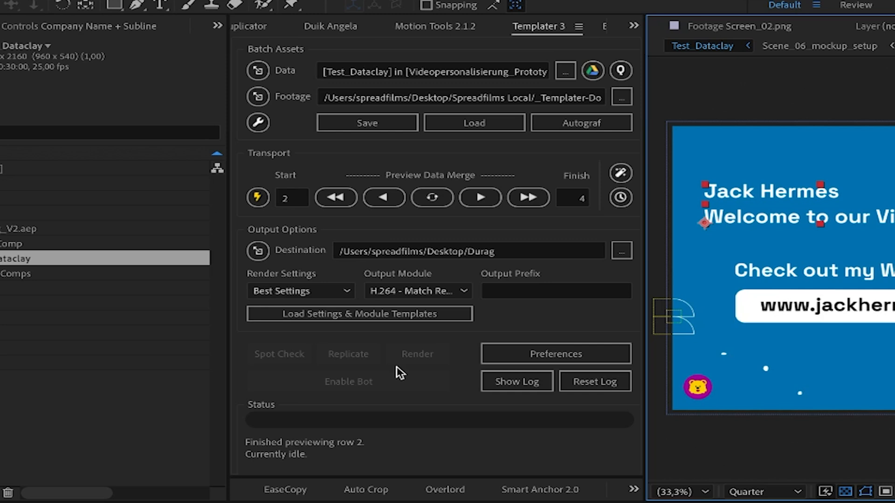
mouse_move(357, 47)
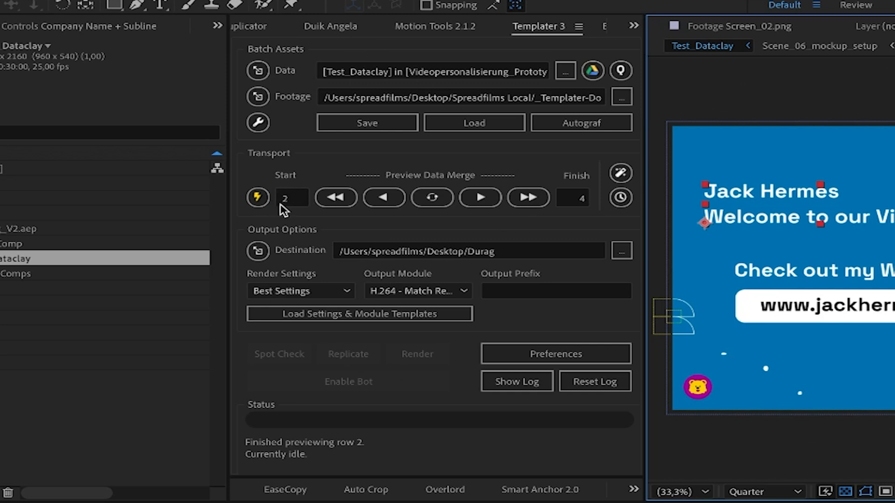
mouse_move(293, 212)
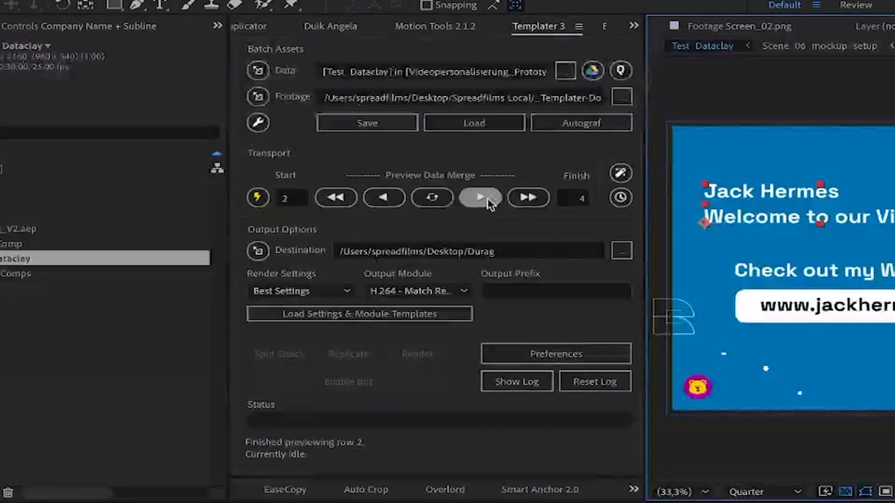
Load data row 3 via Templater's Next preview so YouTube-Viewer appears on green.
left_click(479, 198)
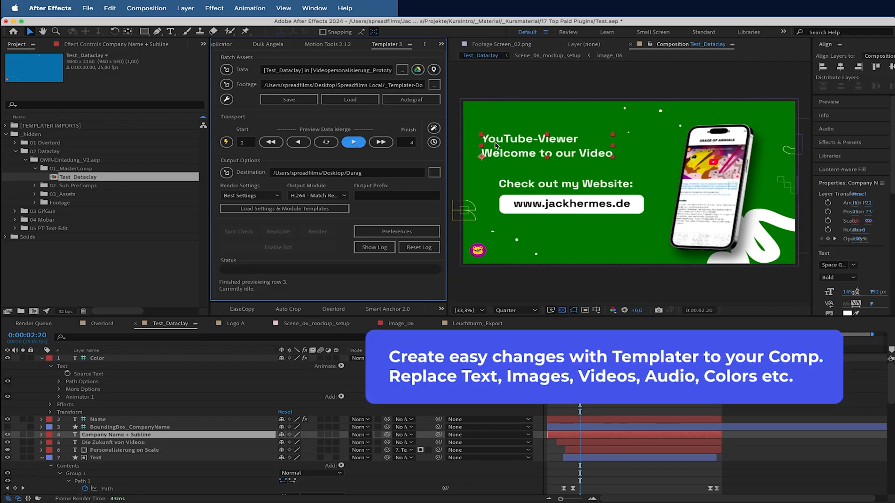
left_click(352, 142)
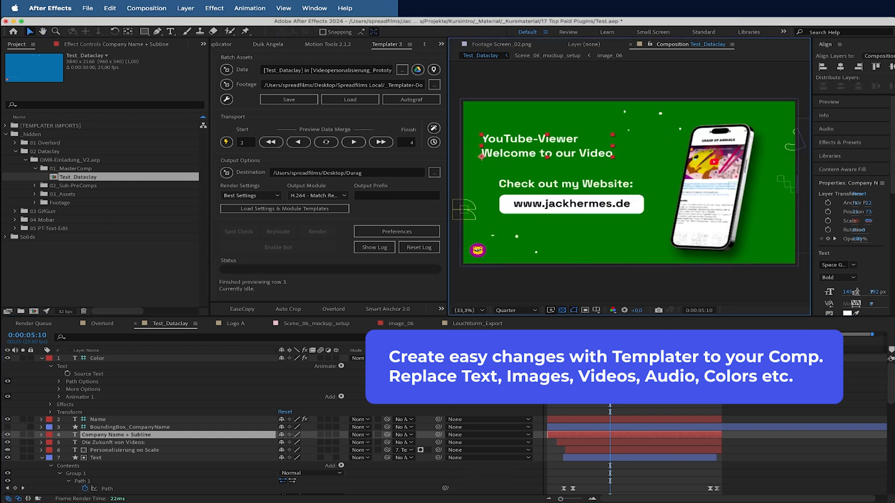
mouse_move(507, 145)
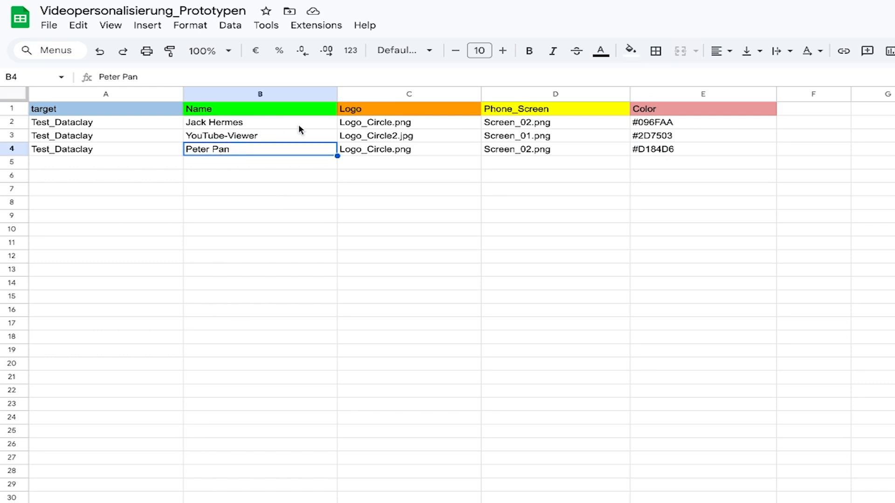
mouse_move(528, 142)
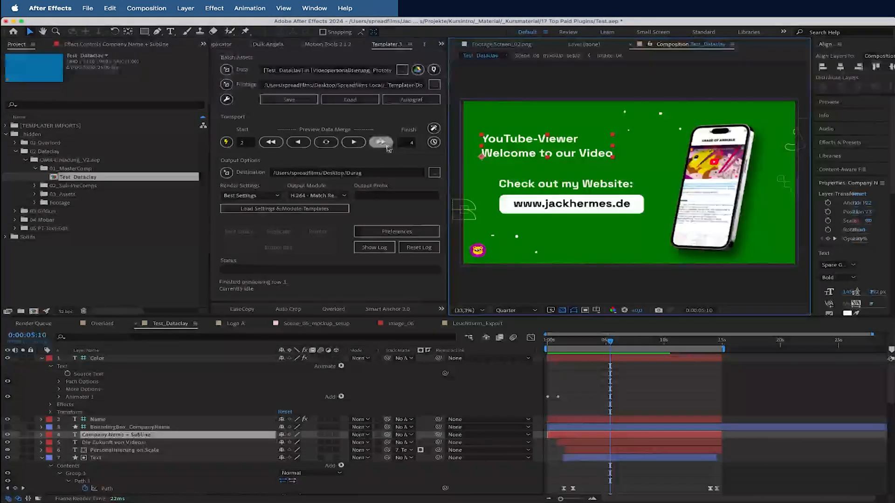
Advance Templater's preview to row 4, showing Peter Pan on a pink background.
left_click(354, 142)
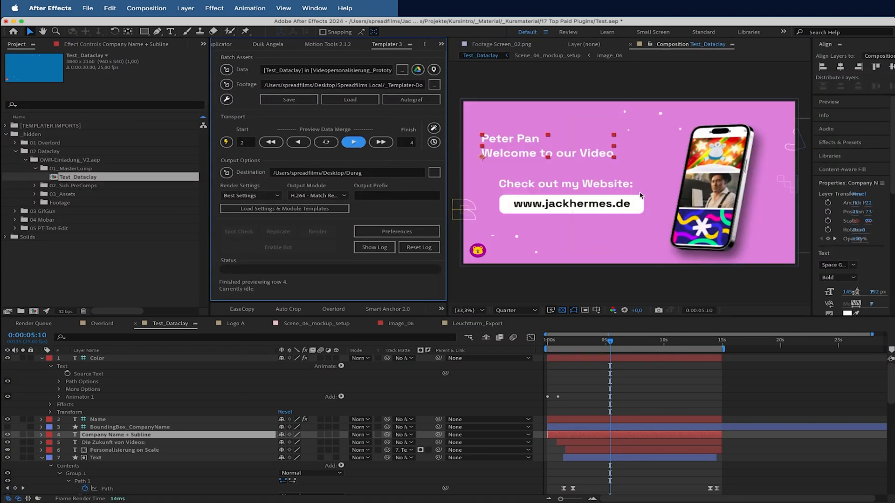
mouse_move(653, 268)
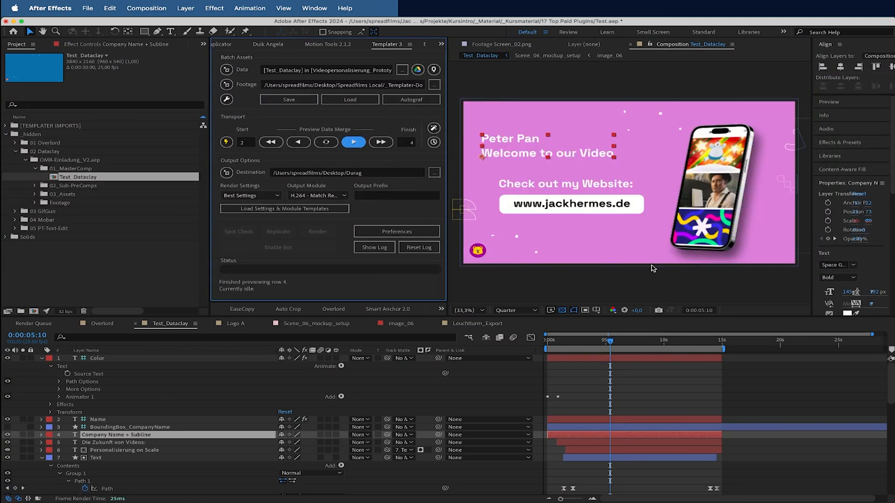
mouse_move(571, 150)
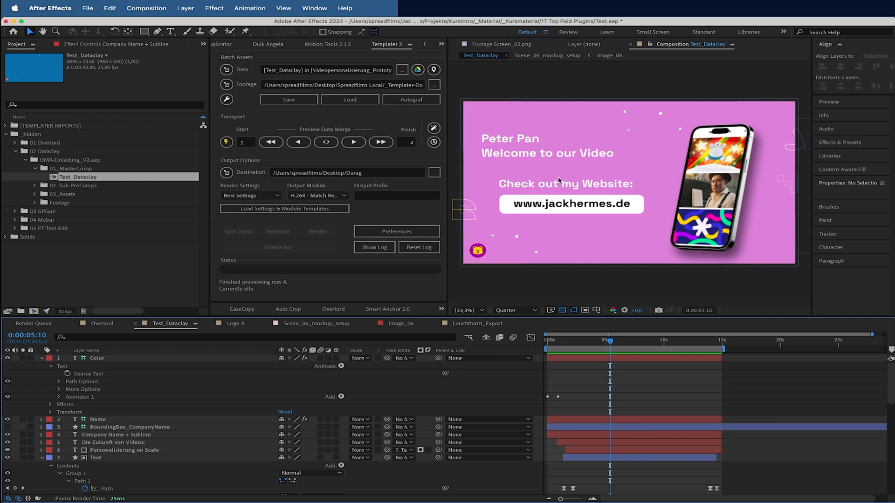
mouse_move(683, 218)
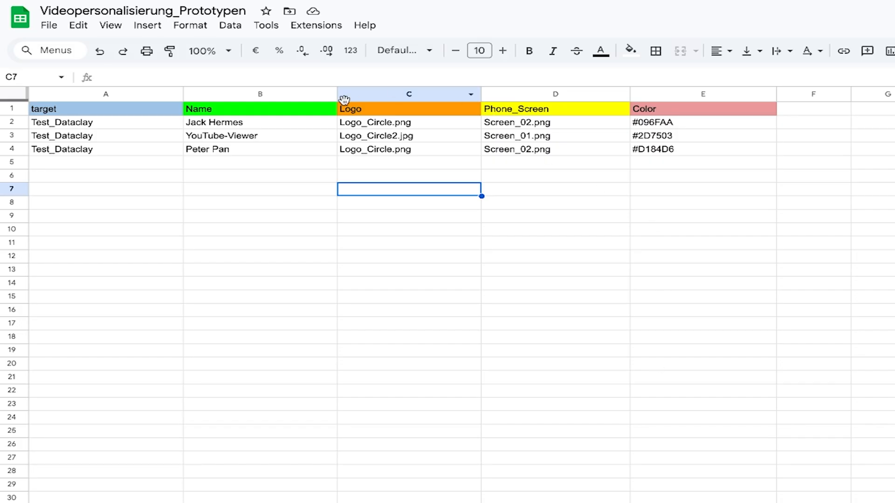
Reveal the Name layer's Templater Settings effect and search 'templater' in Effects & Presets.
left_click(555, 109)
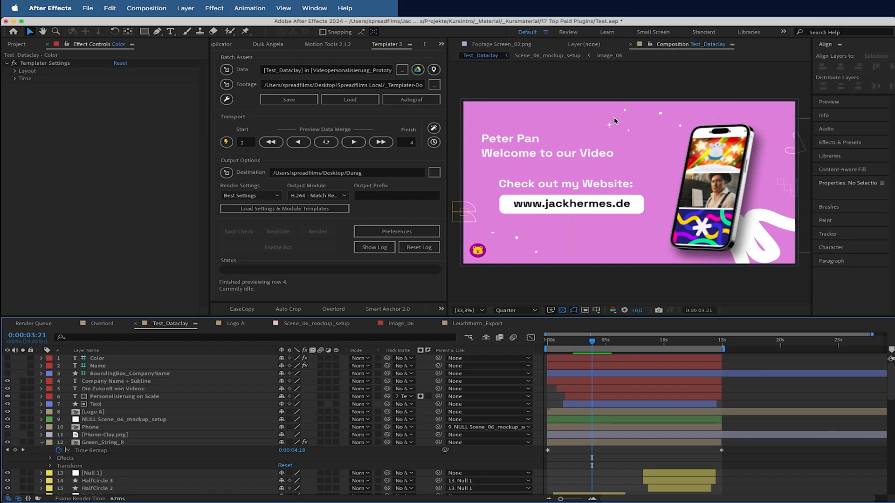
left_click(98, 365)
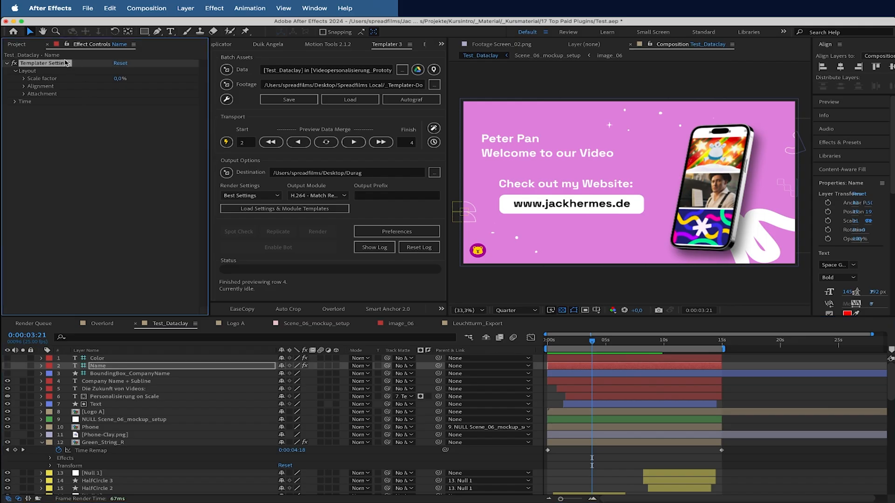
left_click(14, 70)
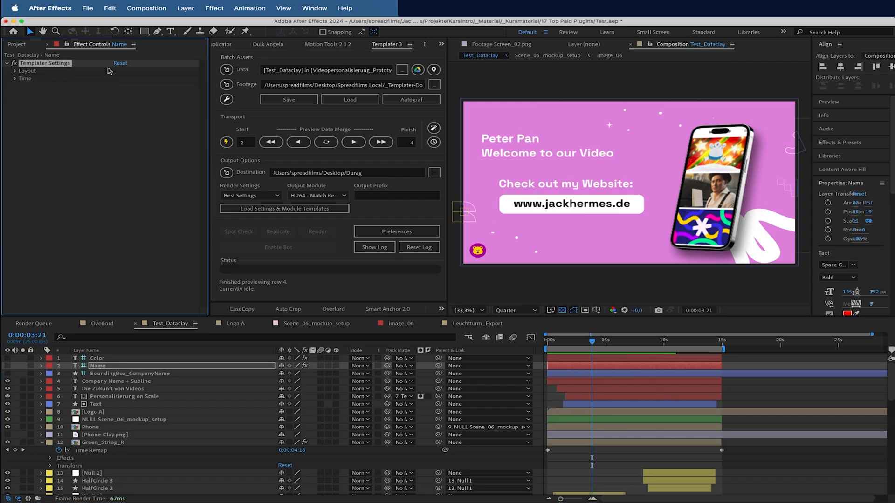
left_click(850, 142)
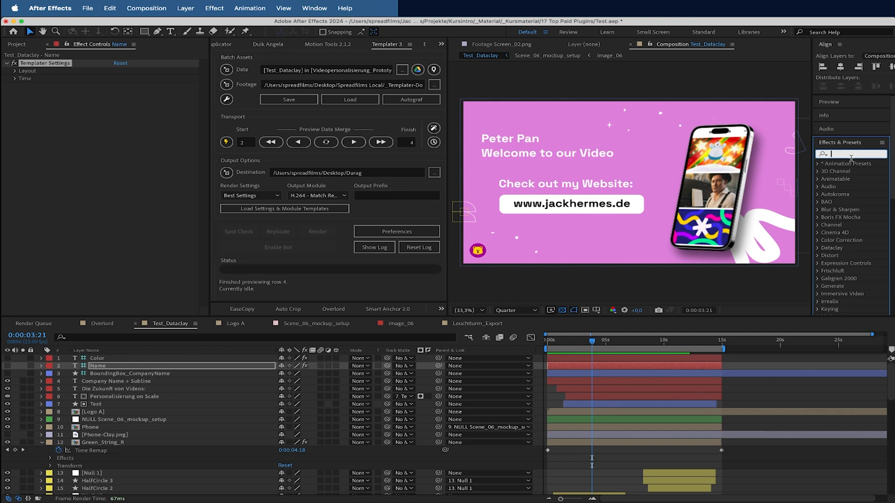
type("templater")
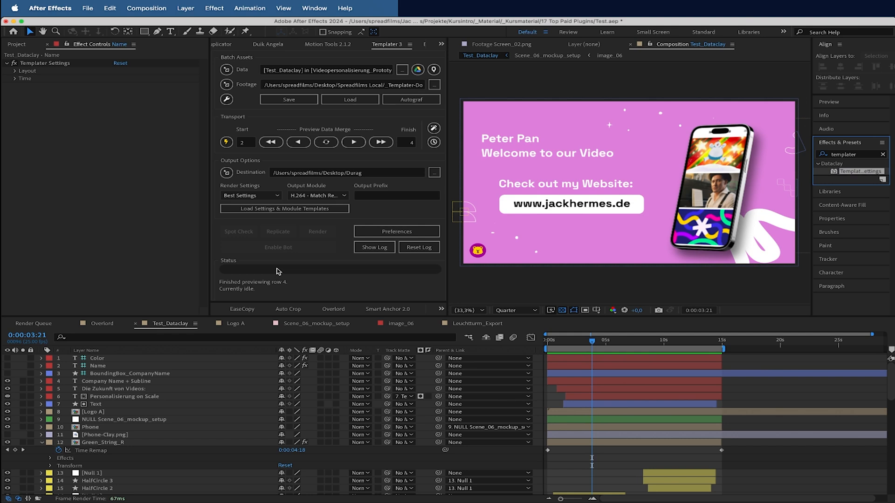
left_click(97, 365)
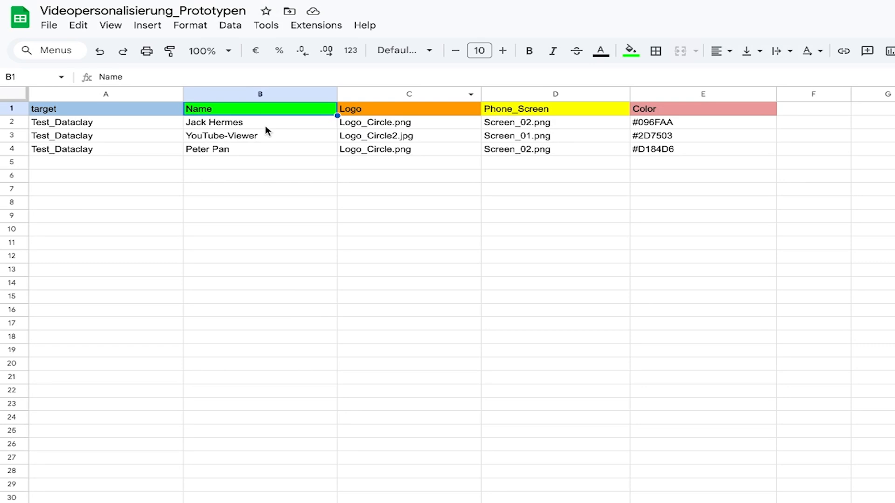
mouse_move(400, 218)
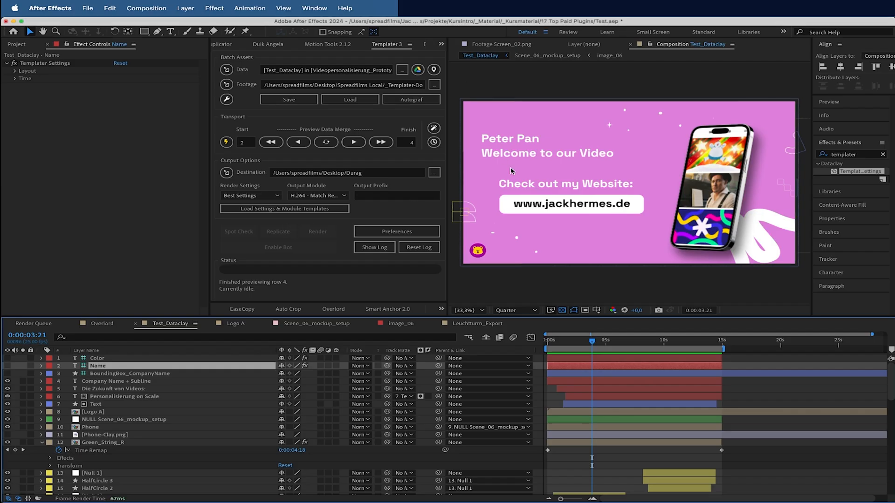
mouse_move(716, 277)
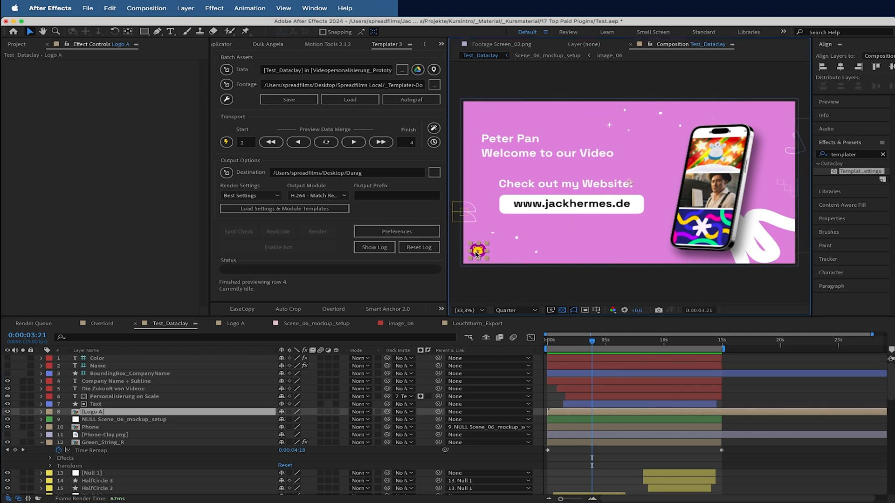
mouse_move(361, 301)
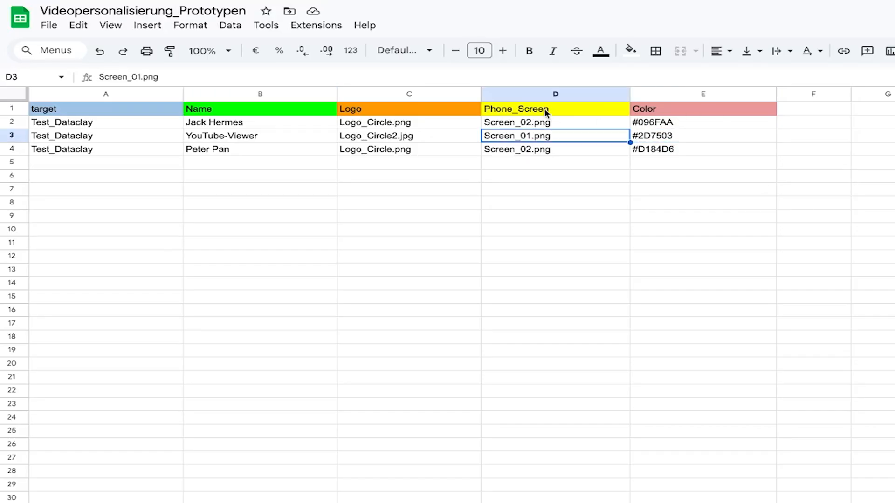
mouse_move(540, 140)
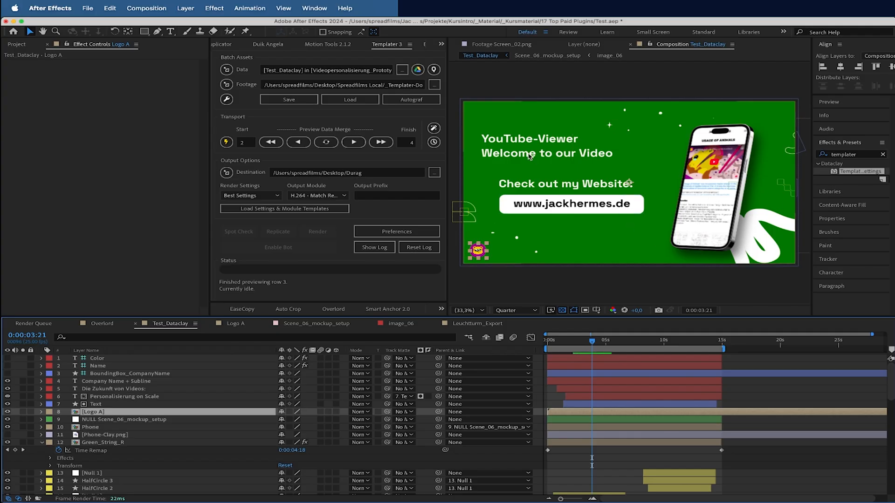
mouse_move(472, 192)
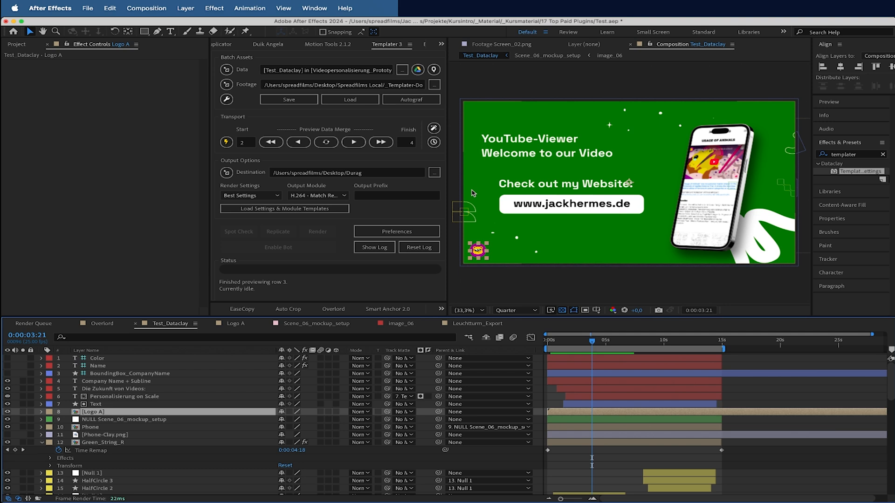
mouse_move(707, 167)
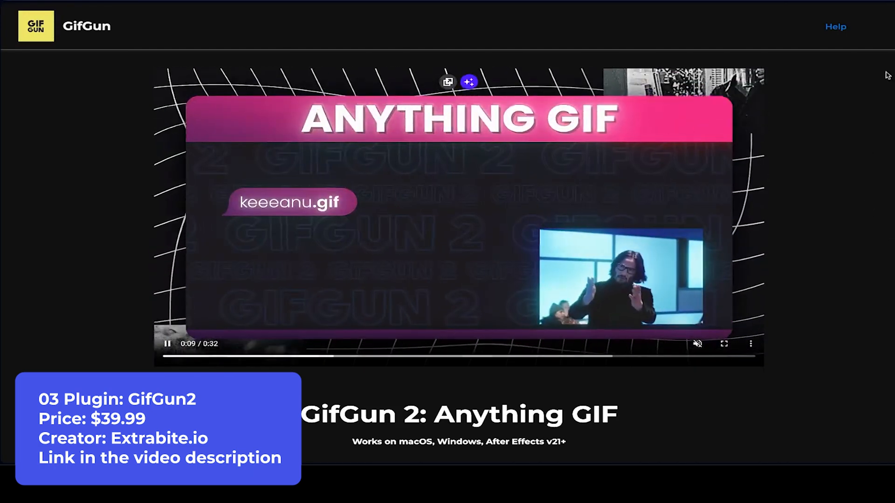
mouse_move(852, 145)
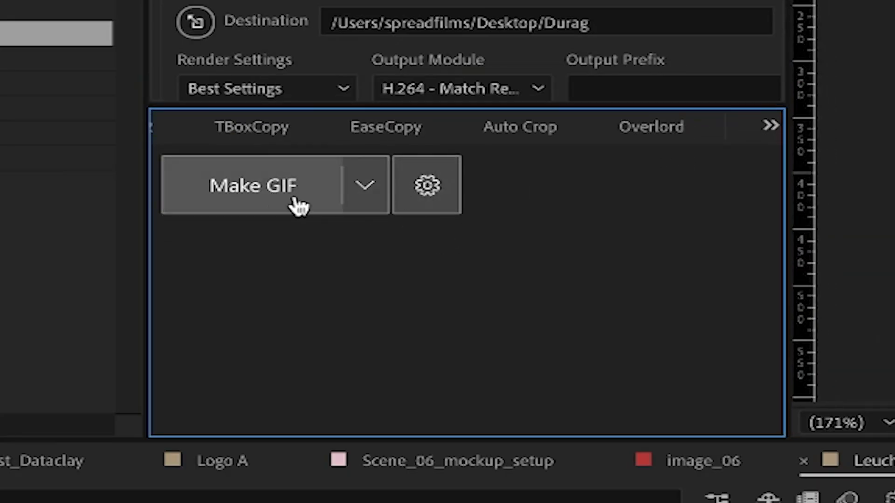
left_click(425, 184)
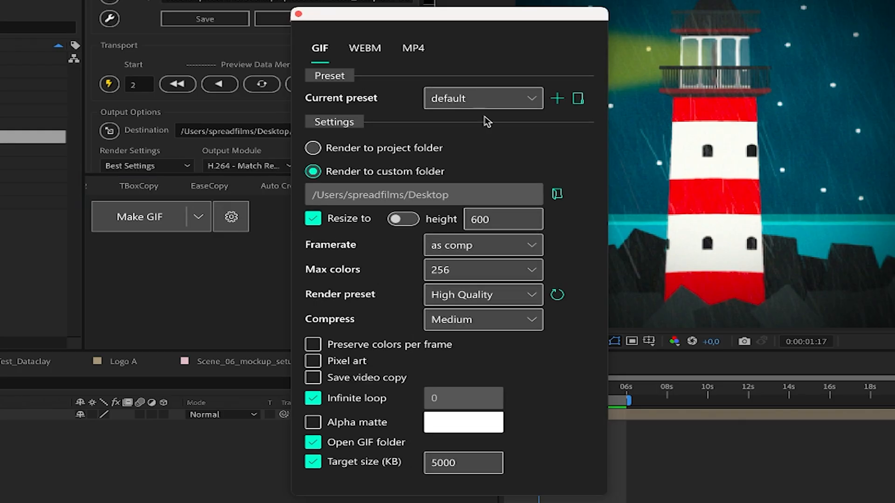
left_click(313, 422)
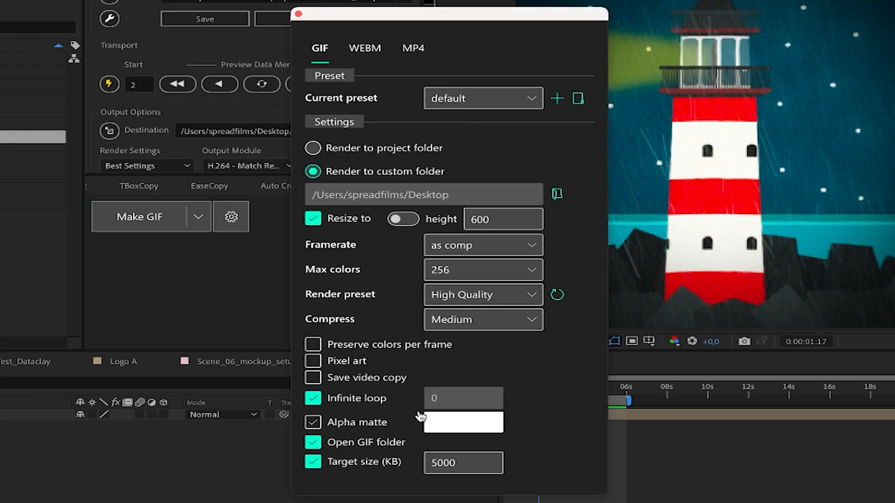
left_click(313, 422)
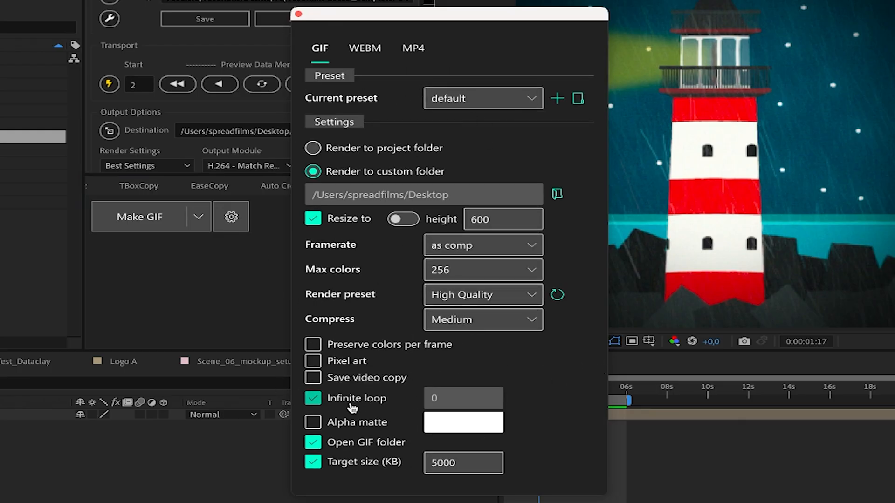
mouse_move(373, 453)
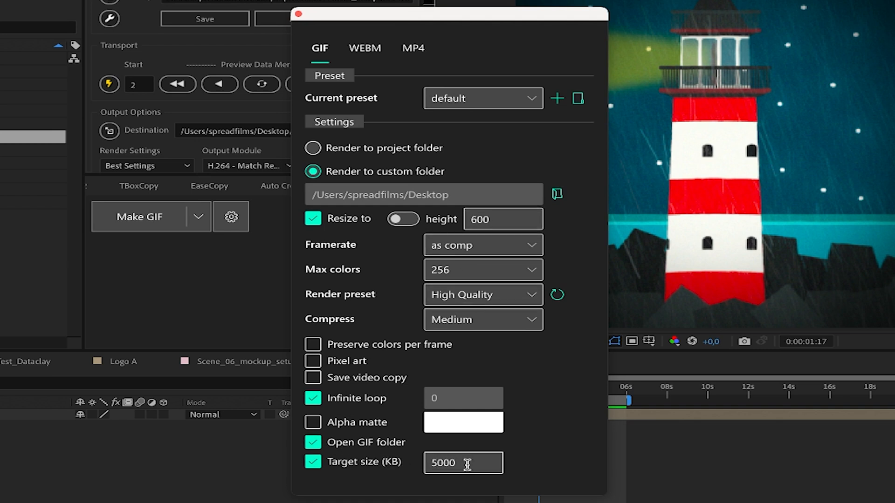
mouse_move(525, 258)
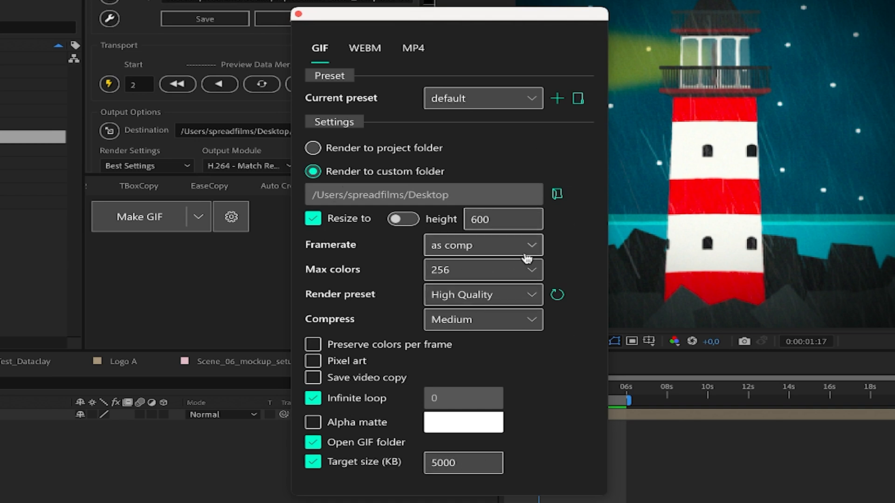
mouse_move(530, 298)
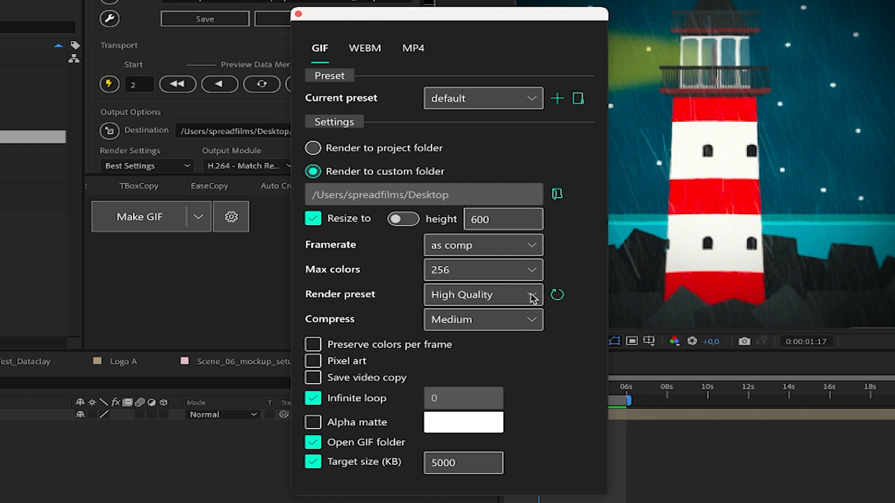
mouse_move(331, 22)
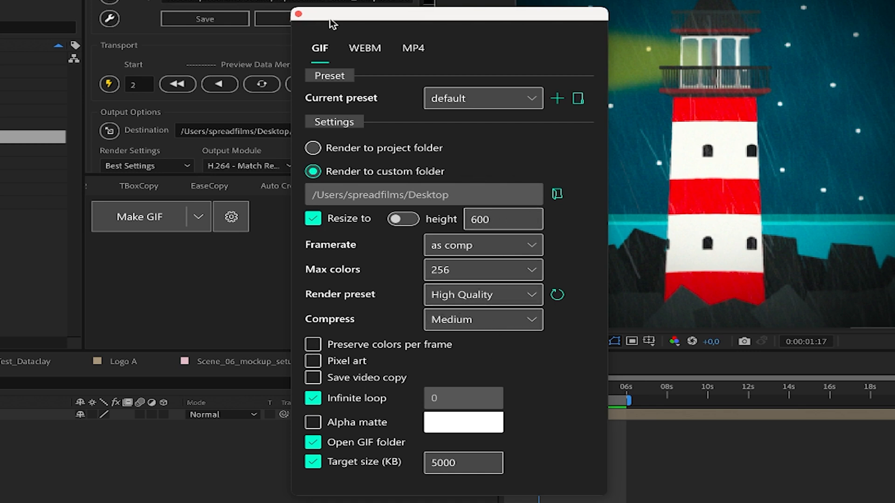
left_click(295, 14)
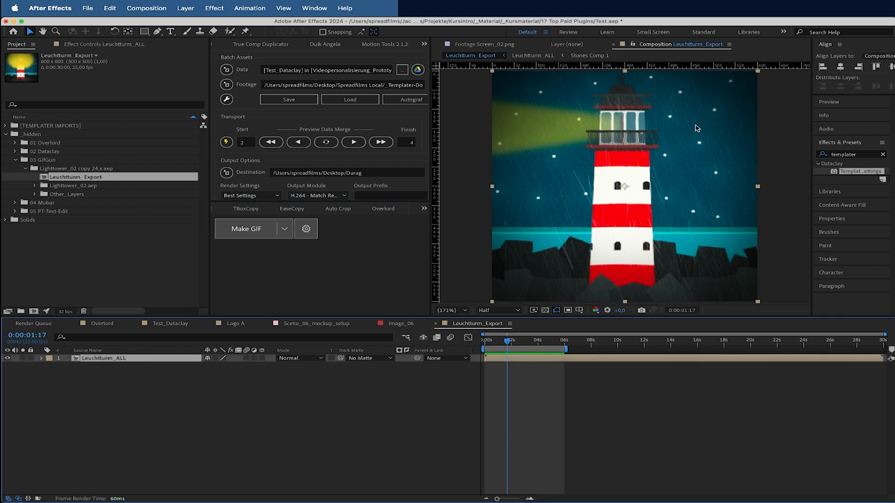
Run GifGun's Make GIF on Leuchtturm_Export, saving the project and letting the render queue finish.
left_click(246, 229)
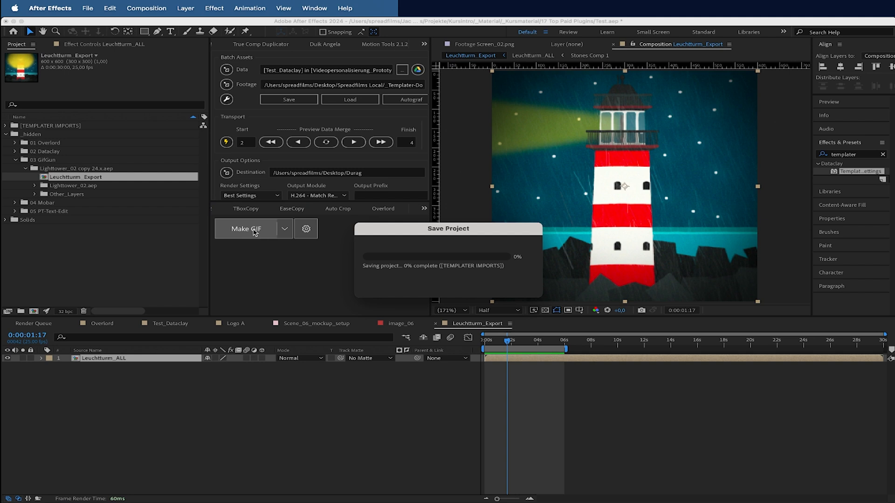
left_click(246, 230)
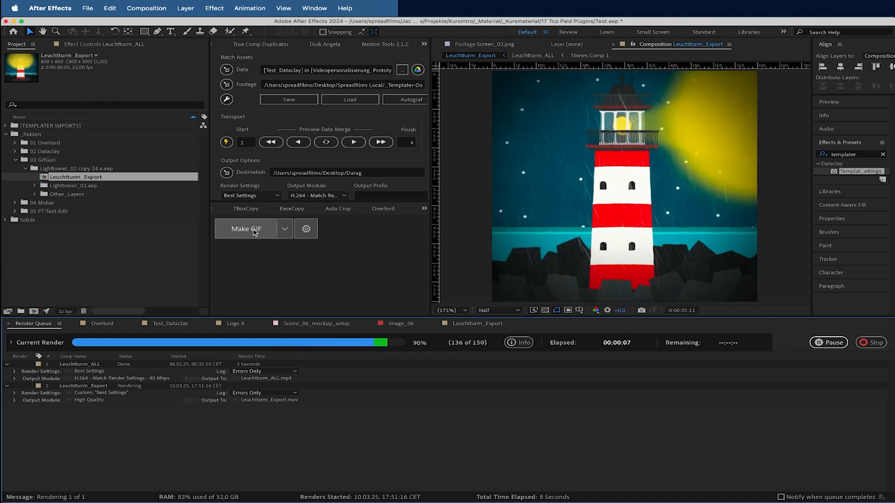
left_click(872, 342)
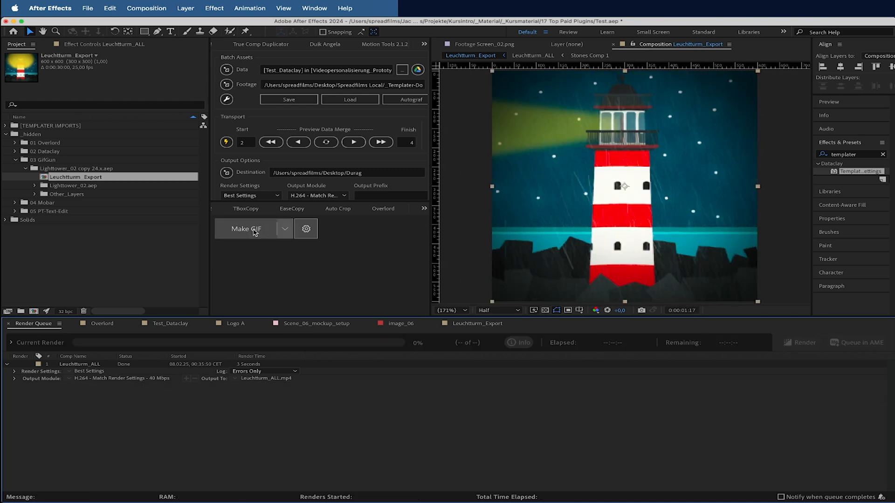
left_click(245, 229)
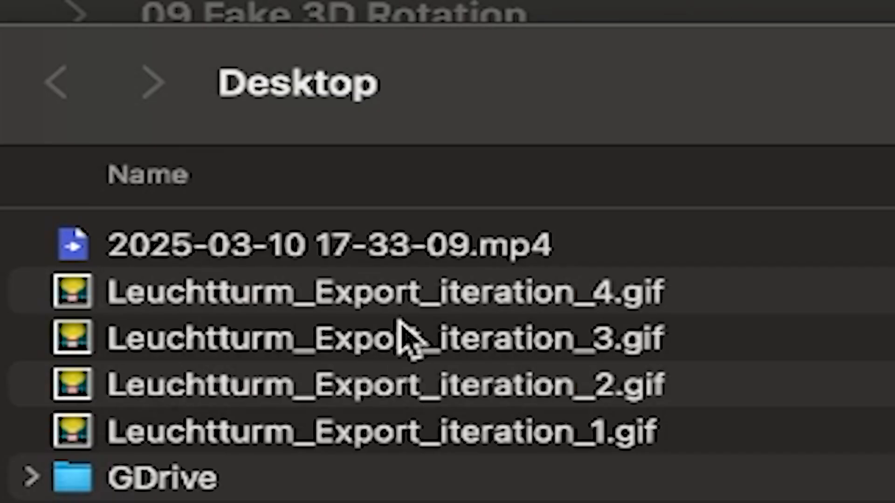
Quick Look Leuchtturm_Export_iteration_1.gif from the Desktop folder.
left_click(371, 293)
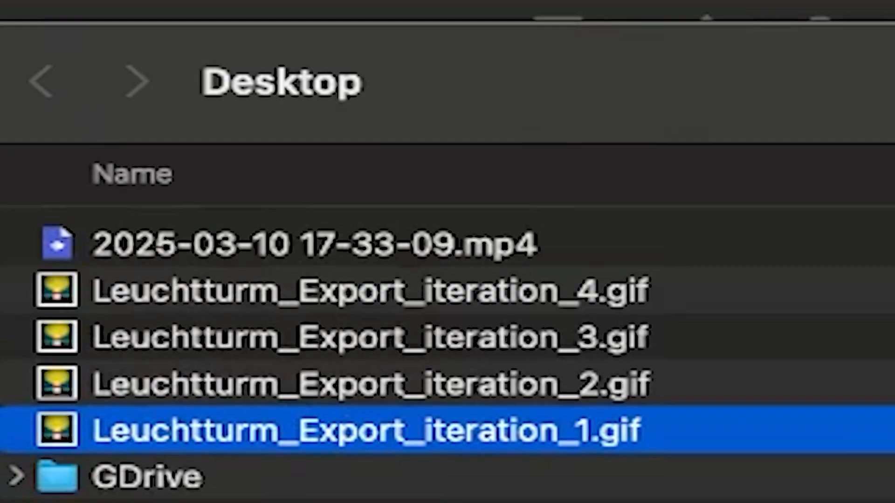
key("space")
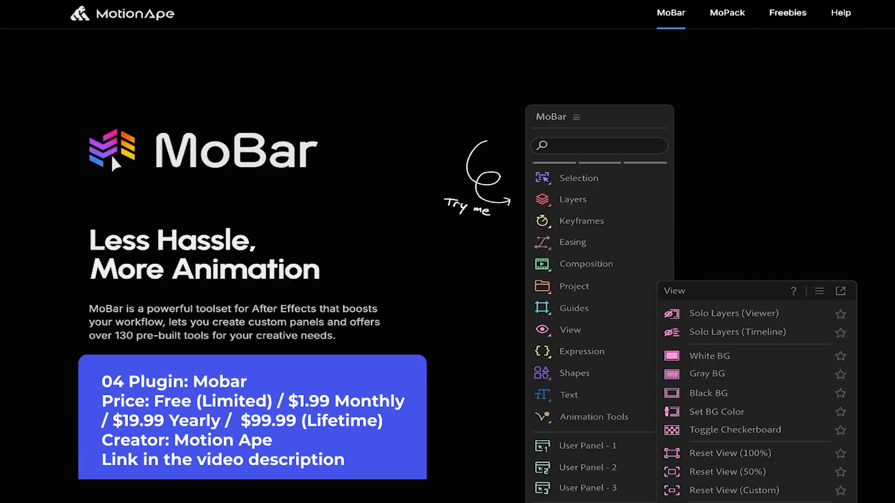
mouse_move(341, 20)
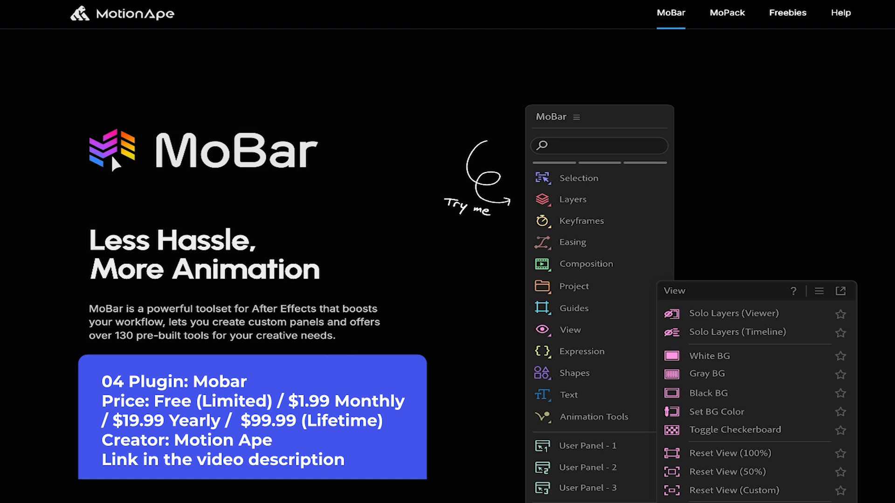
Browse the MoBar demo panel's Selection and Keyframes tool categories.
left_click(578, 178)
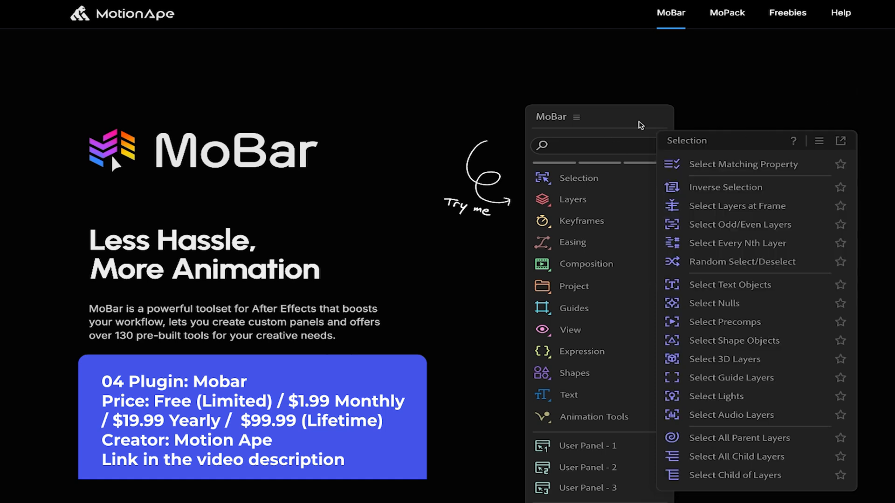
left_click(582, 221)
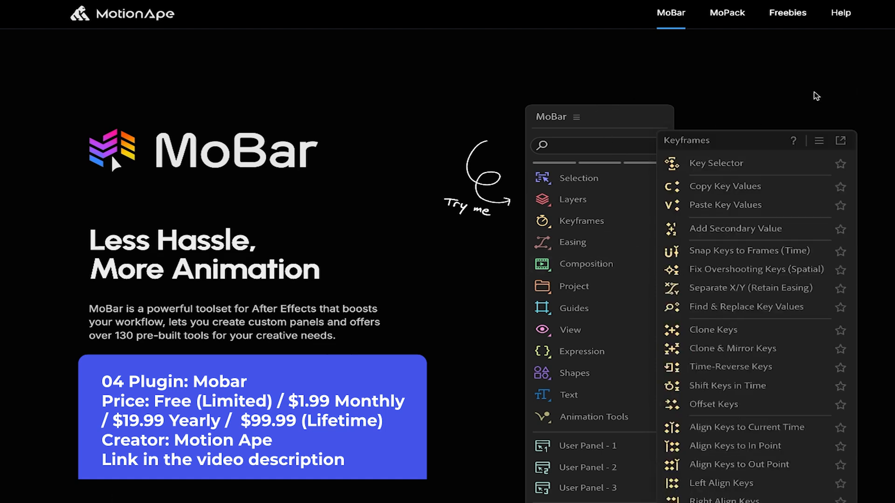
scroll("down", 3)
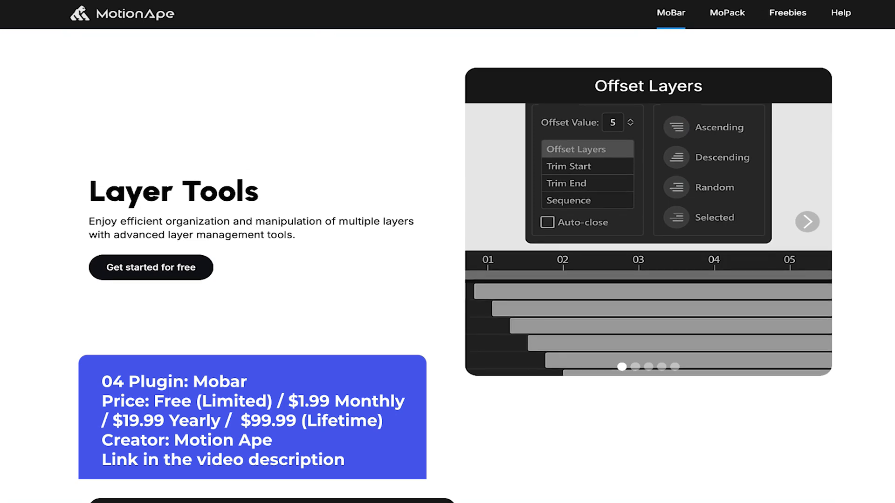
left_click(807, 222)
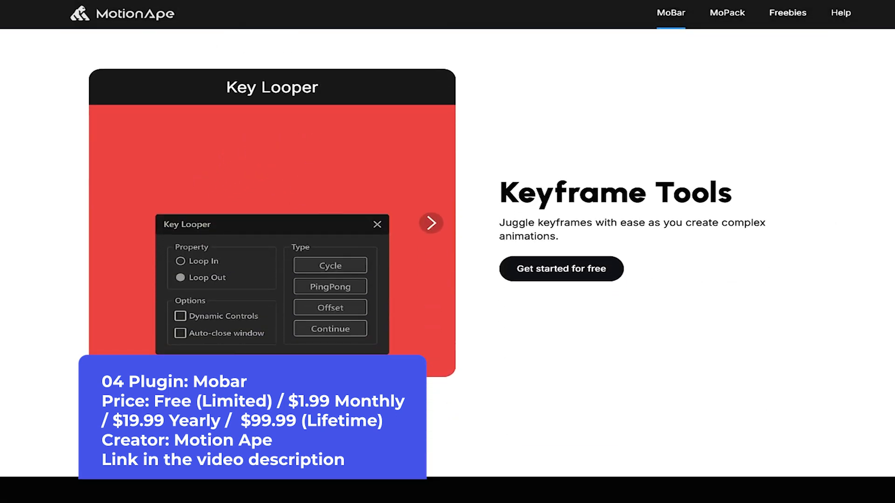
Scroll past the testimonials down to MoBar's free and paid pricing plans.
scroll("down", 3)
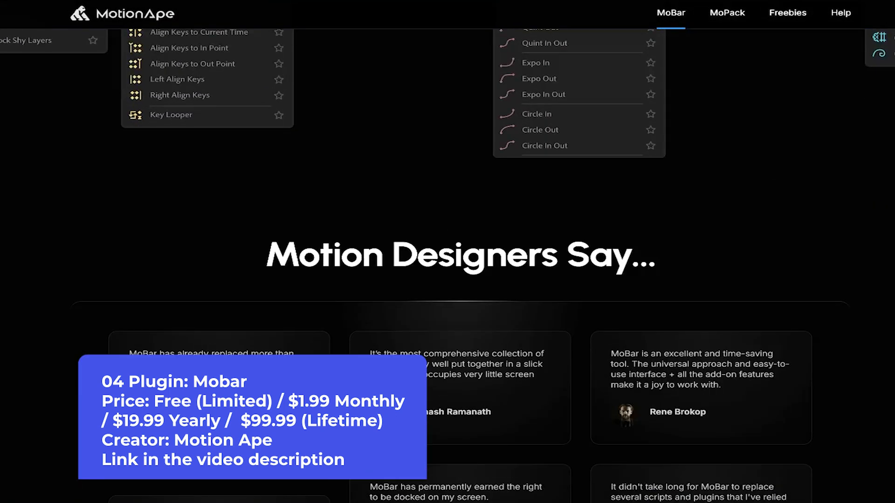
scroll("up", 3)
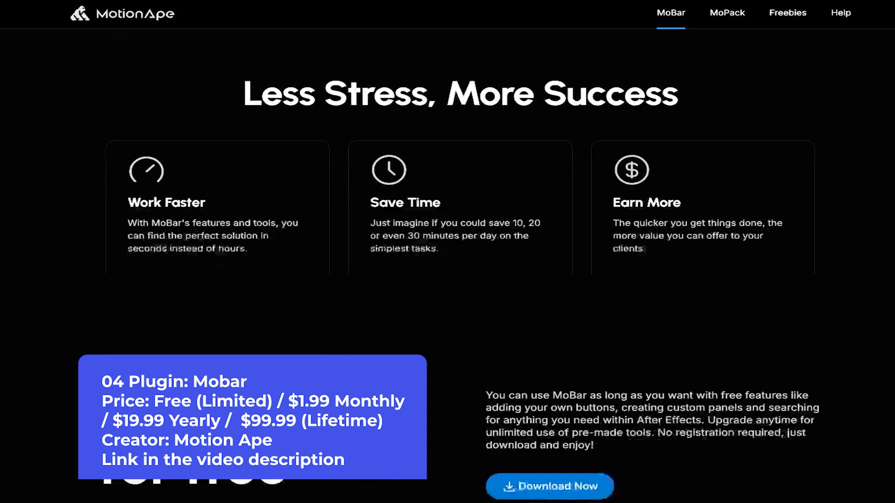
scroll("down", 3)
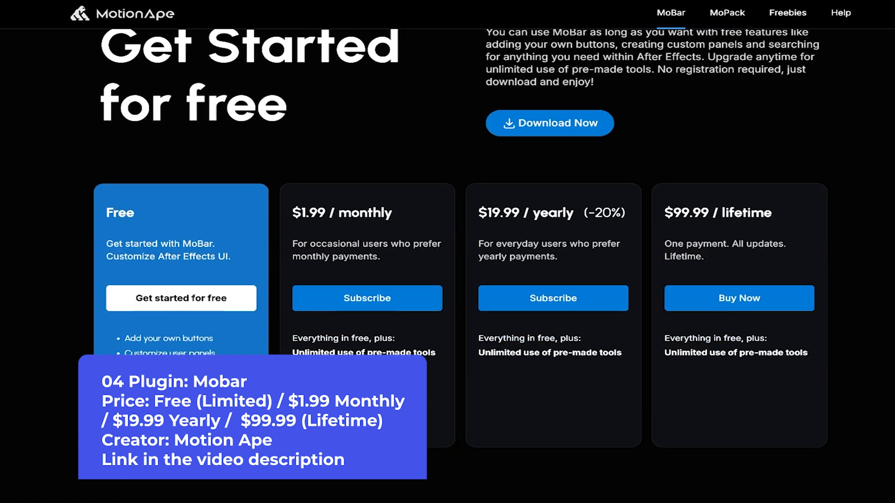
scroll("down", 3)
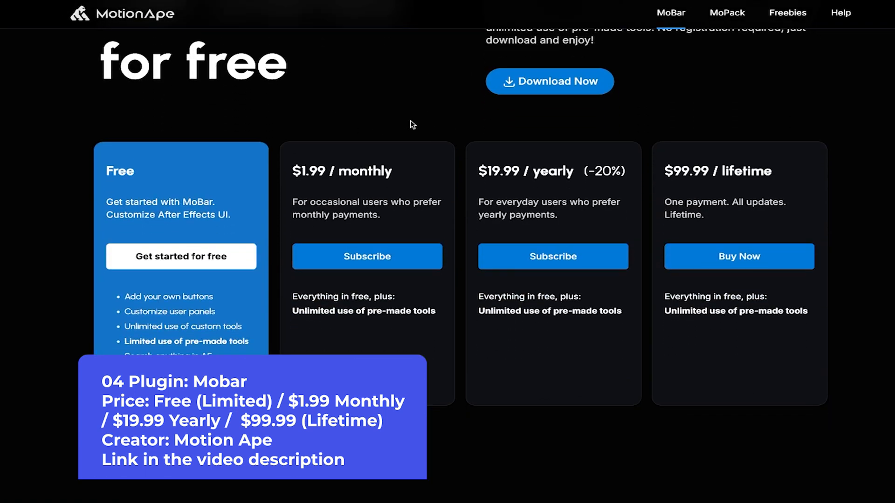
mouse_move(456, 125)
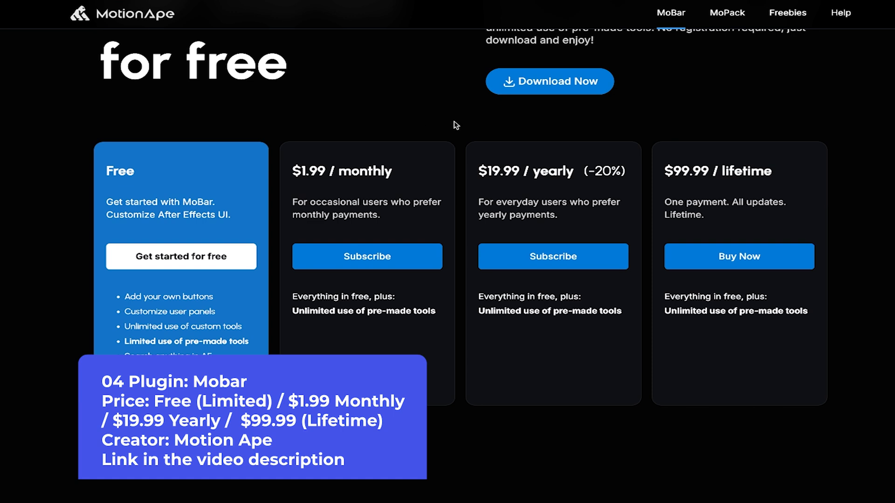
mouse_move(230, 248)
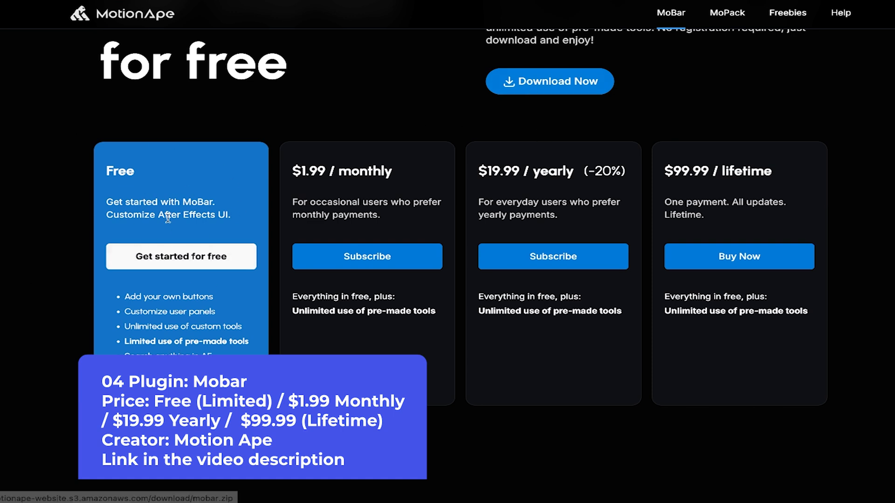
mouse_move(176, 197)
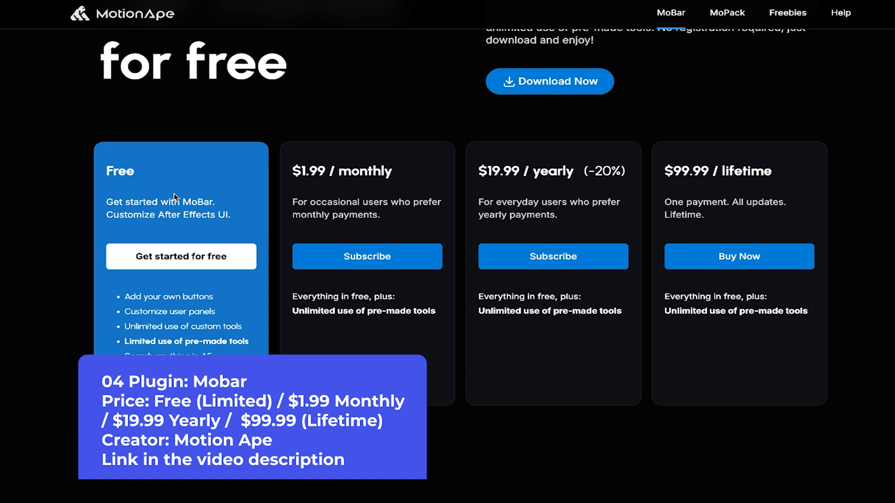
mouse_move(537, 164)
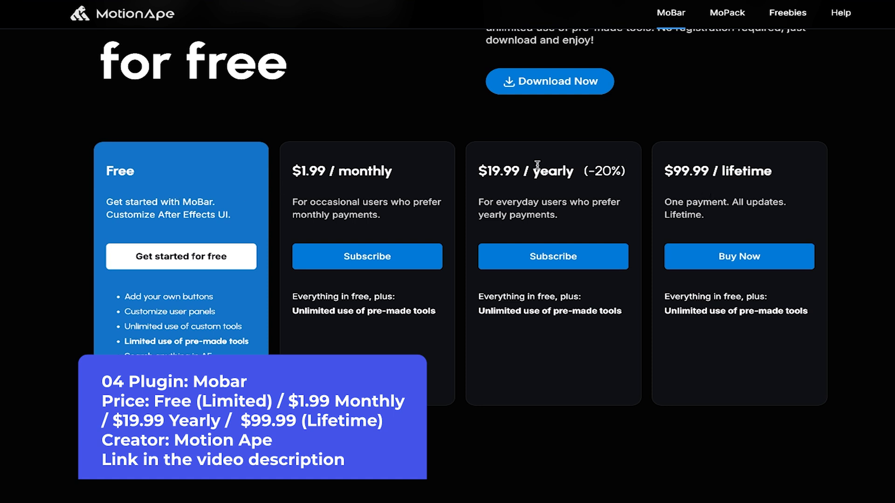
mouse_move(449, 219)
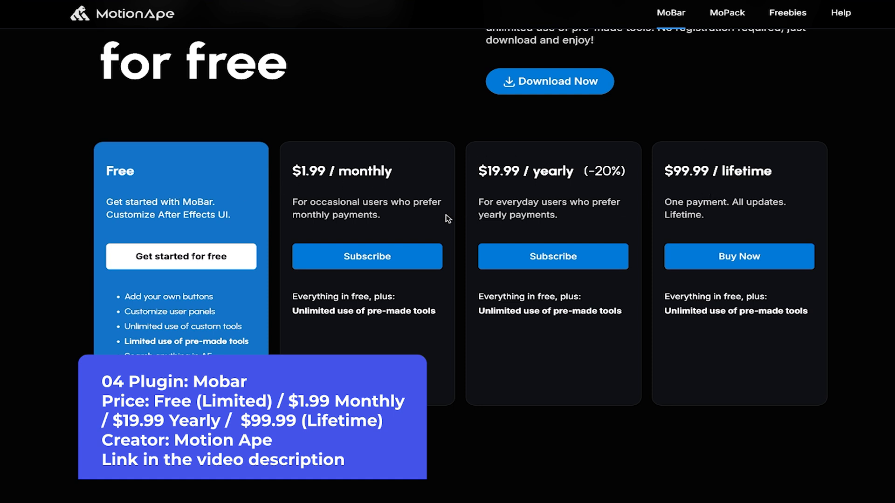
mouse_move(688, 182)
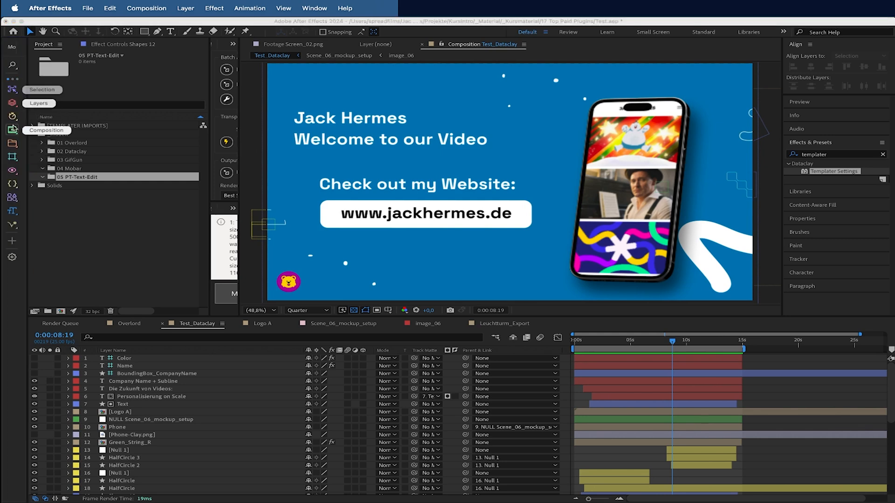
Show MoBar's add menu, then reveal the HalfCircle layer's keyframed End and Offset properties.
left_click(12, 241)
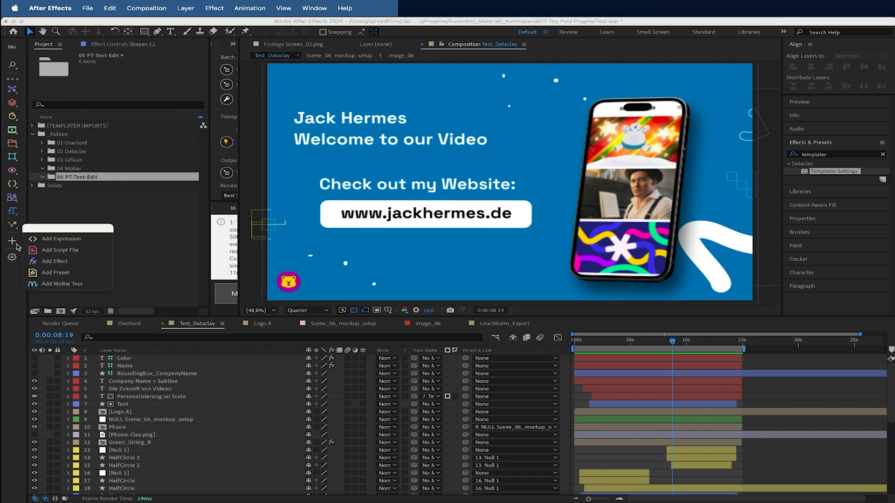
mouse_move(13, 303)
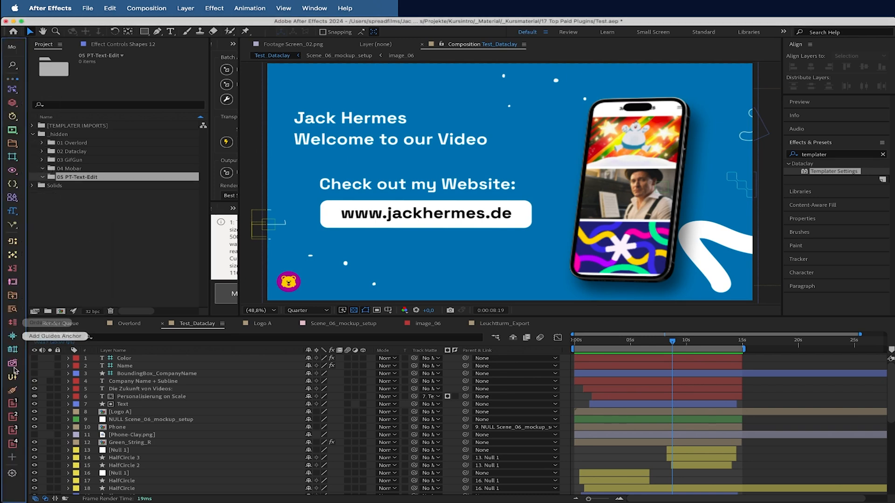
mouse_move(12, 404)
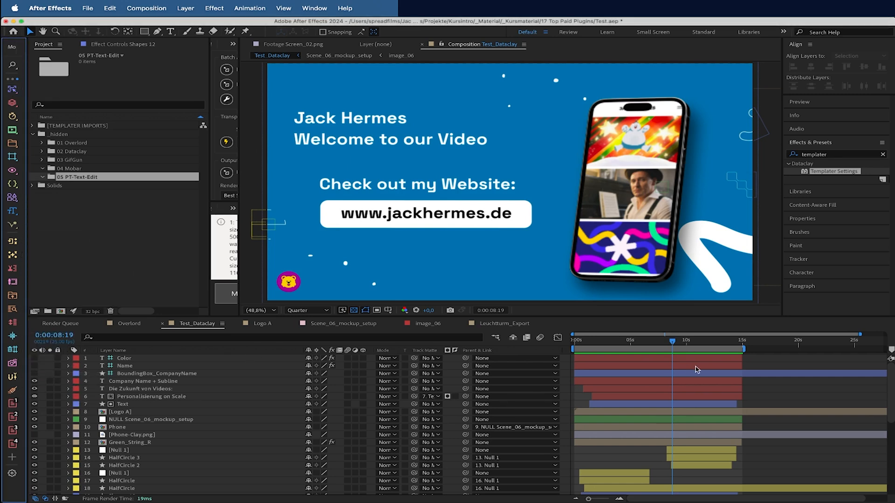
scroll("down", 3)
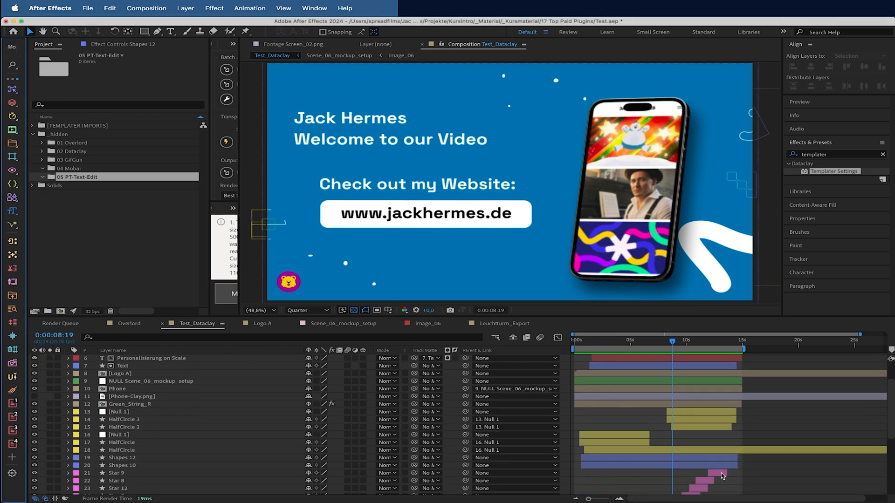
left_click(123, 372)
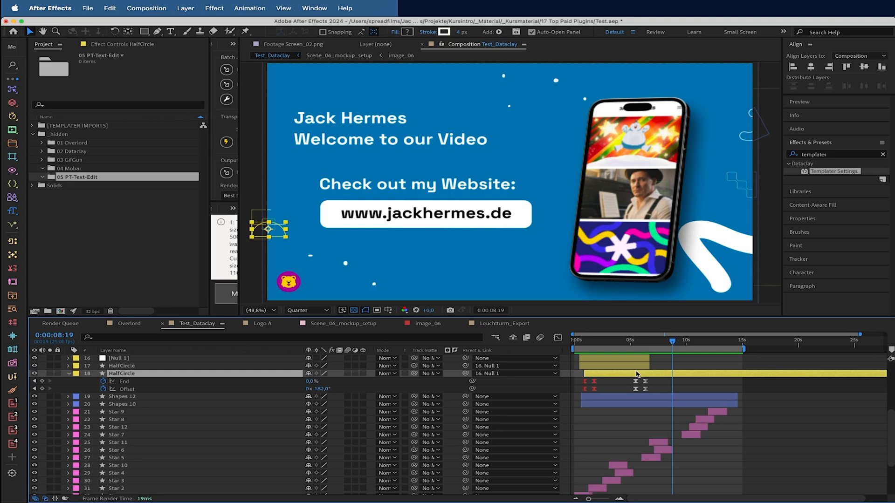
mouse_move(651, 356)
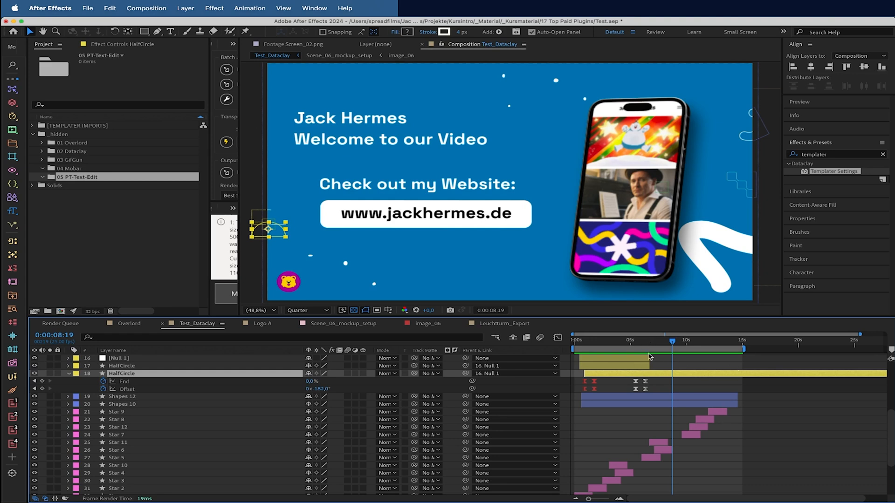
mouse_move(648, 344)
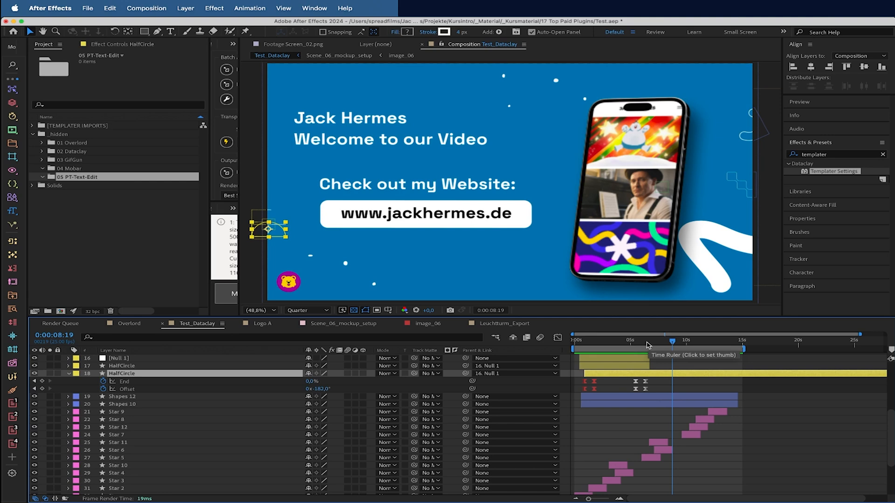
mouse_move(12, 270)
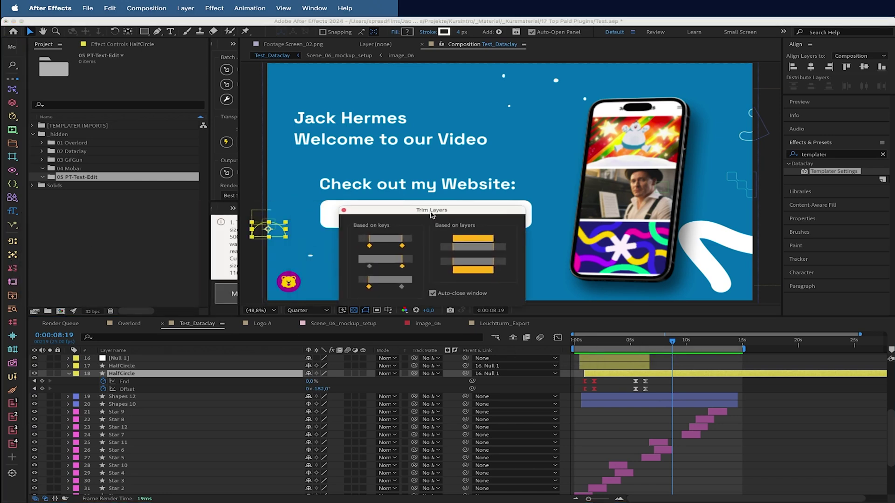
mouse_move(384, 271)
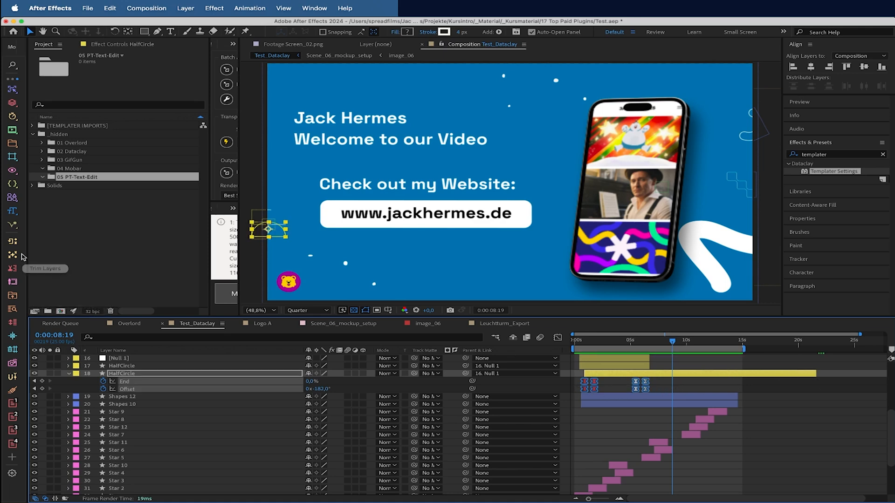
mouse_move(12, 257)
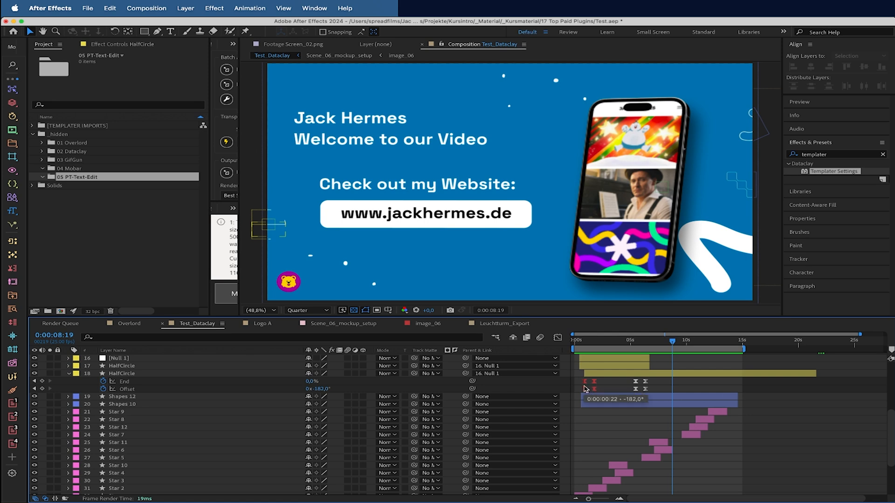
Trim the HalfCircle layer to its keyframes and bring up MoBar's project organising tools.
left_click(121, 373)
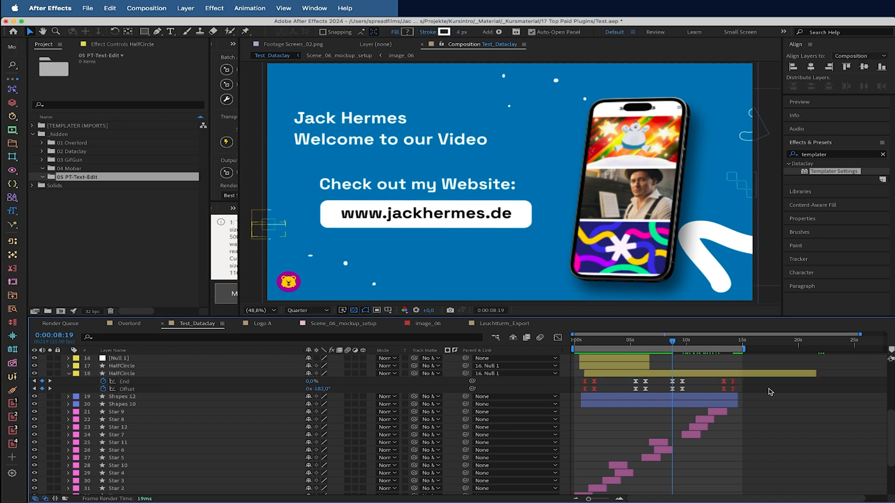
left_click(126, 373)
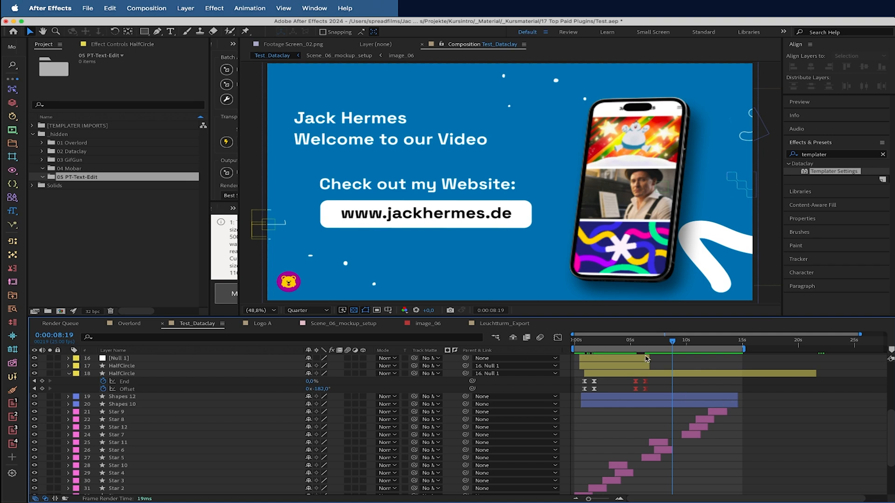
left_click(122, 373)
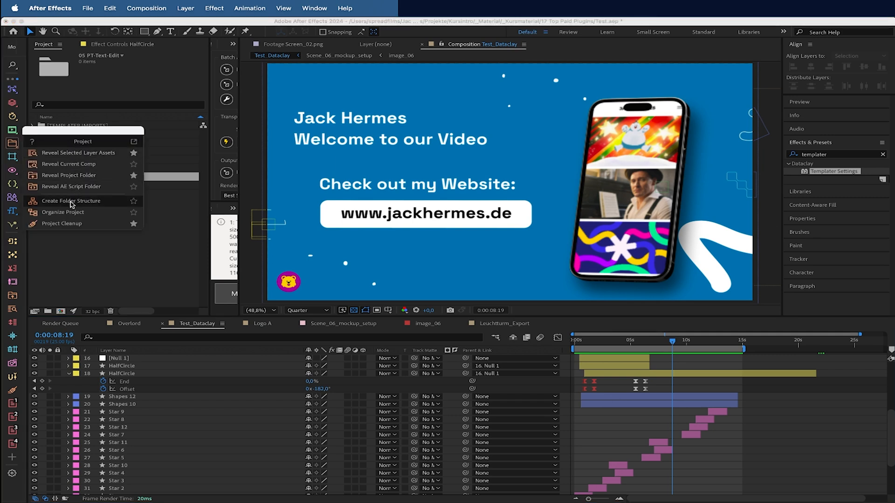
Apply the Personal folder structure preset, adding MasterComp, Sub-PreComps and Assets folders.
left_click(70, 202)
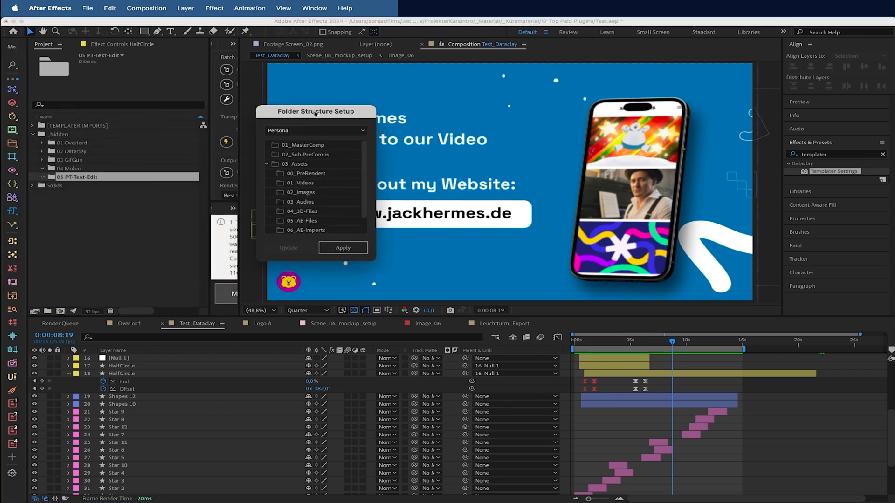
left_click(265, 164)
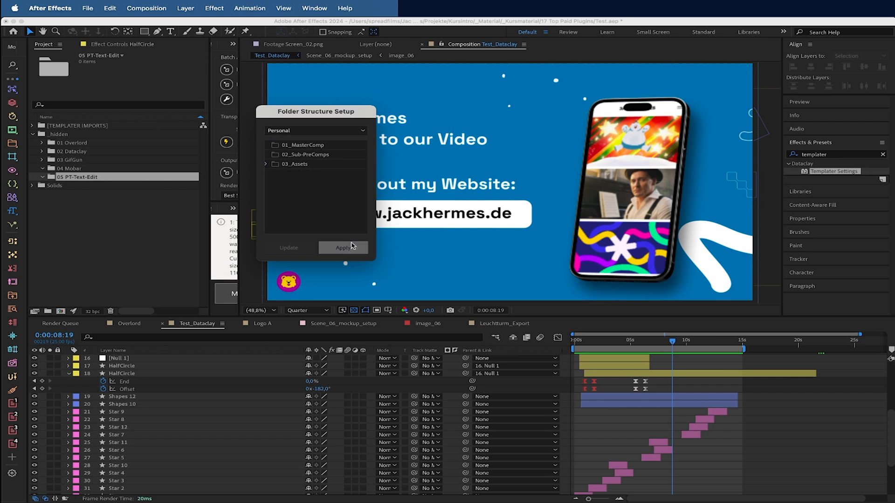
left_click(343, 248)
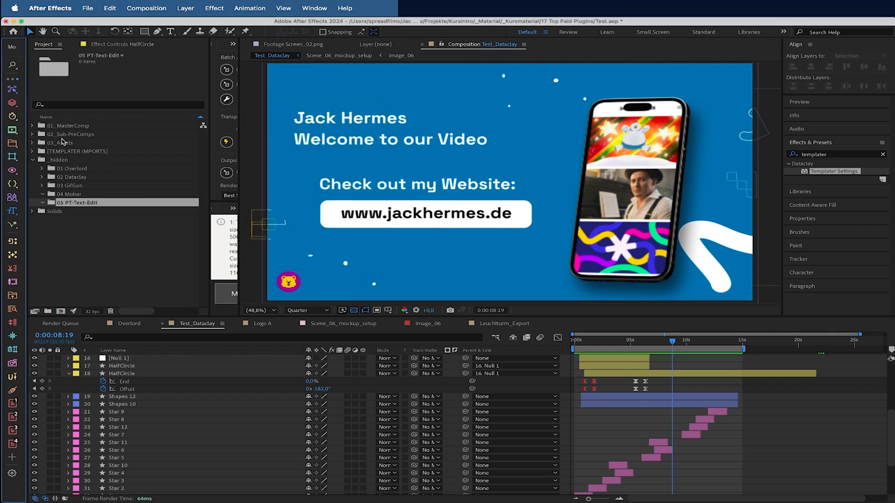
Remove the new folders, collapse _hidden and switch to the image_06 composition.
left_click(32, 143)
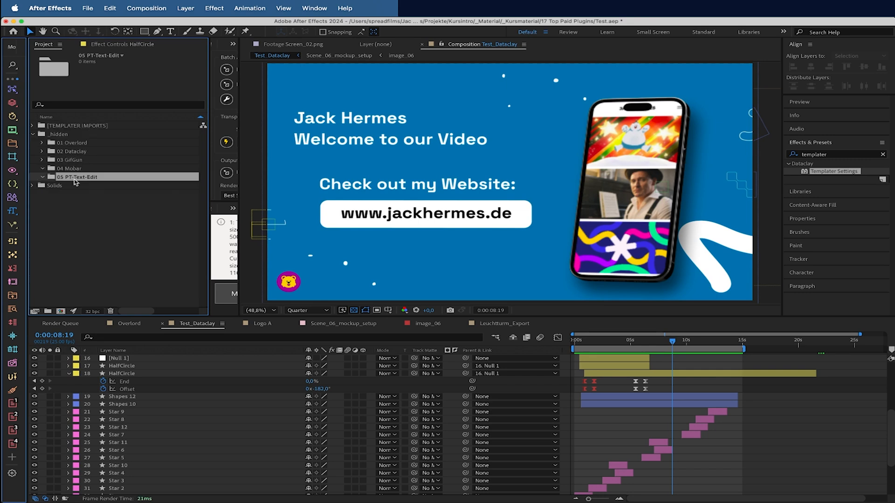
left_click(32, 134)
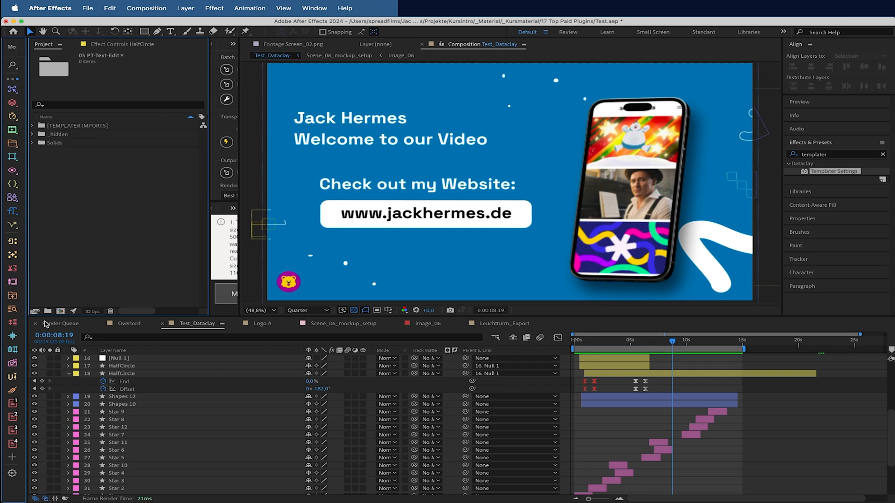
left_click(342, 323)
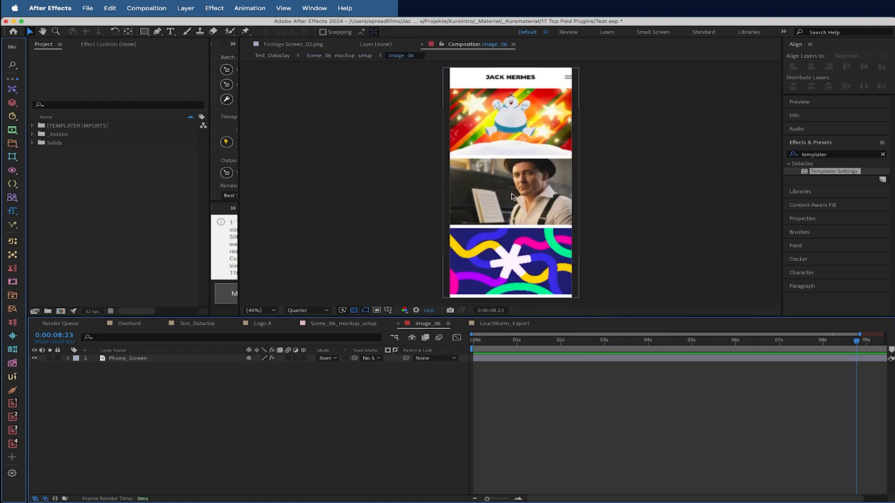
Reveal the Phone_Screen layer's Screen_02.png source in the TEMPLATER IMPORTS project folder.
left_click(128, 358)
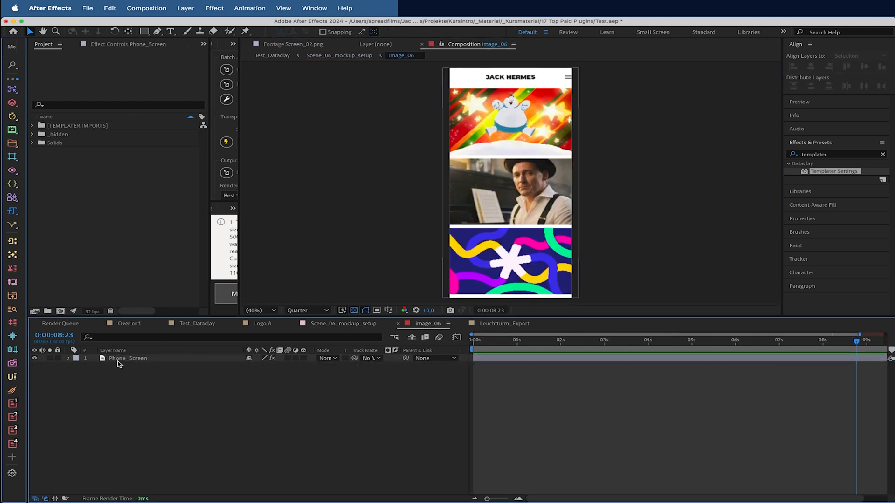
left_click(128, 358)
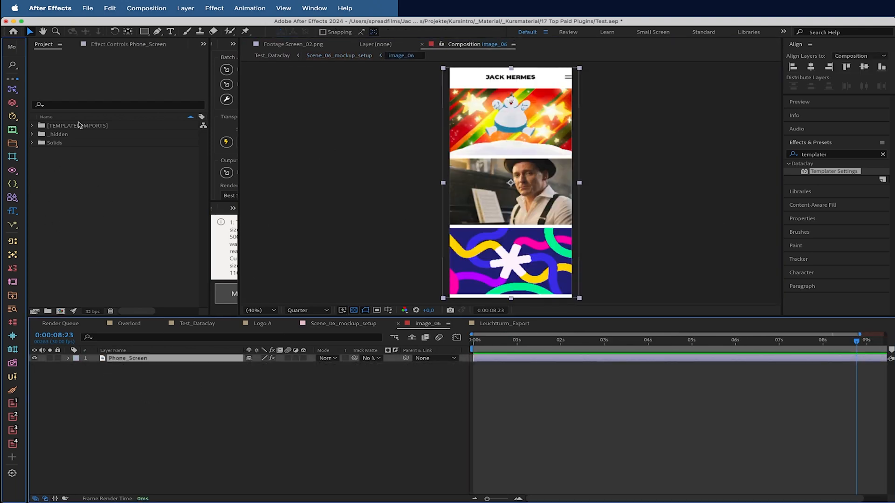
mouse_move(110, 386)
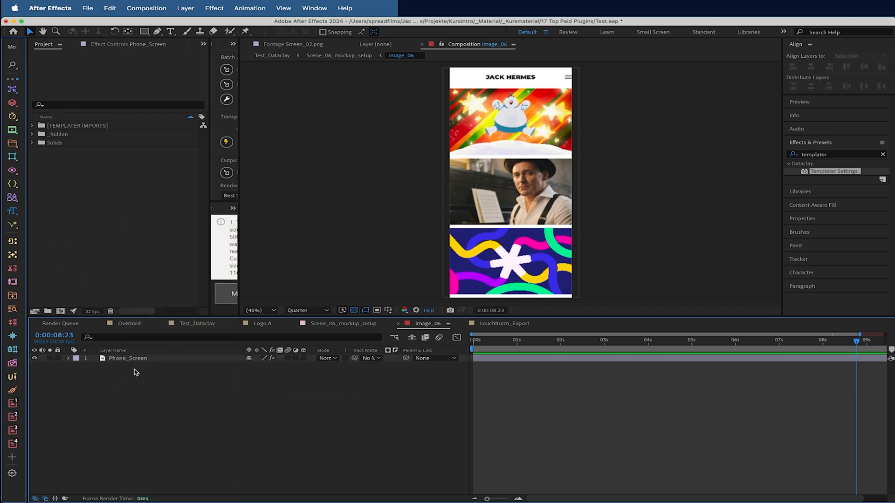
left_click(33, 125)
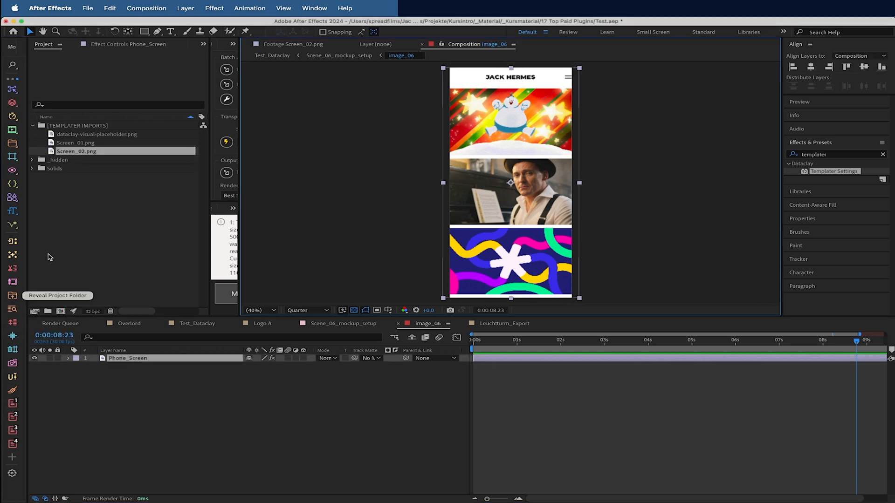
mouse_move(120, 183)
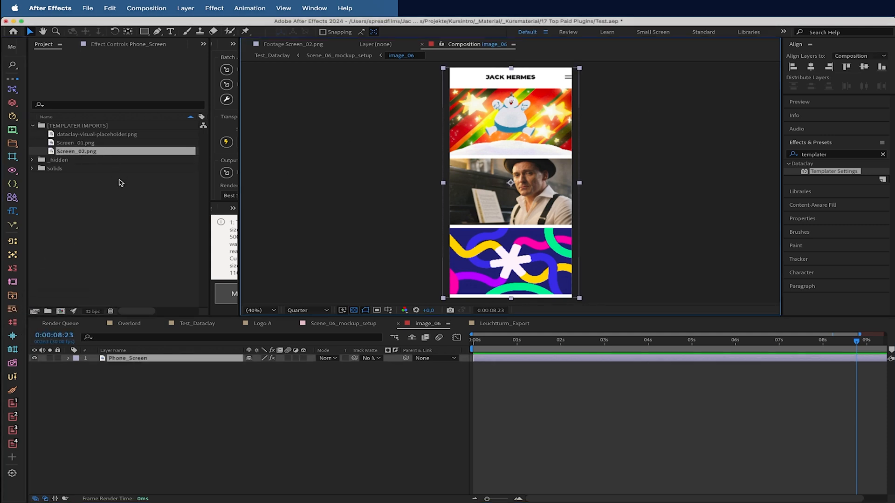
left_click(242, 437)
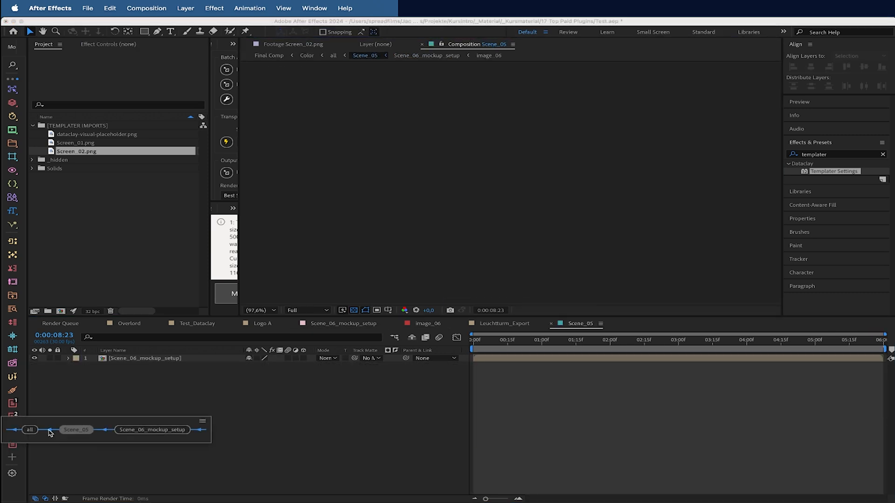
Reopen Test_Dataclay from the 02 Dataclay MasterComp folder under _hidden.
left_click(32, 159)
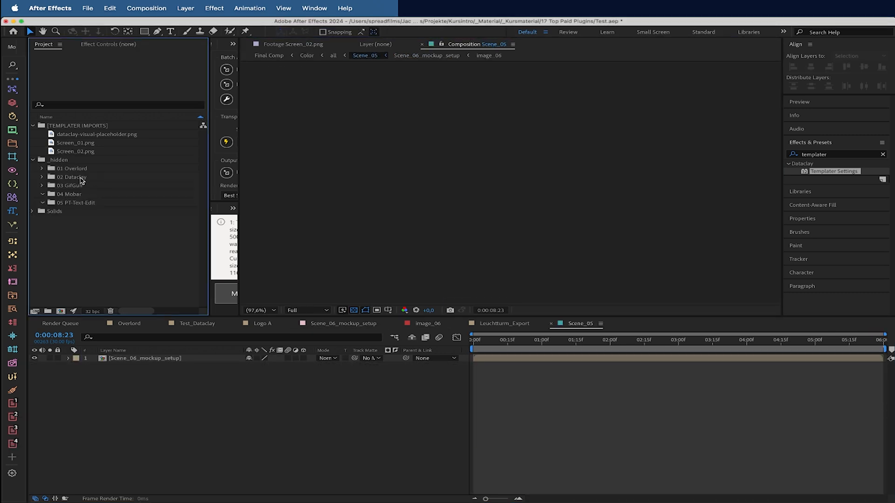
double_click(106, 202)
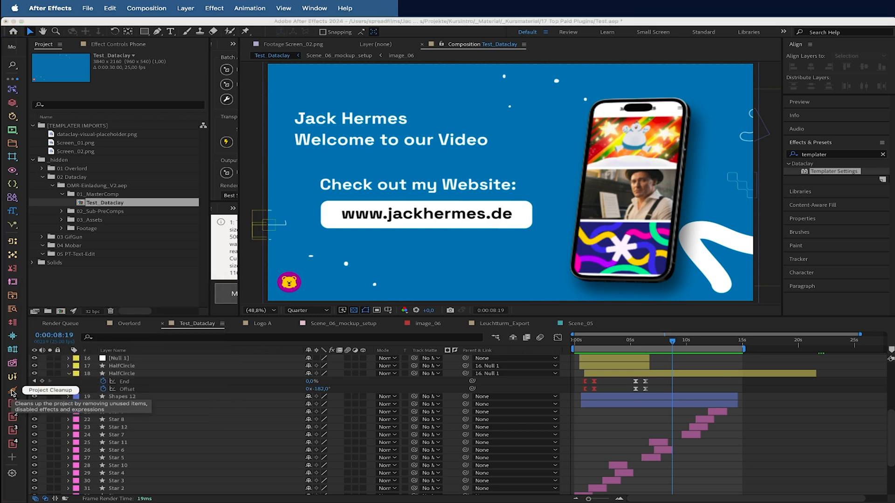
Run MoBar's Project Cleanup on the project.
left_click(11, 392)
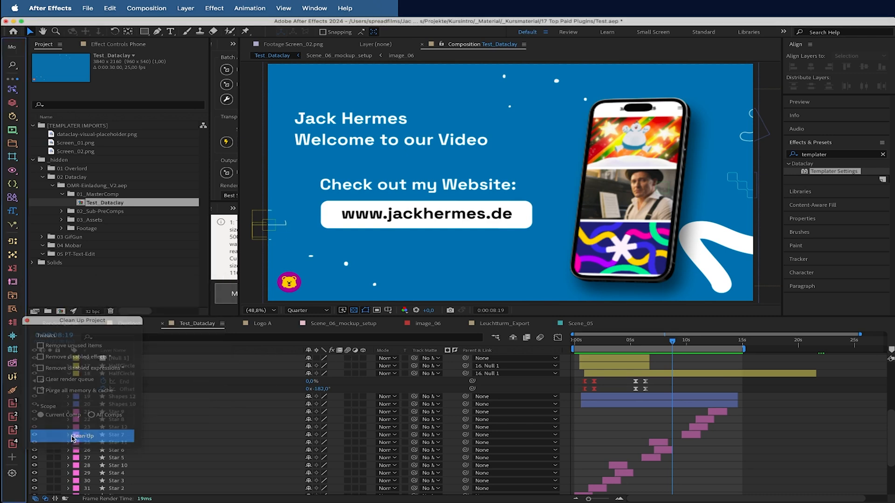
left_click(82, 437)
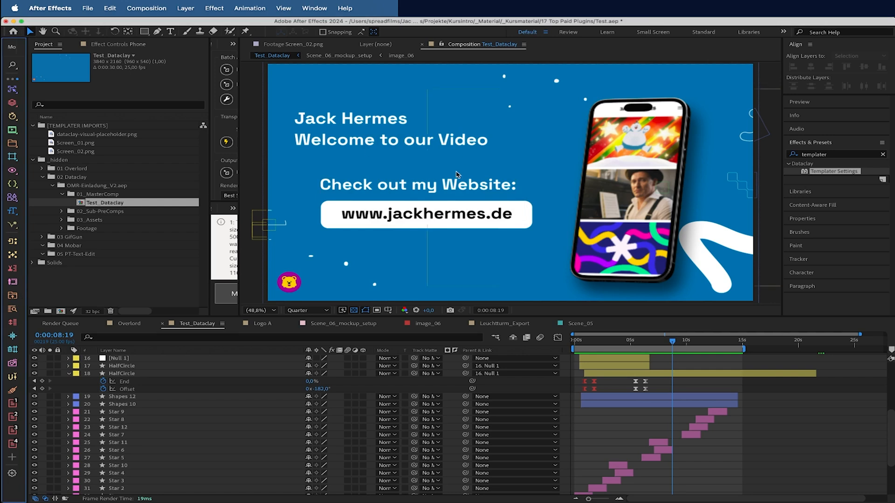
mouse_move(24, 402)
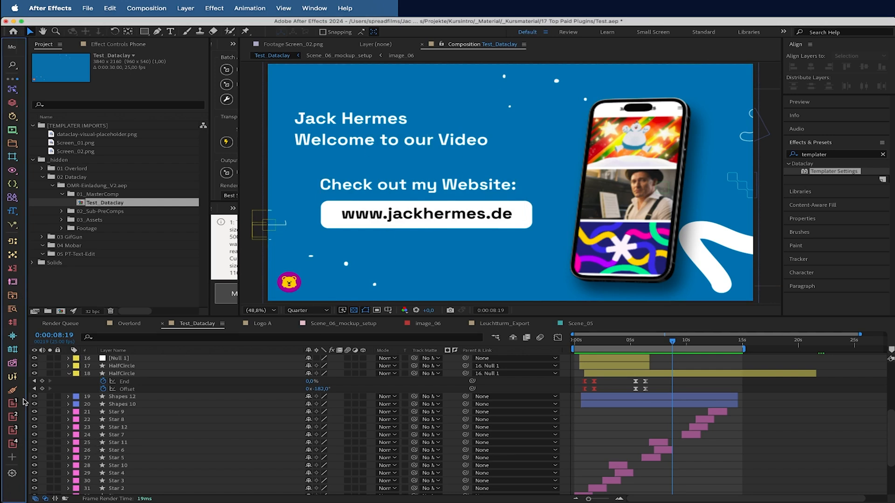
mouse_move(12, 444)
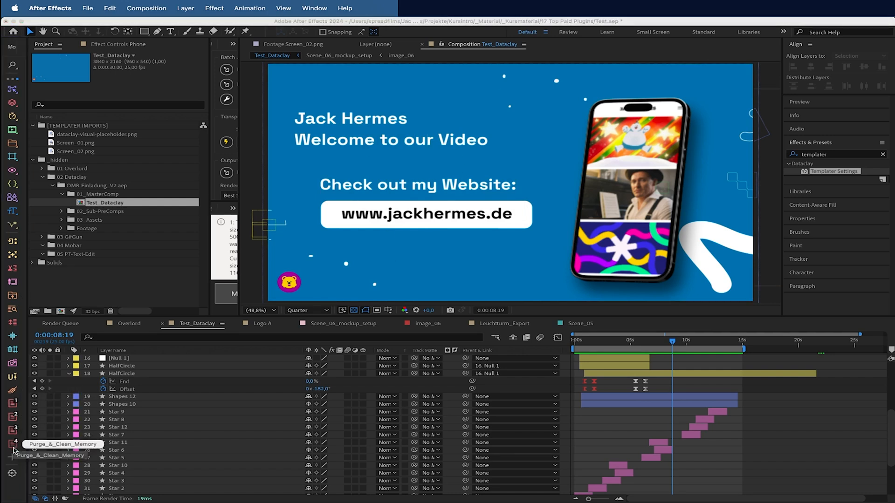
mouse_move(12, 416)
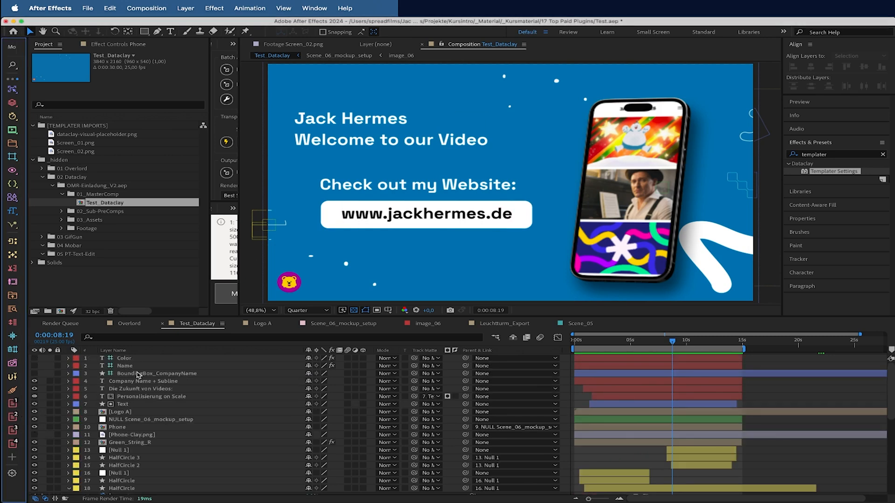
Batch-rename layers 4–7 of Test_Dataclay to Jack with the RenameLayers script.
left_click(142, 389)
type("Jac")
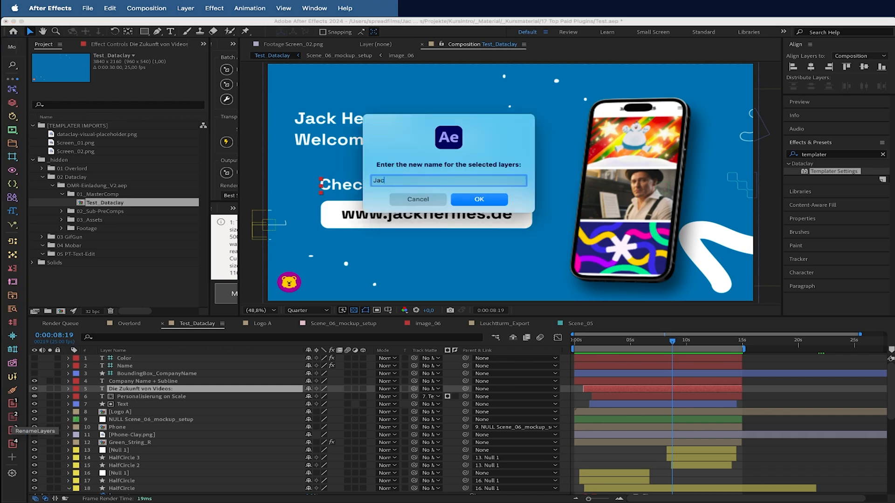
left_click(478, 200)
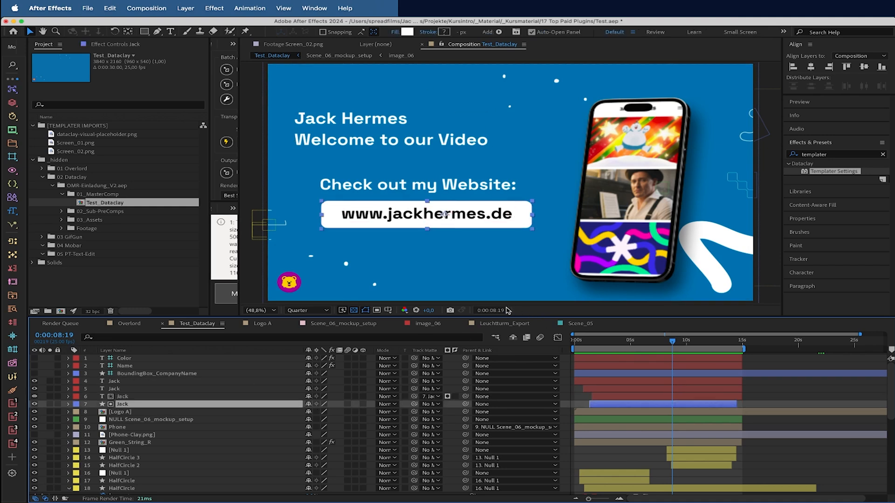
mouse_move(492, 311)
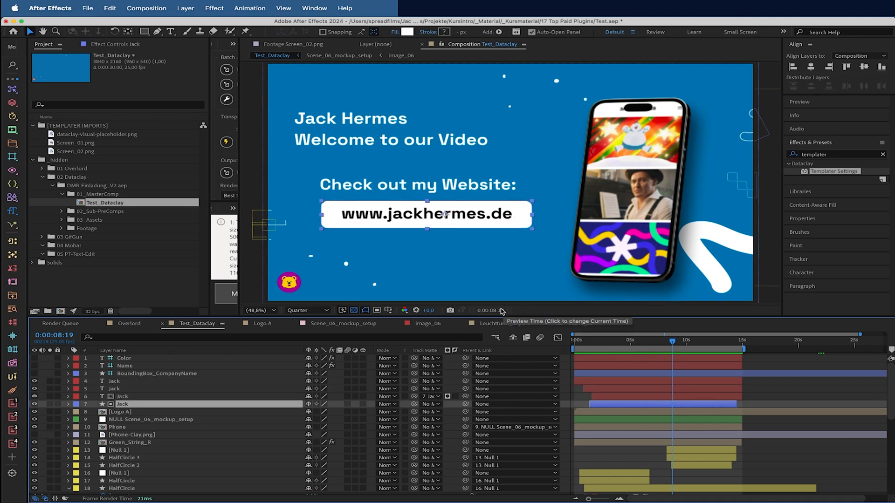
mouse_move(11, 109)
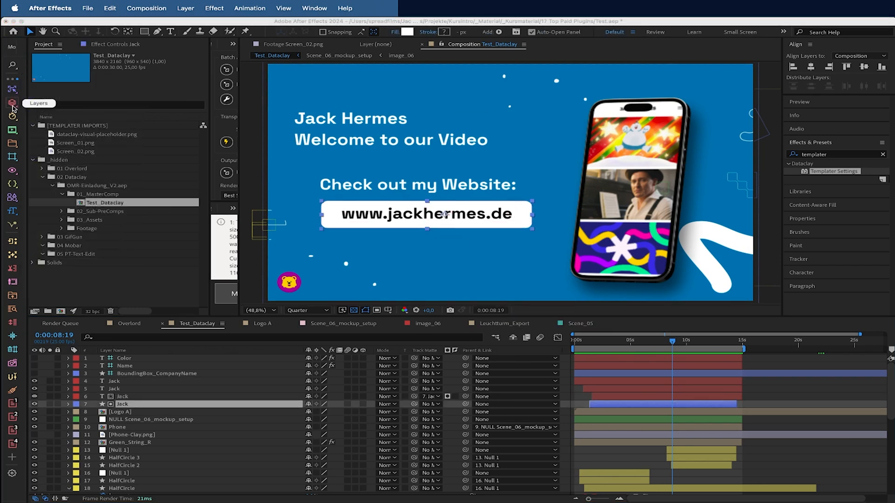
Bring up MoBar's guide commands for show/hide, lock, snap and adding guides.
left_click(12, 116)
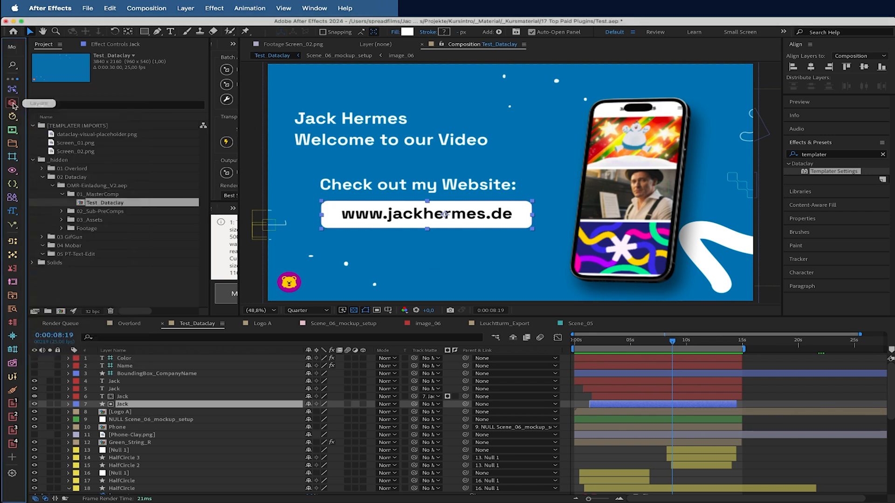
left_click(12, 91)
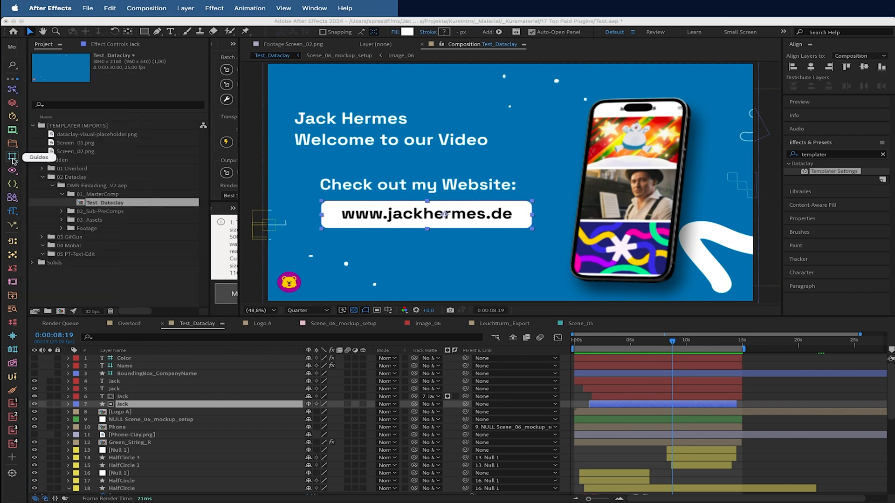
mouse_move(102, 148)
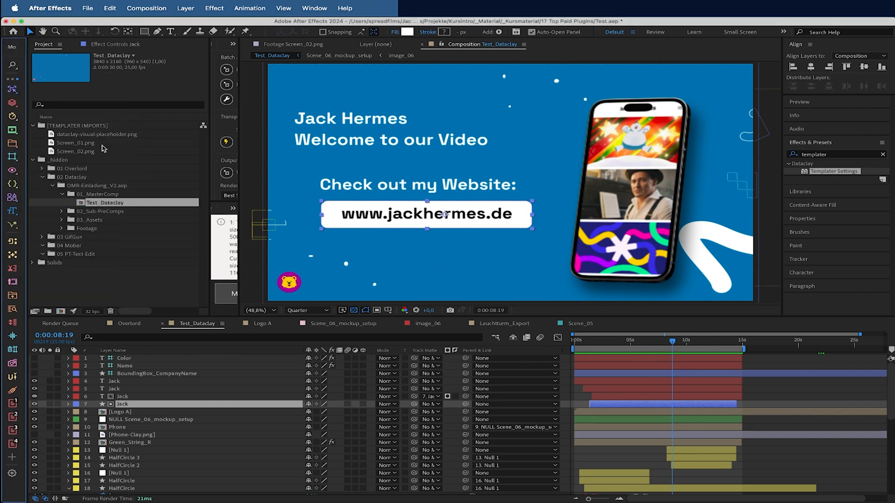
mouse_move(11, 157)
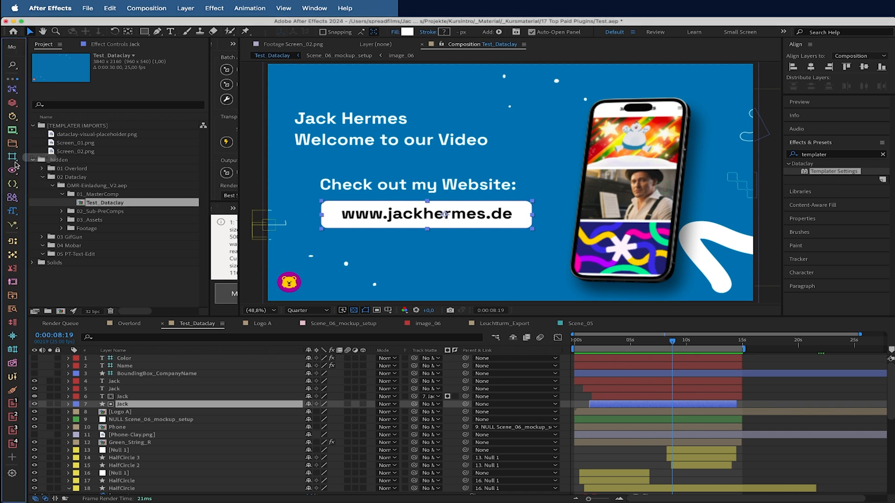
left_click(11, 156)
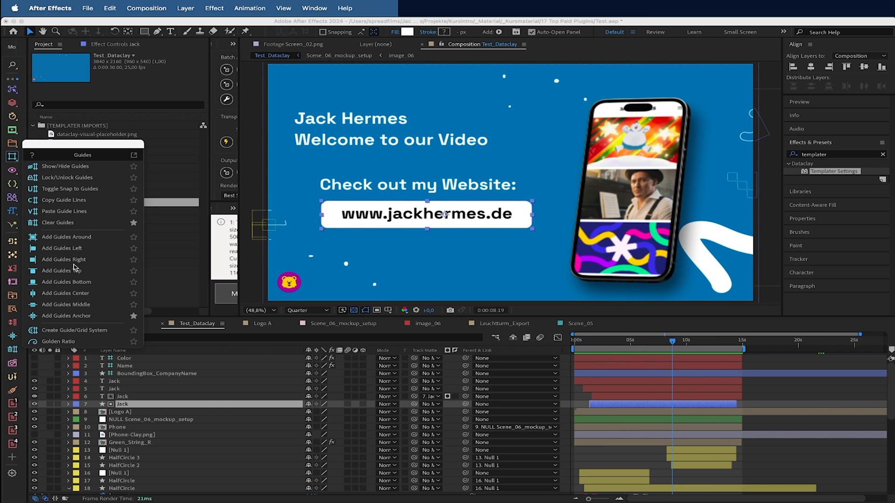
mouse_move(65, 237)
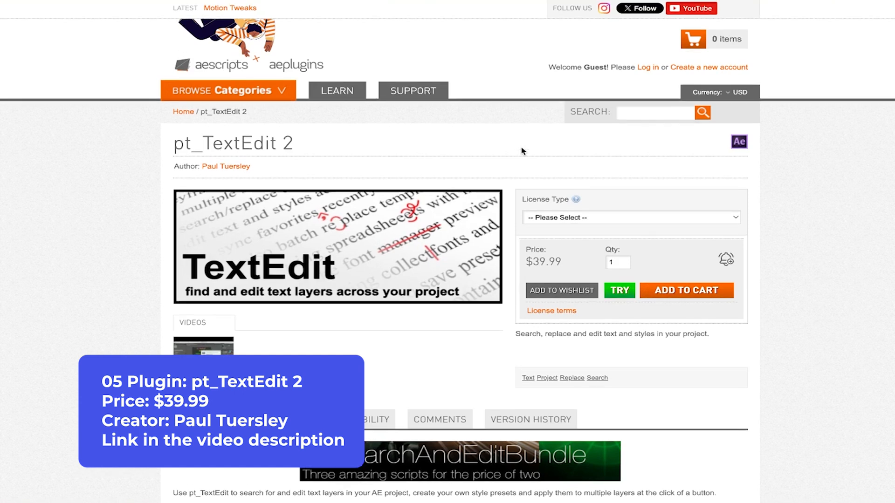
scroll("down", 3)
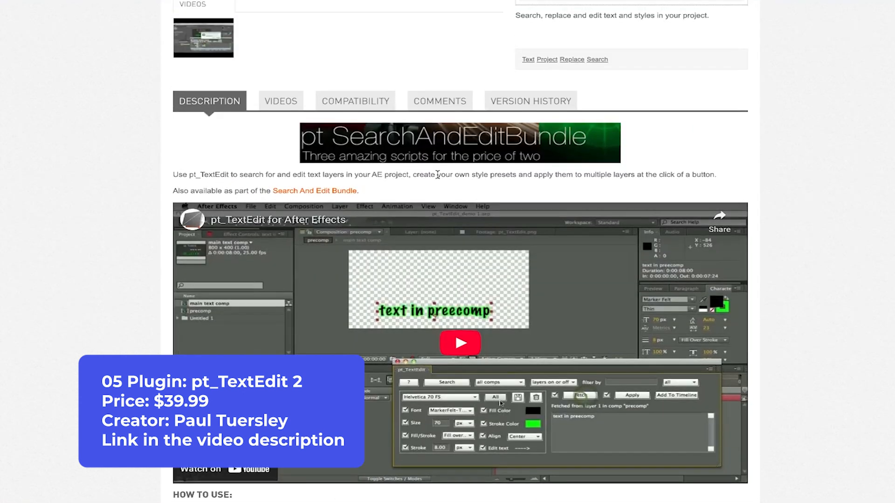
mouse_move(497, 215)
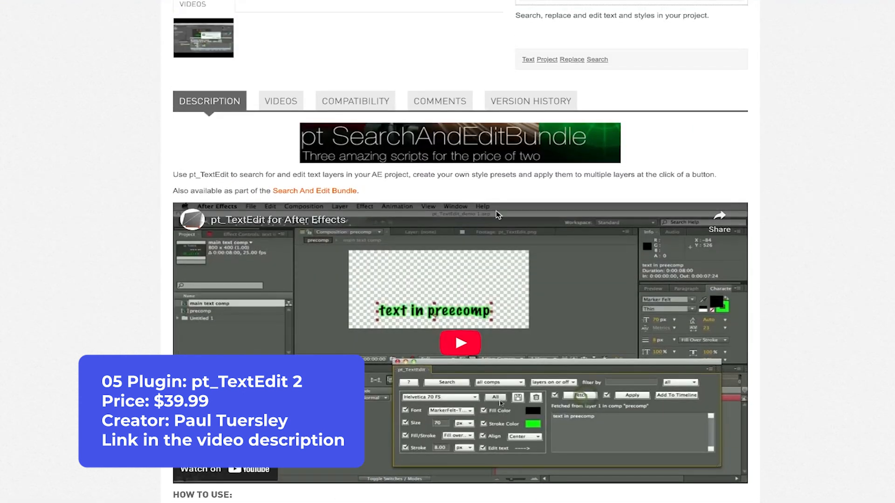
scroll("down", 3)
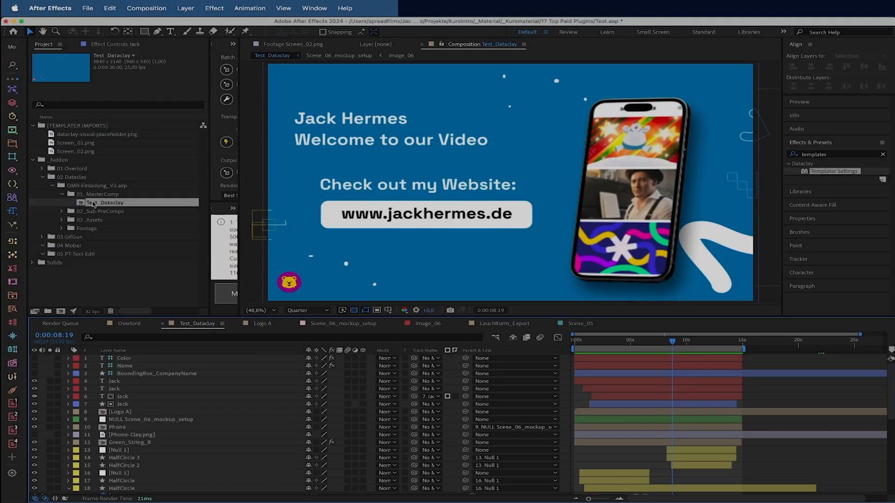
mouse_move(414, 179)
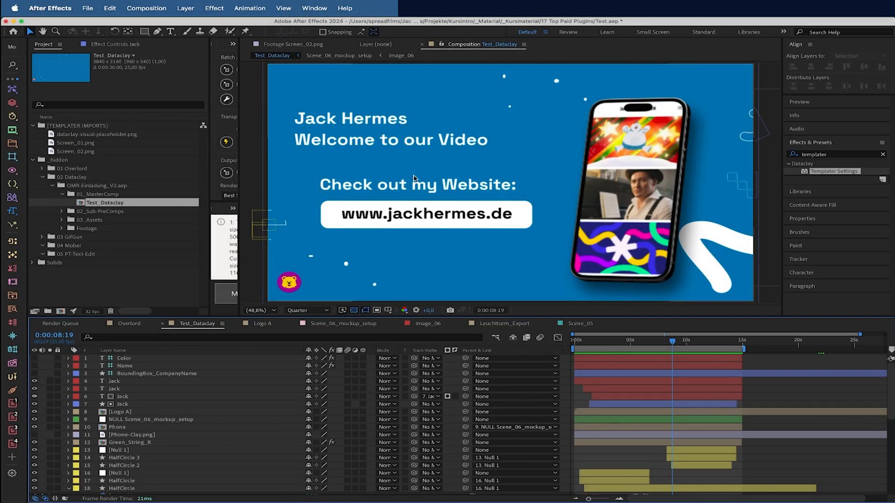
left_click(113, 380)
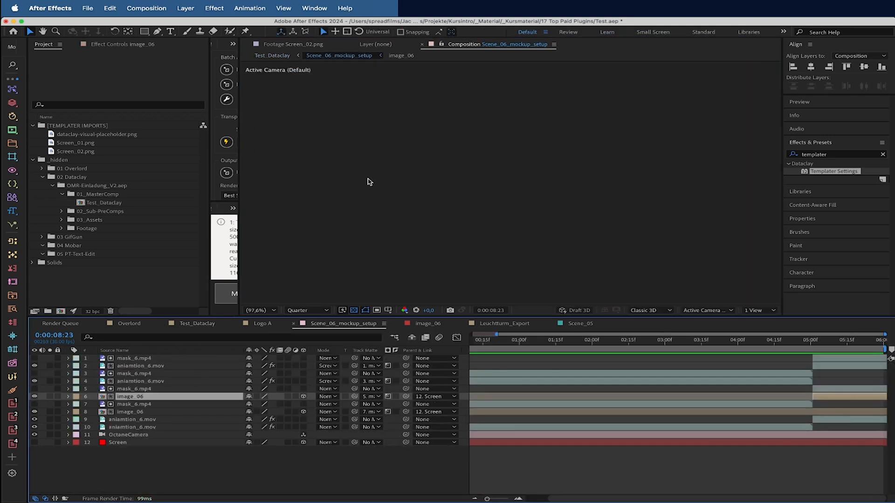
left_click(581, 324)
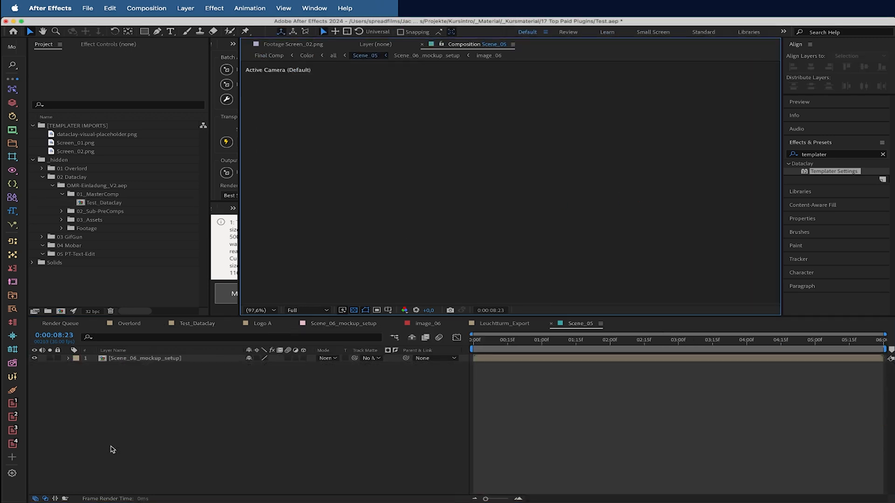
left_click(102, 203)
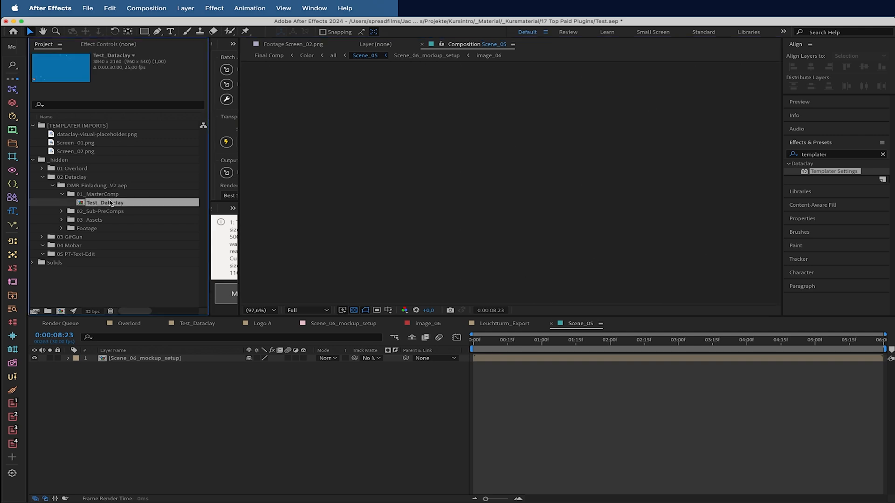
double_click(105, 204)
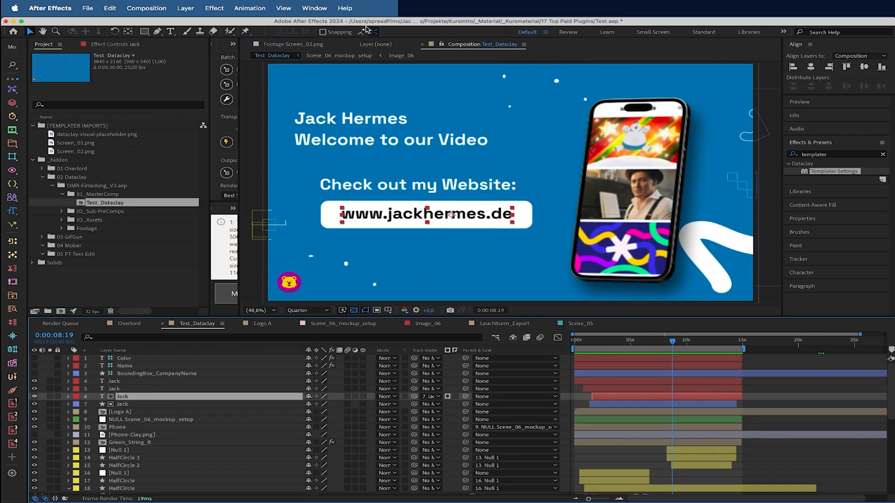
left_click(314, 8)
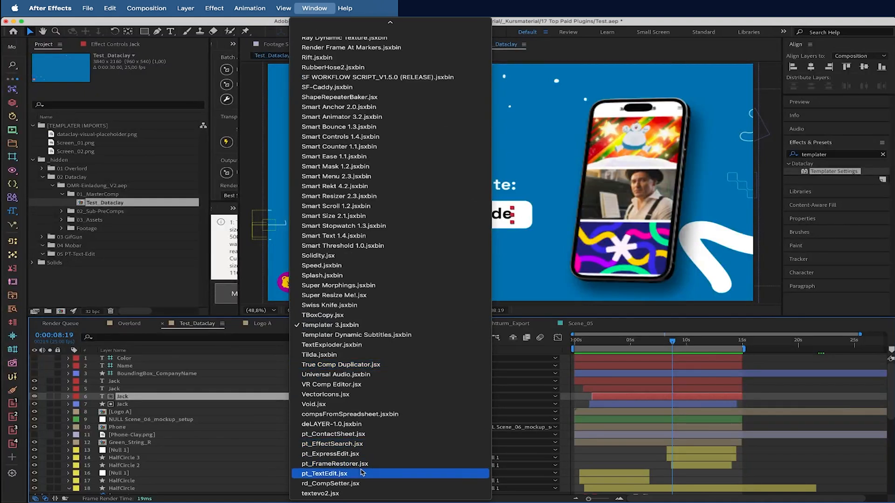
Launch pt_TextEdit.jsx and fetch all 25 text layers from every composition.
left_click(324, 473)
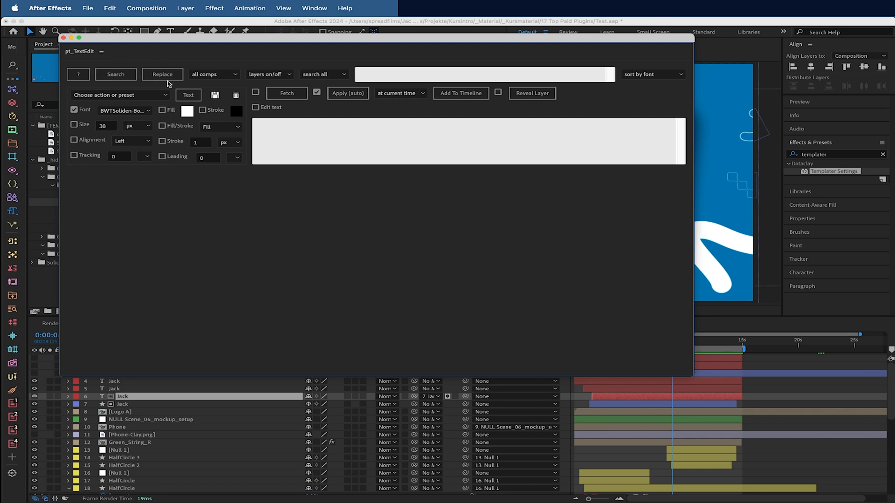
mouse_move(214, 74)
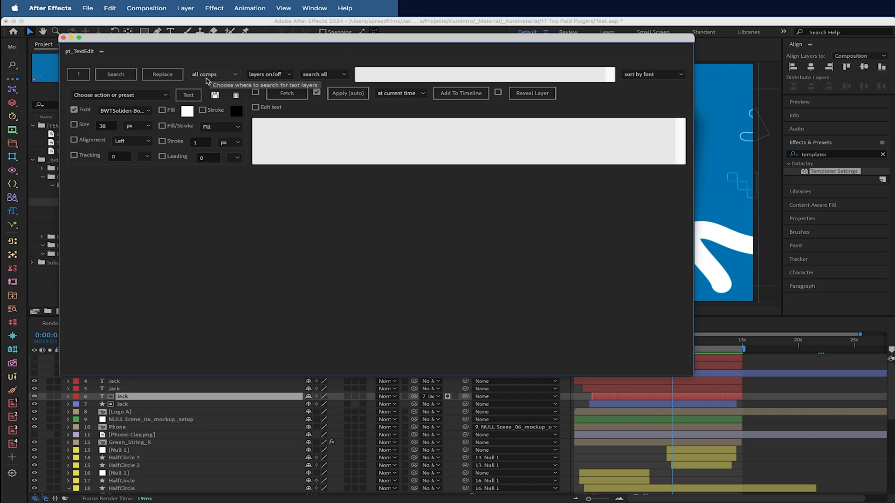
left_click(214, 74)
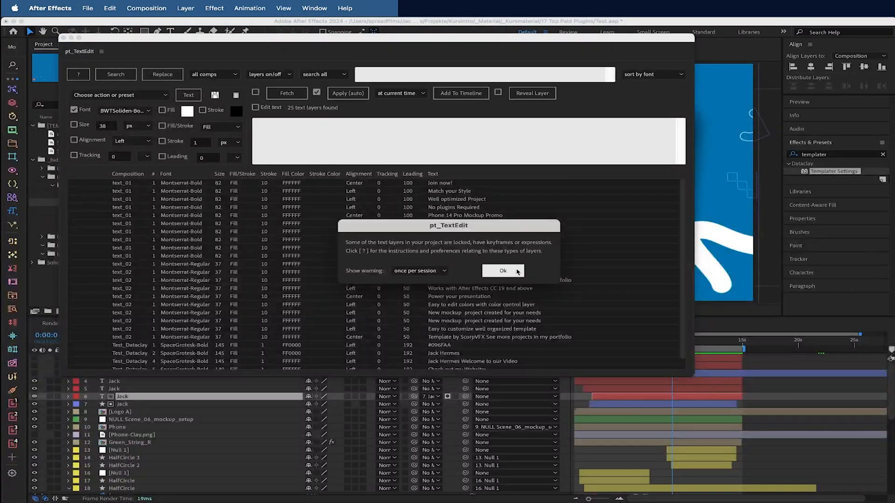
Dismiss the locked-layer warning and set the five Test_Dataclay text layers to Helvetica.
left_click(502, 270)
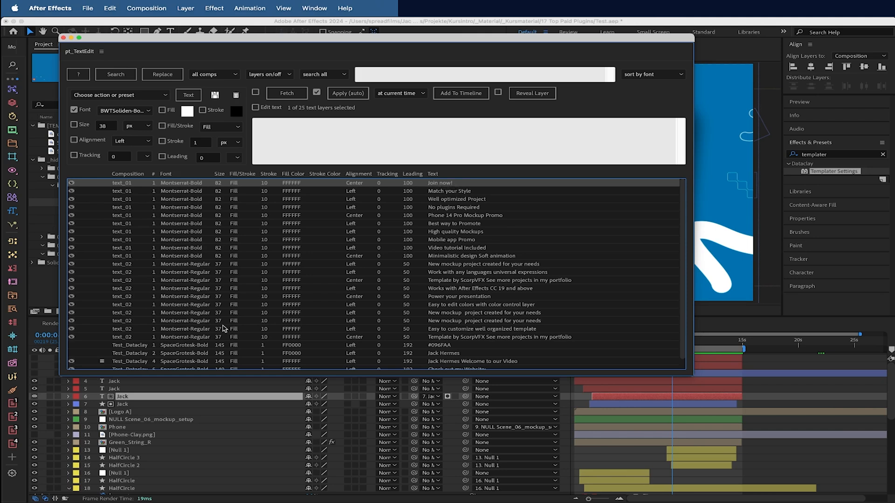
scroll("down", 3)
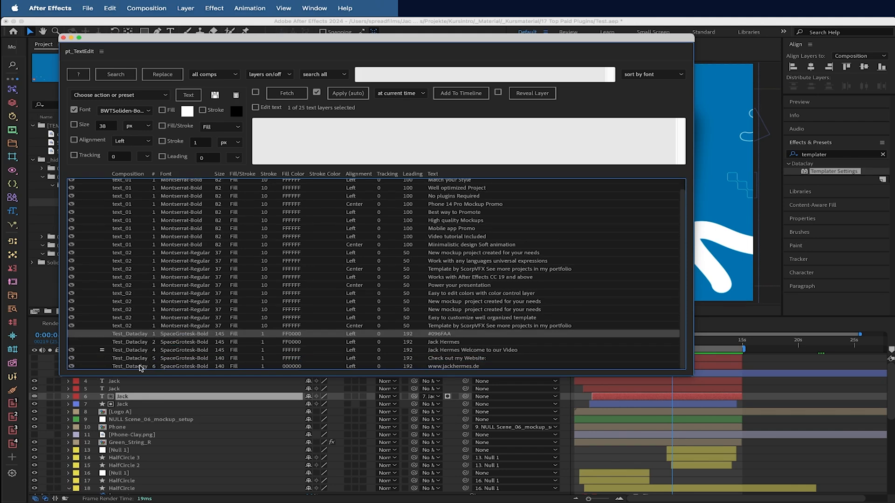
left_click(371, 365)
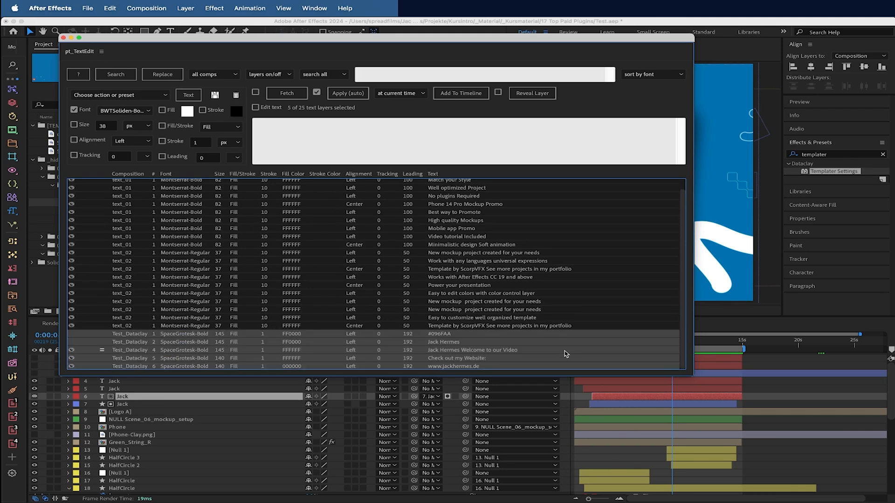
mouse_move(457, 352)
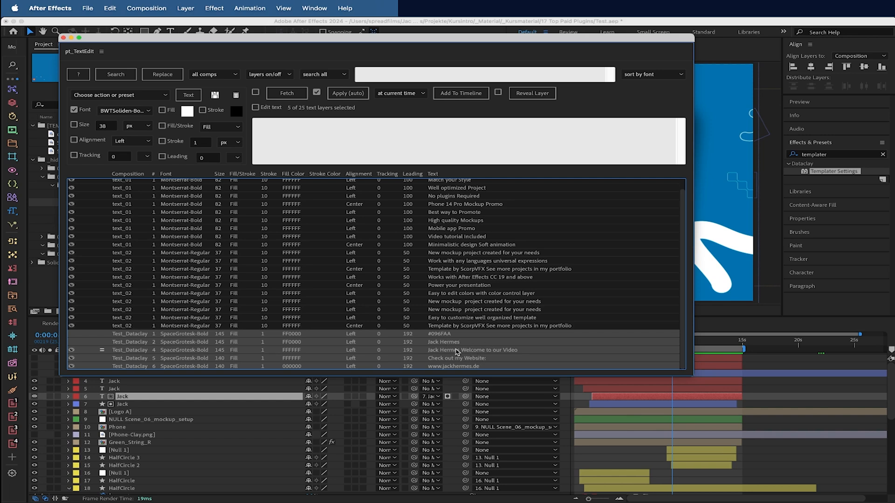
mouse_move(492, 358)
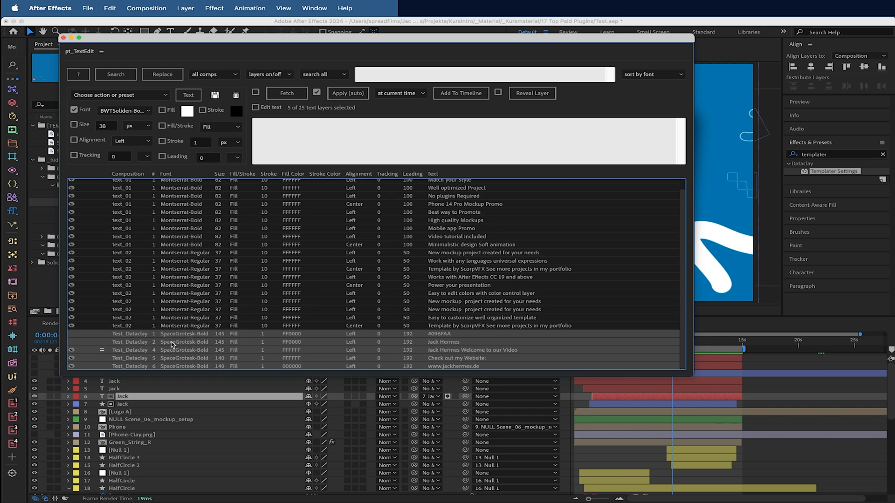
mouse_move(159, 302)
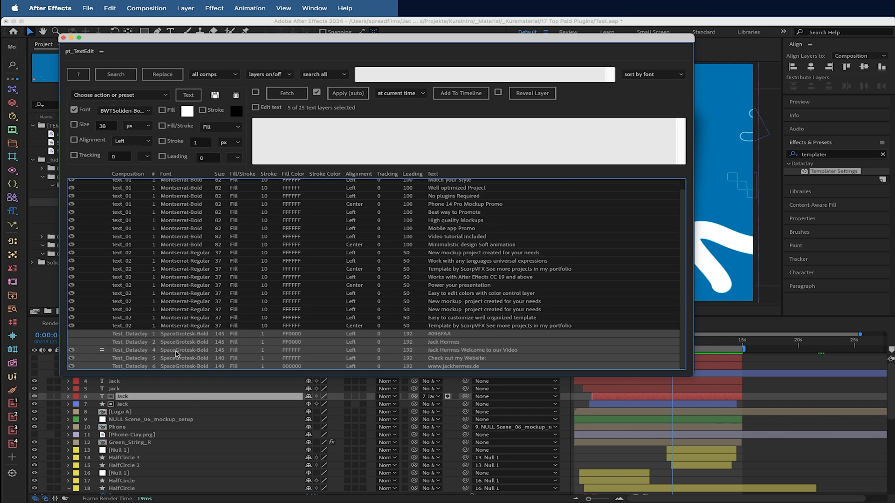
left_click(123, 110)
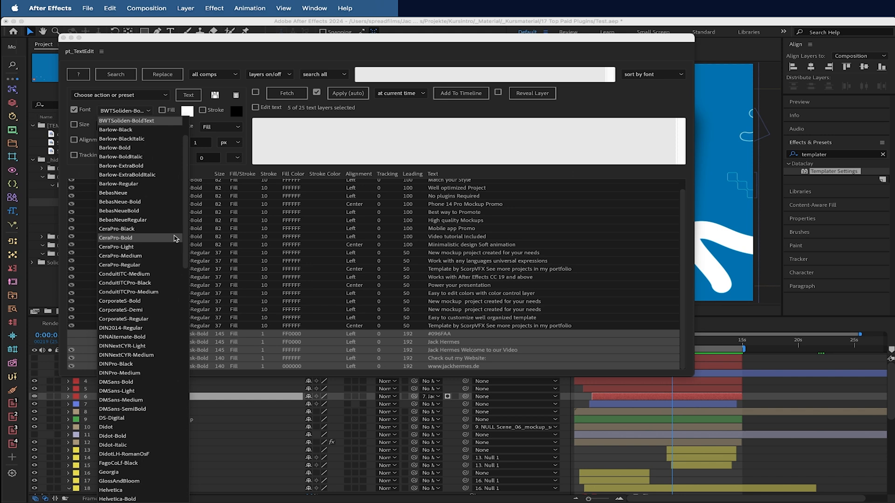
scroll("down", 3)
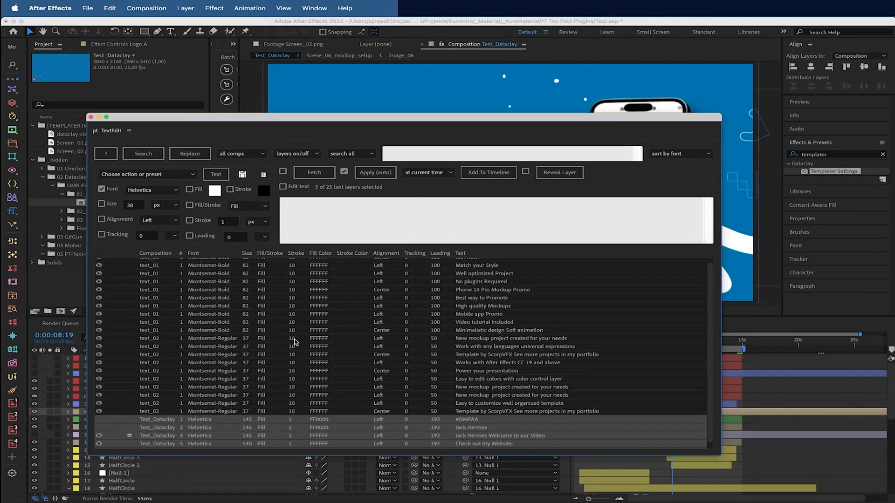
Edit the Test_Dataclay website text layer to read jackhermes.com.
left_click_drag(400, 118, 374, 54)
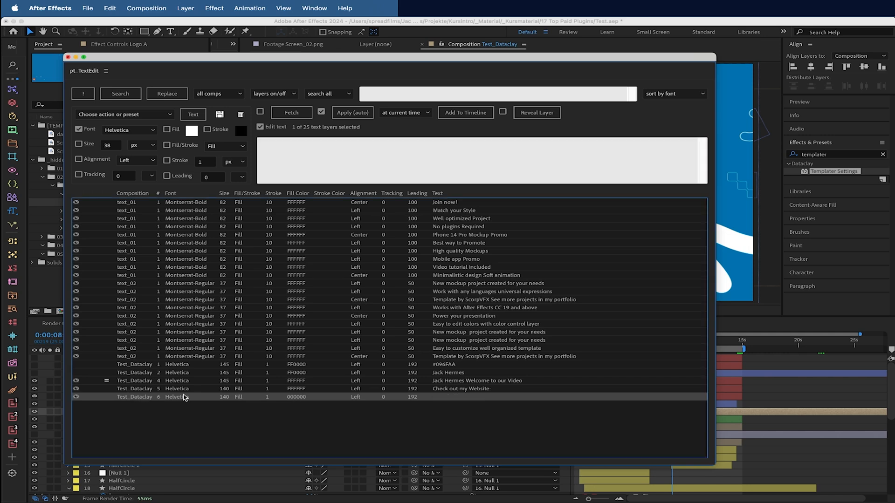
mouse_move(470, 398)
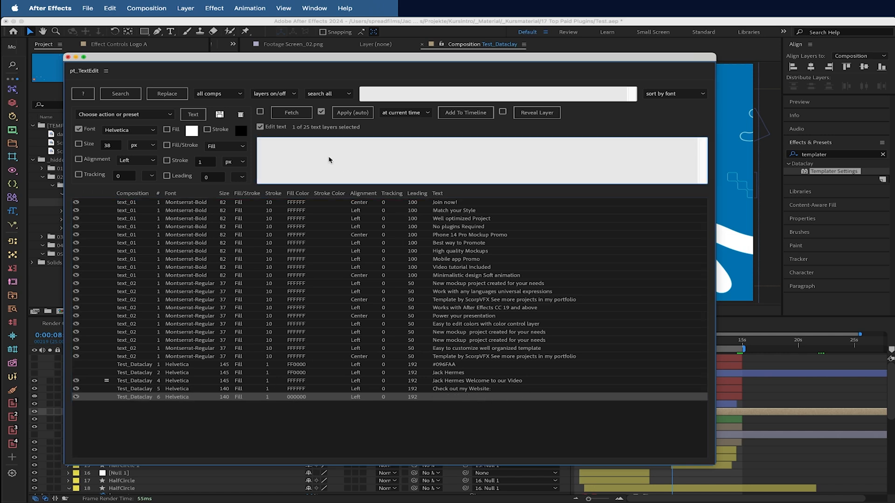
type("jack")
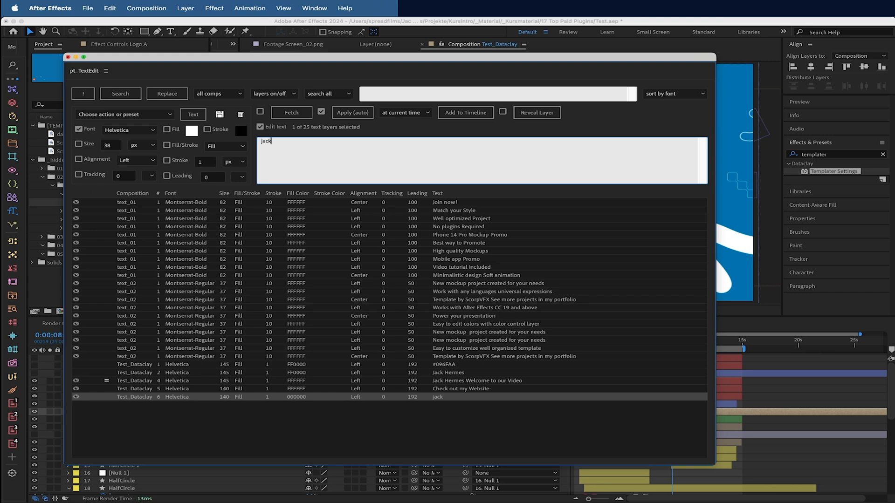
type("hermes.com")
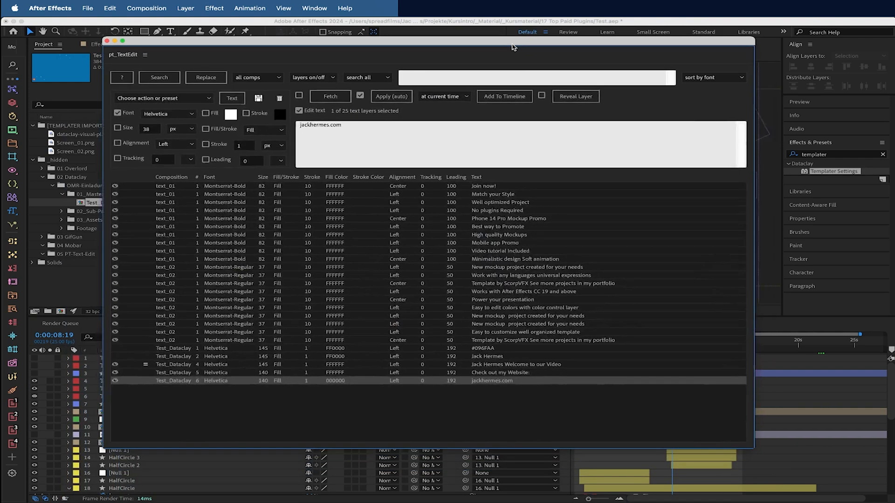
mouse_move(429, 301)
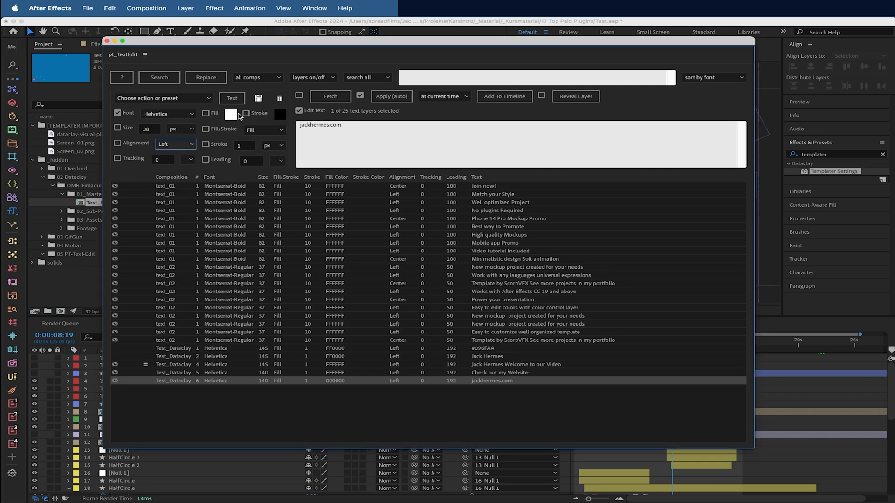
mouse_move(252, 124)
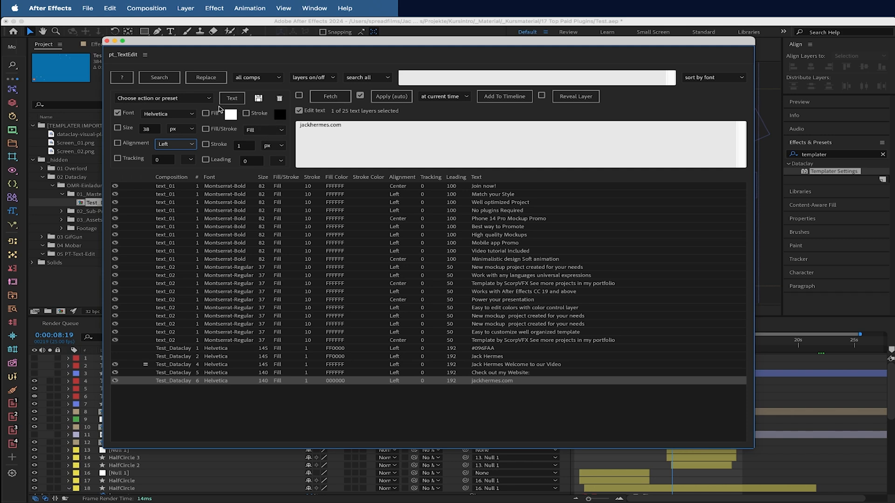
List pt_TextEdit's batch actions such as select, layer on/off and uppercase/lowercase conversion.
left_click(162, 98)
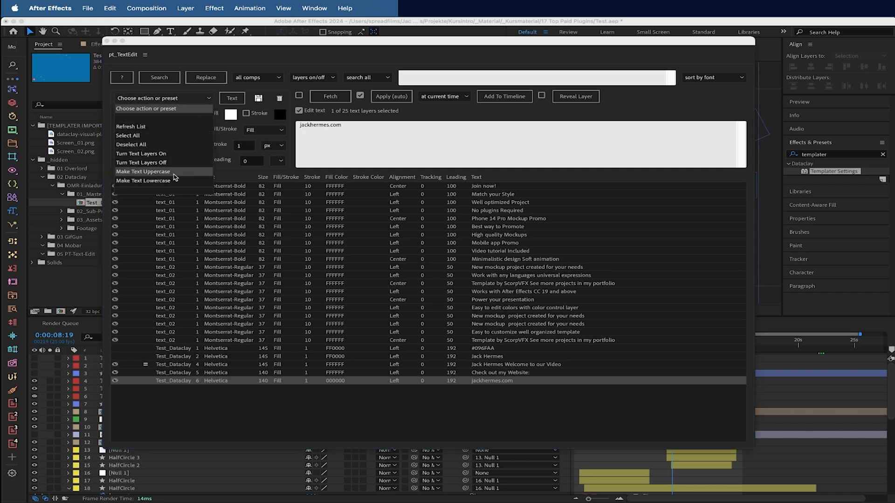
mouse_move(174, 164)
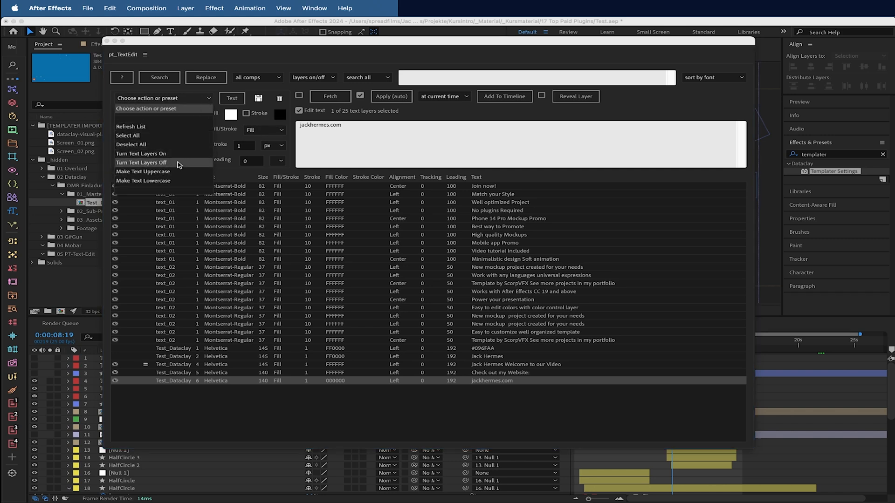